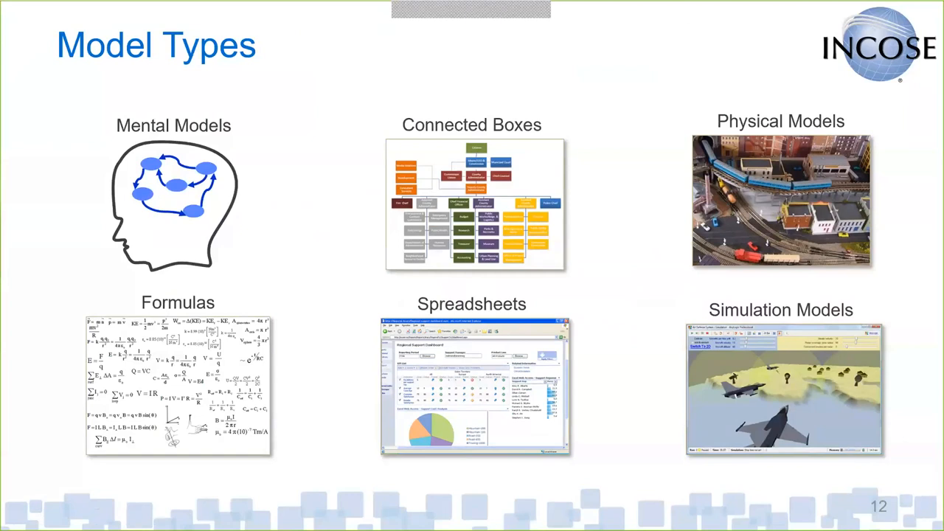
Advance the slideshow past Model Types to the next slide
key(Right)
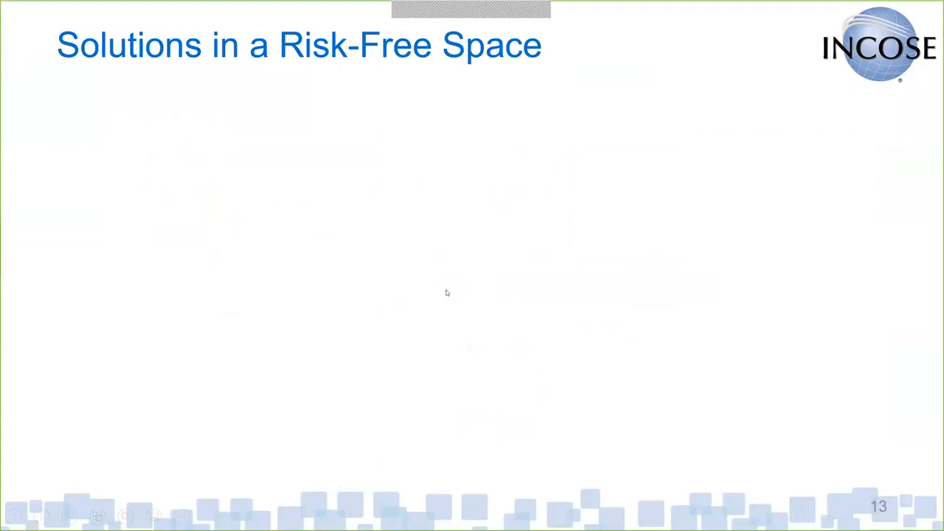
mouse_move(418, 307)
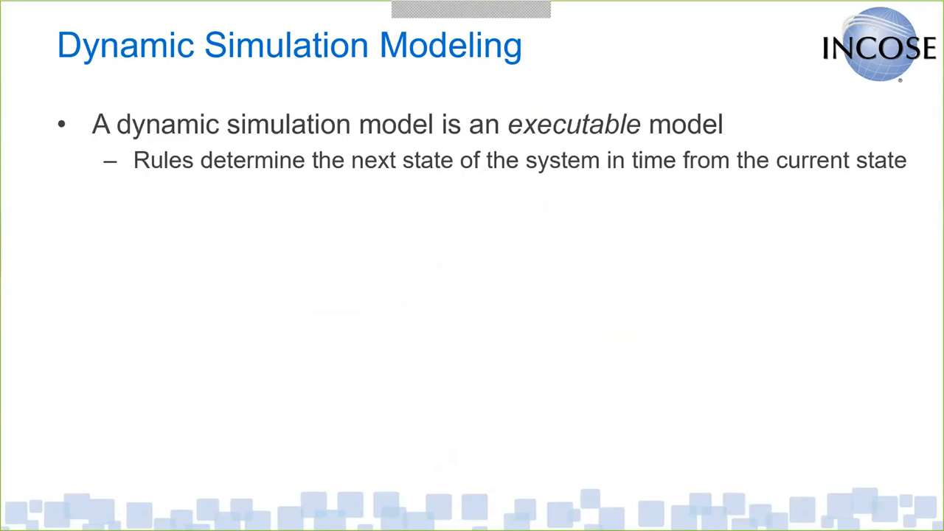
Reveal slide 14's remaining bullet and the inputs-to-outputs trajectory diagram
key(Right)
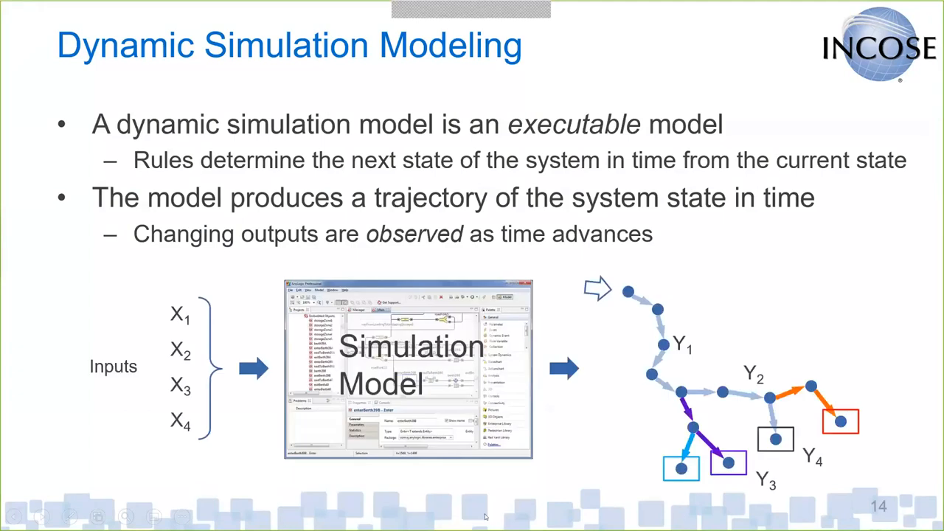
mouse_move(286, 497)
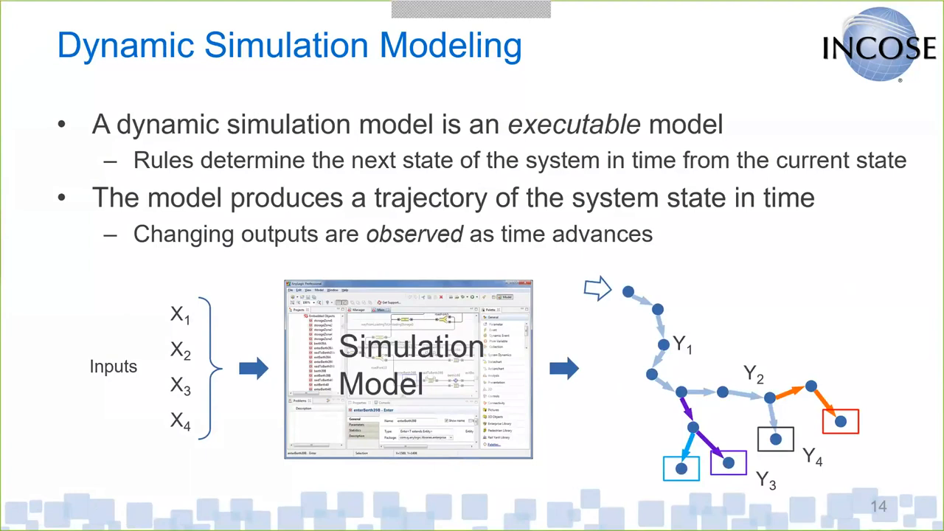
Advance to slide 15, 'The Most Popular Modeling Tool', with its Y = f(X) diagram
key(right)
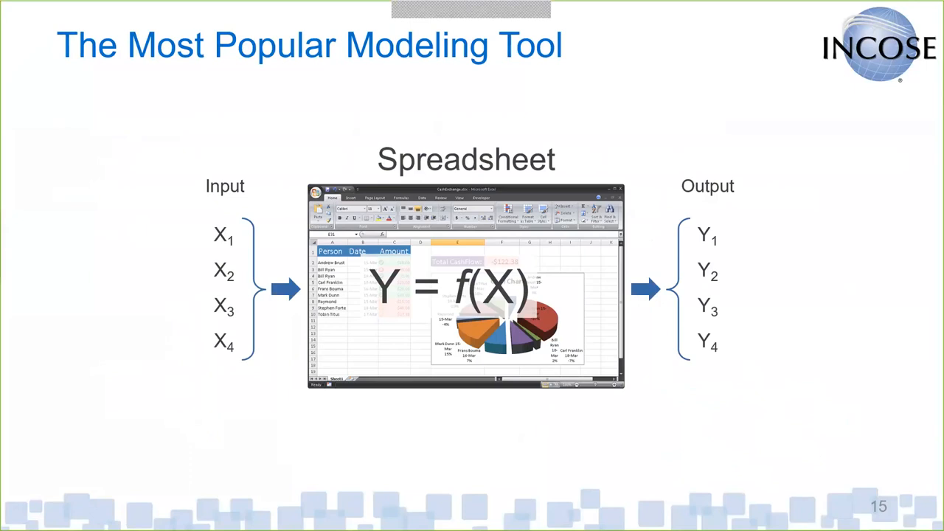
mouse_move(705, 434)
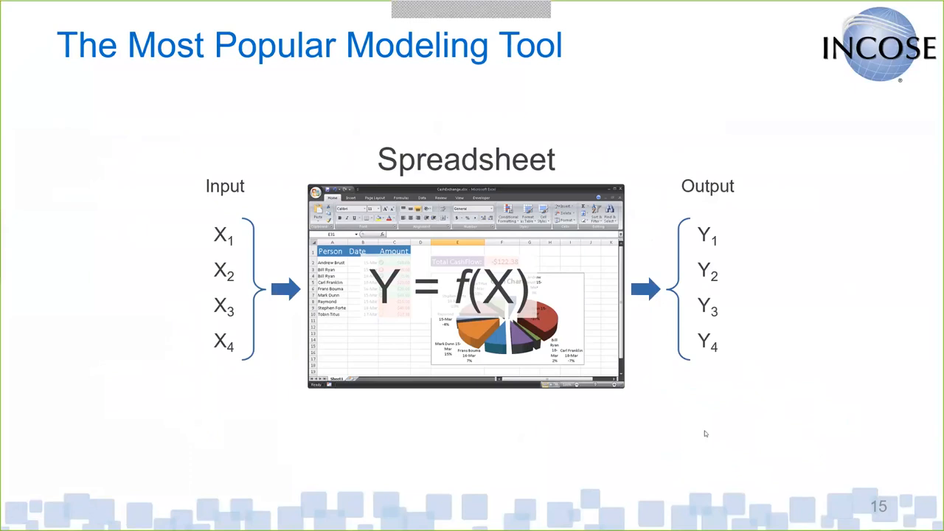
mouse_move(663, 360)
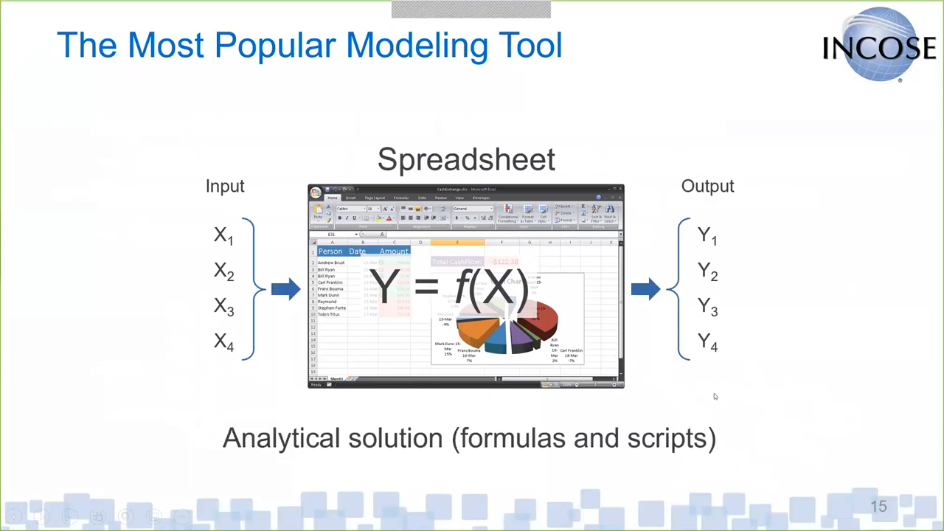
mouse_move(736, 432)
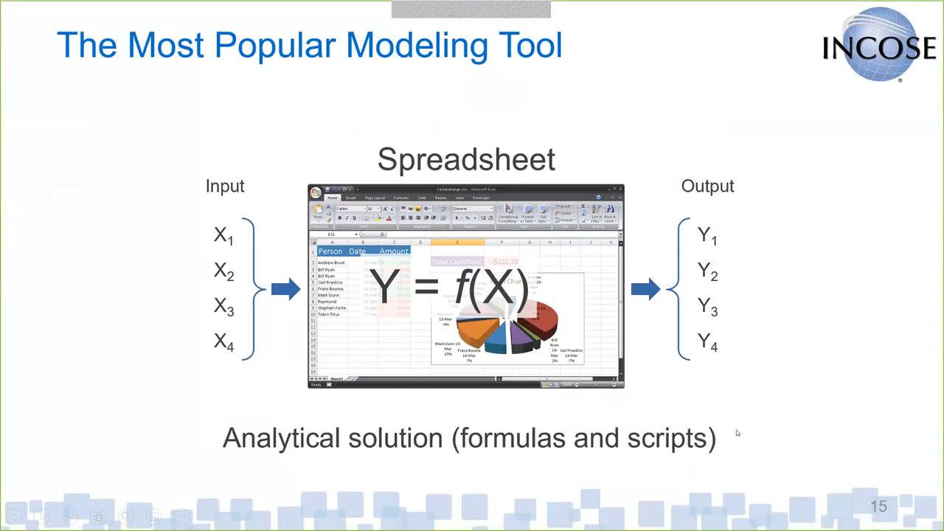
mouse_move(717, 441)
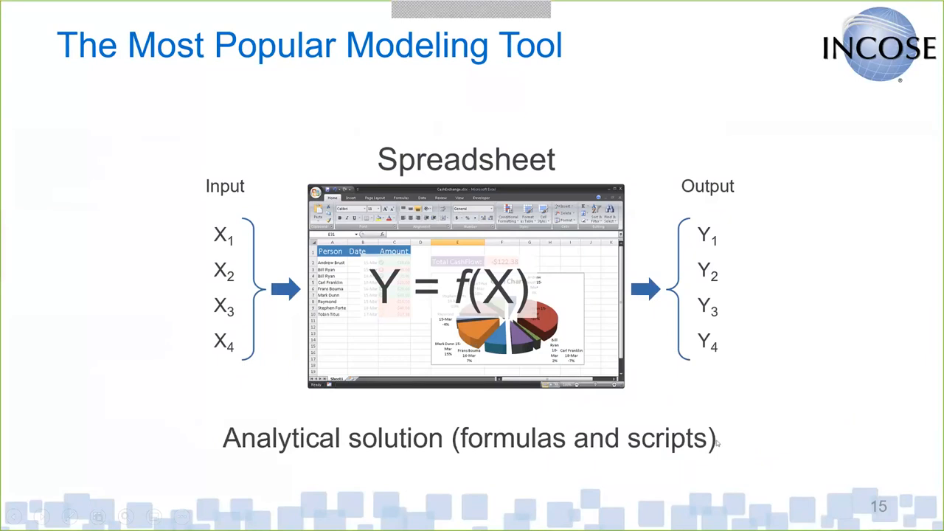
mouse_move(772, 388)
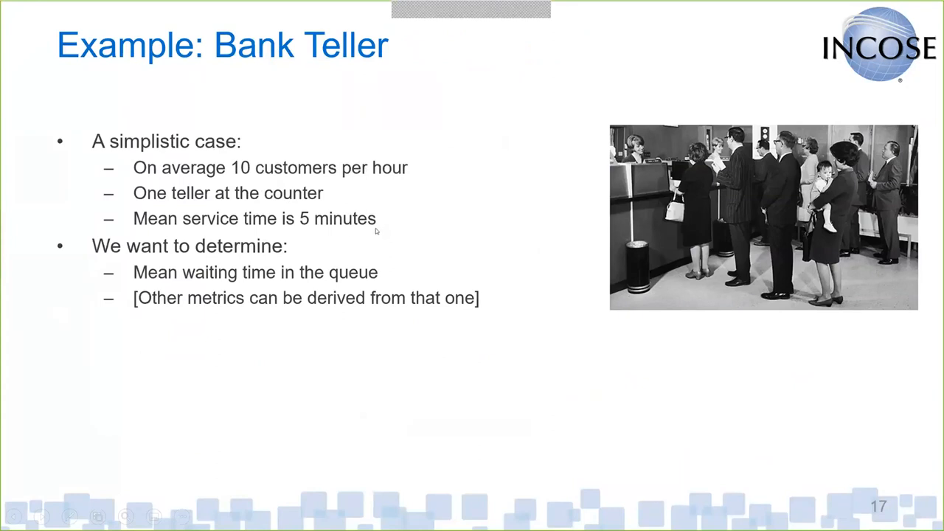
mouse_move(311, 274)
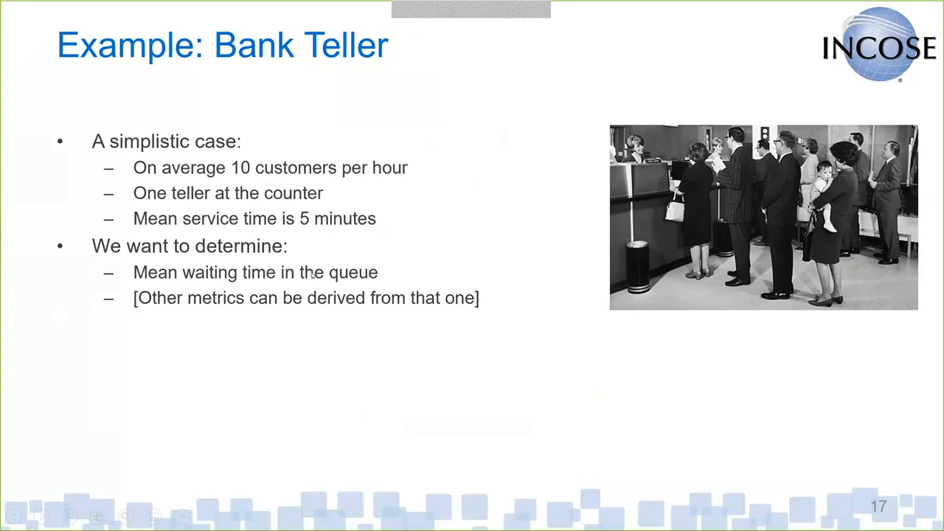
mouse_move(437, 194)
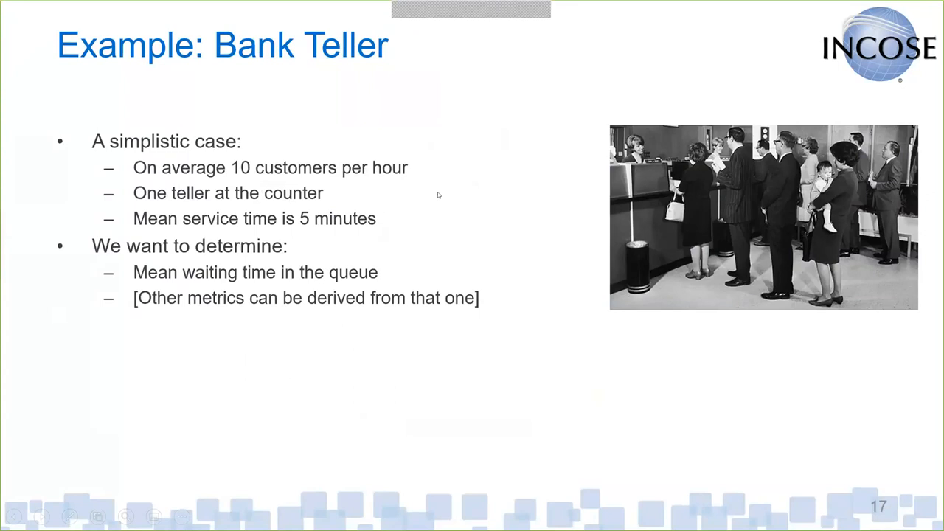
mouse_move(451, 178)
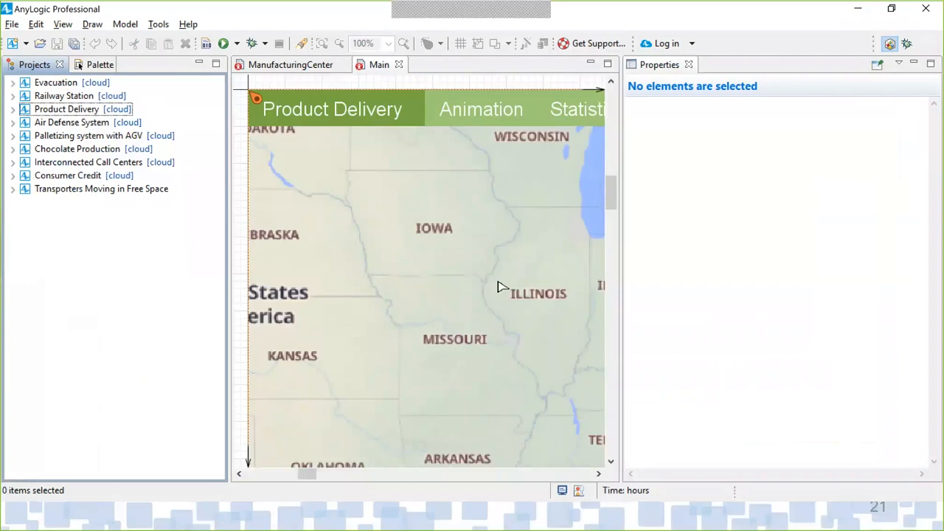
mouse_move(736, 252)
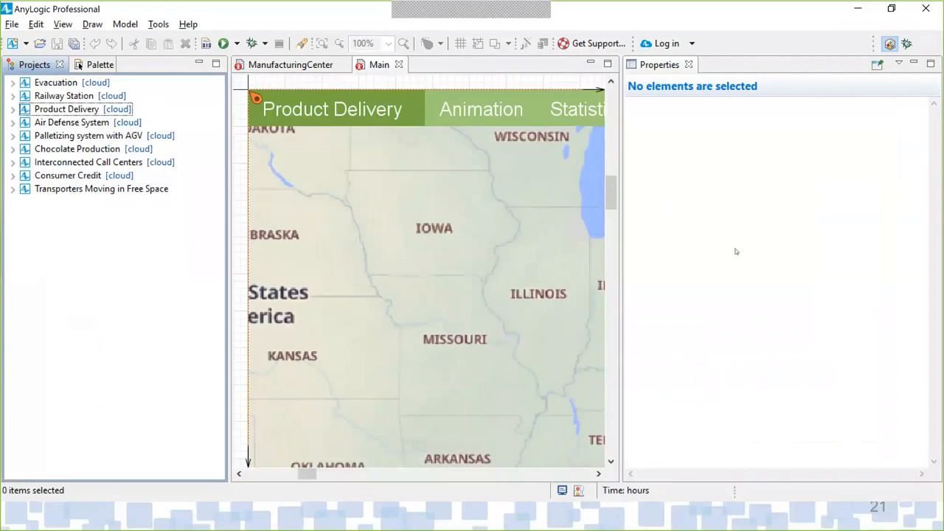
mouse_move(453, 238)
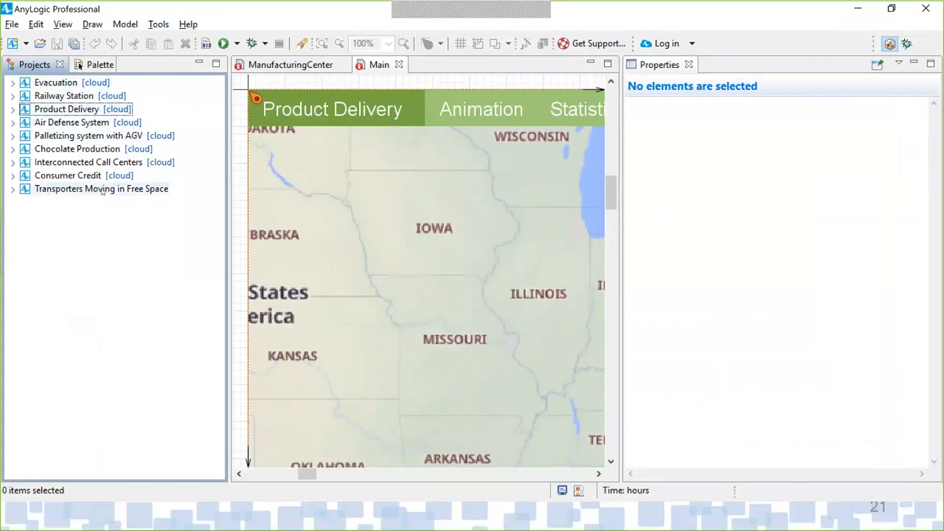
Run the Palletizing system with AGV model from its Projects tree context menu
right_click(74, 135)
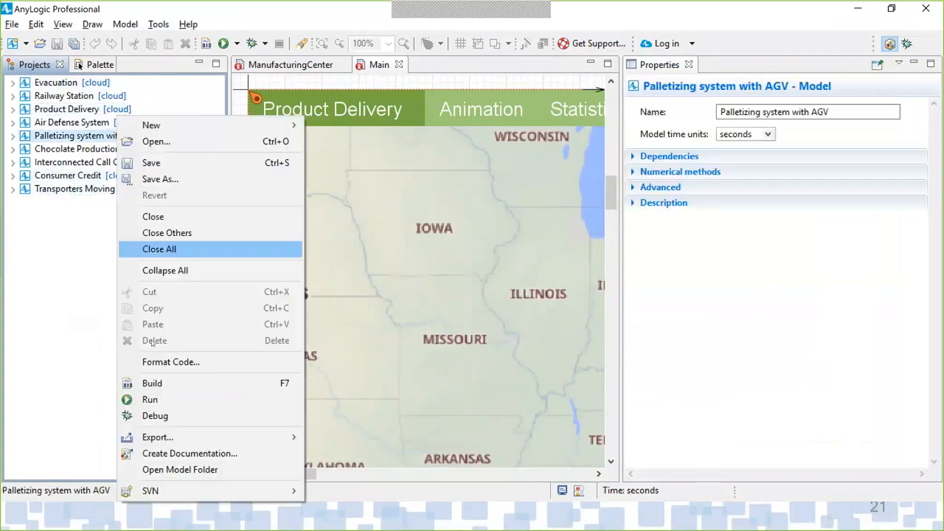
click(150, 399)
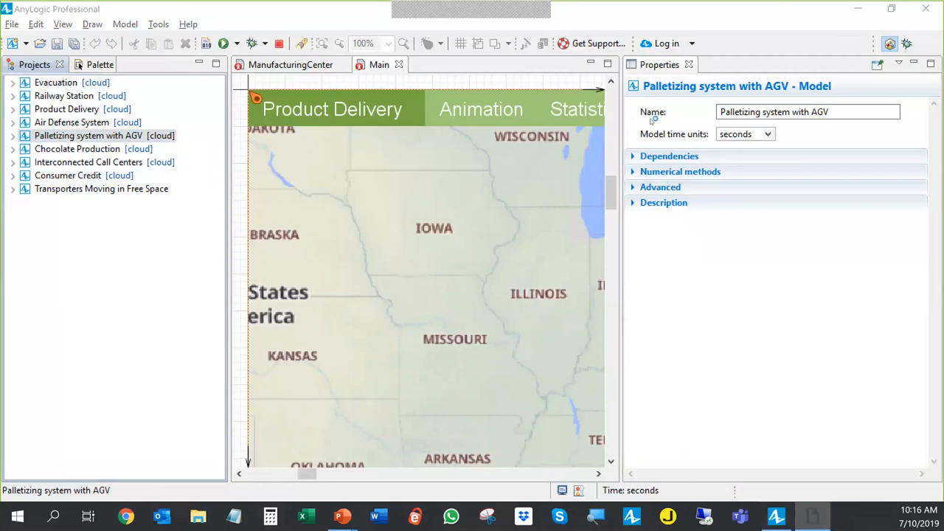
click(221, 42)
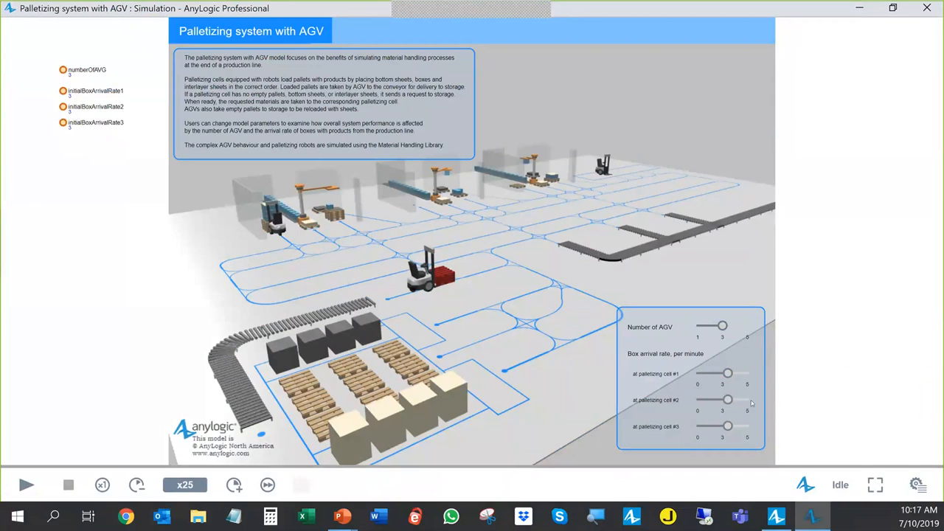
mouse_move(589, 363)
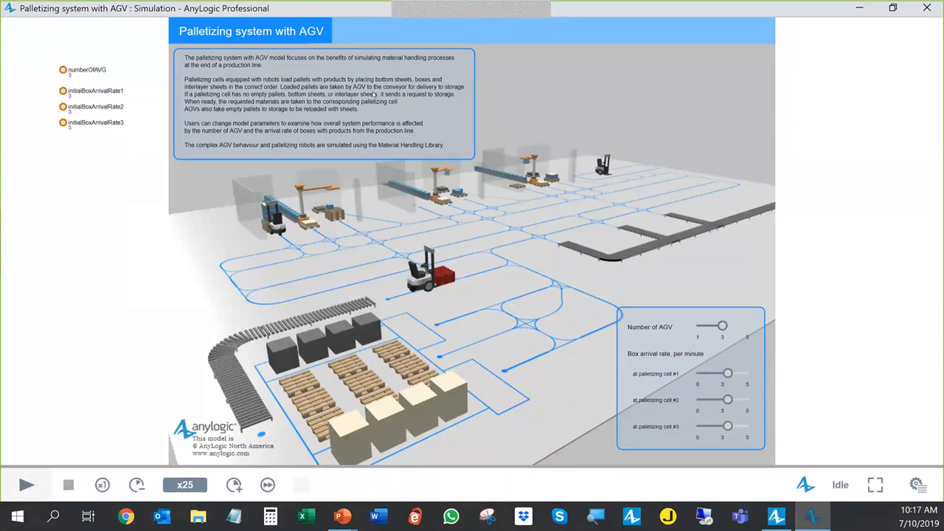
Start the Palletizing system with AGV simulation from its description window
click(28, 485)
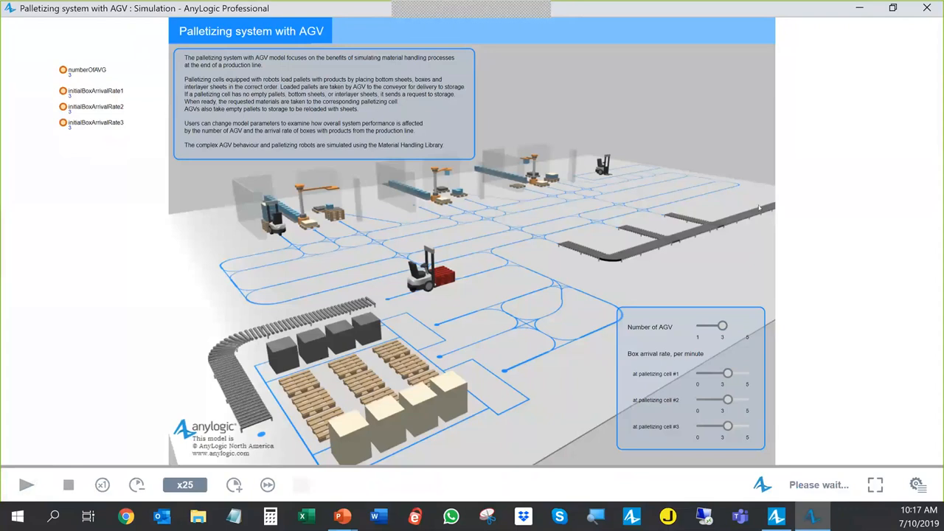
Run the palletizing simulation at x25 showing the 2D layout of cells and AGV paths
click(29, 484)
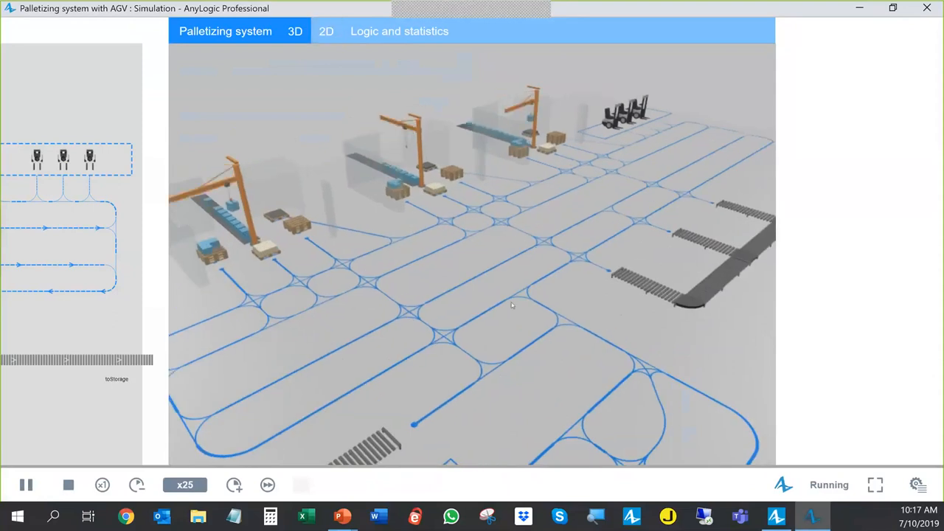
click(326, 31)
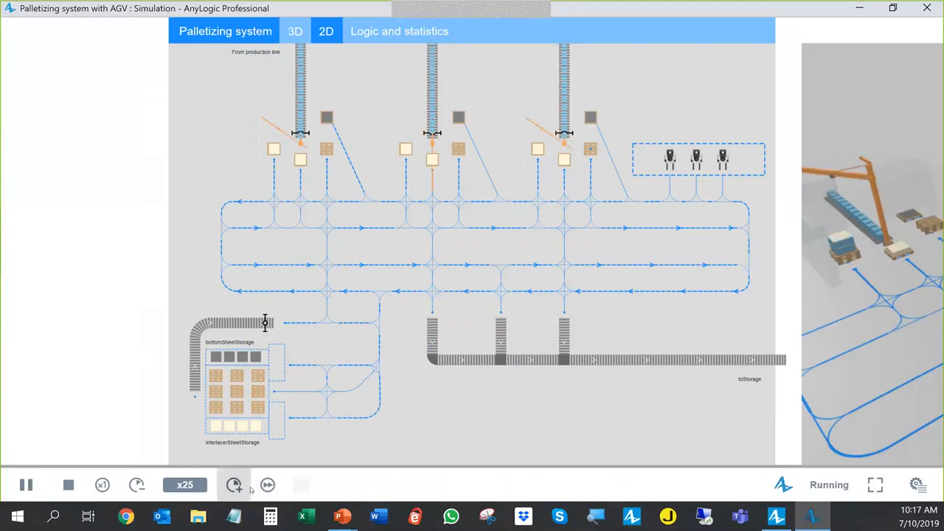
Set the palletizing simulation to x50 speed and display its 3D scene
click(235, 485)
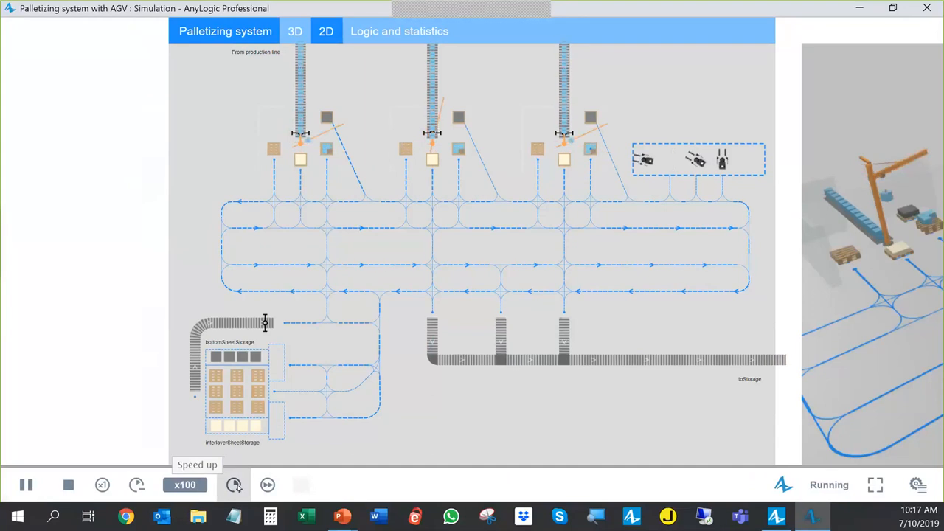
click(137, 485)
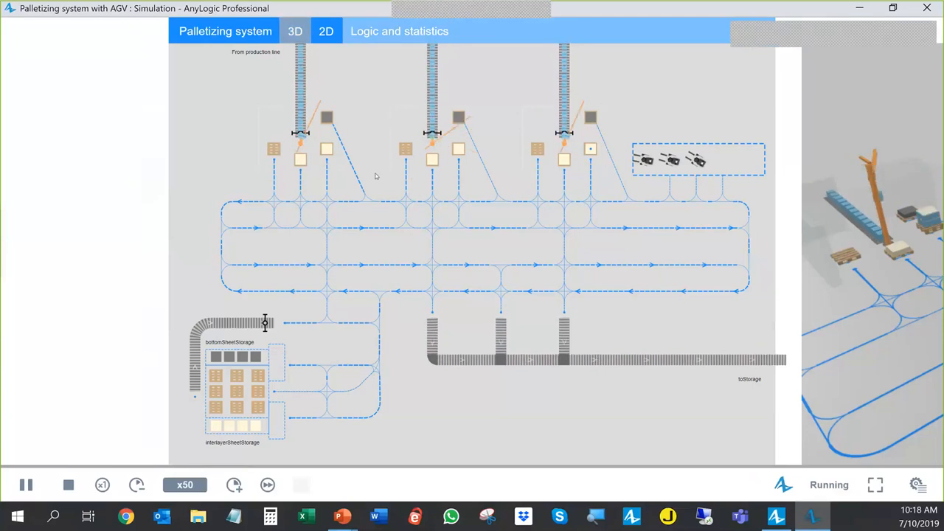
click(295, 31)
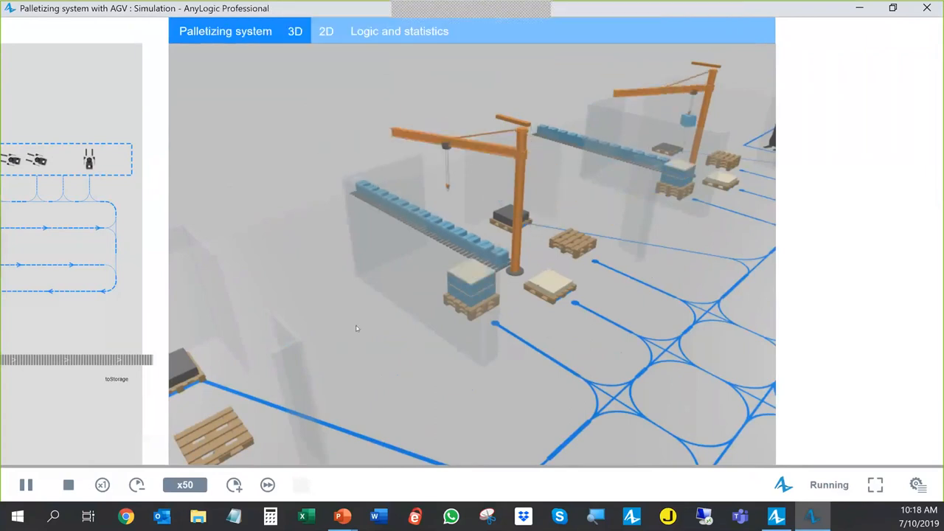
Show the Logic and statistics view with flowcharts and equipment performance charts
click(400, 32)
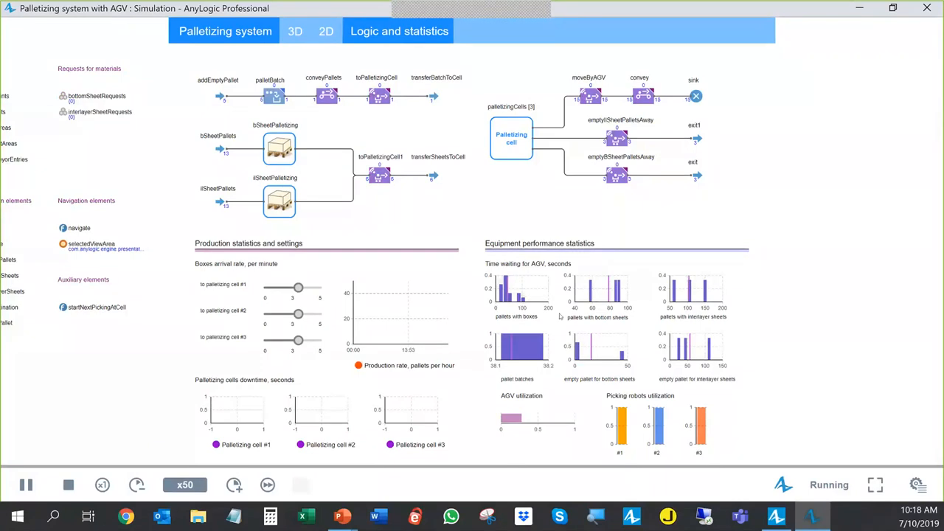
mouse_move(537, 278)
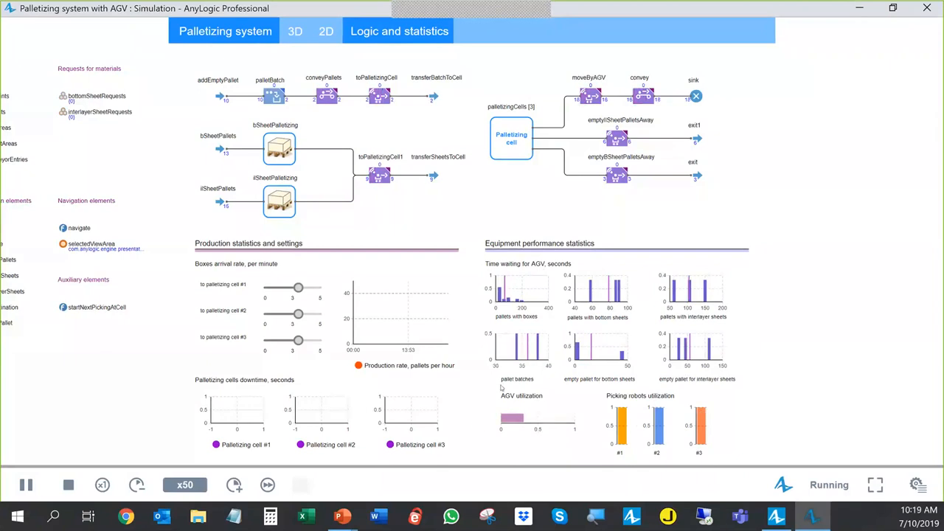
mouse_move(588, 408)
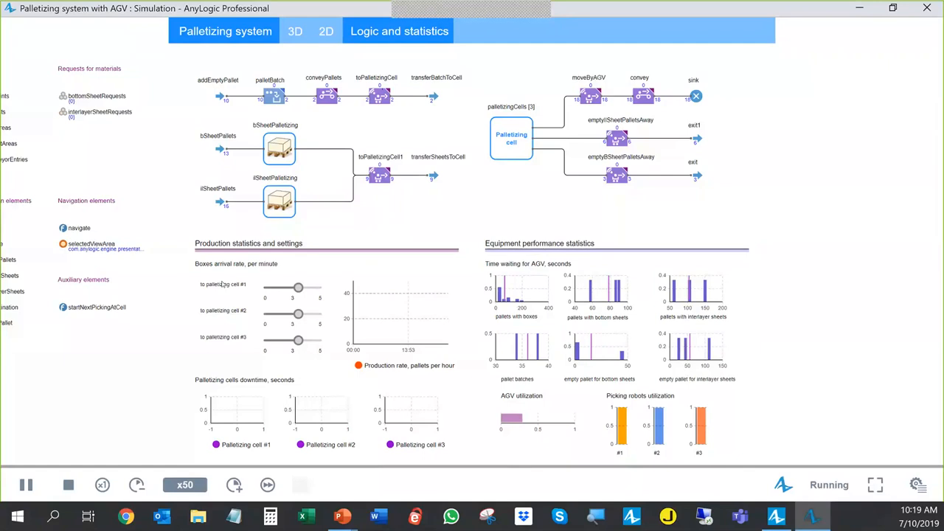
Lower box arrival rates to about 0.225 for cell #1 and 2.132 for cell #2
drag(298, 288, 265, 288)
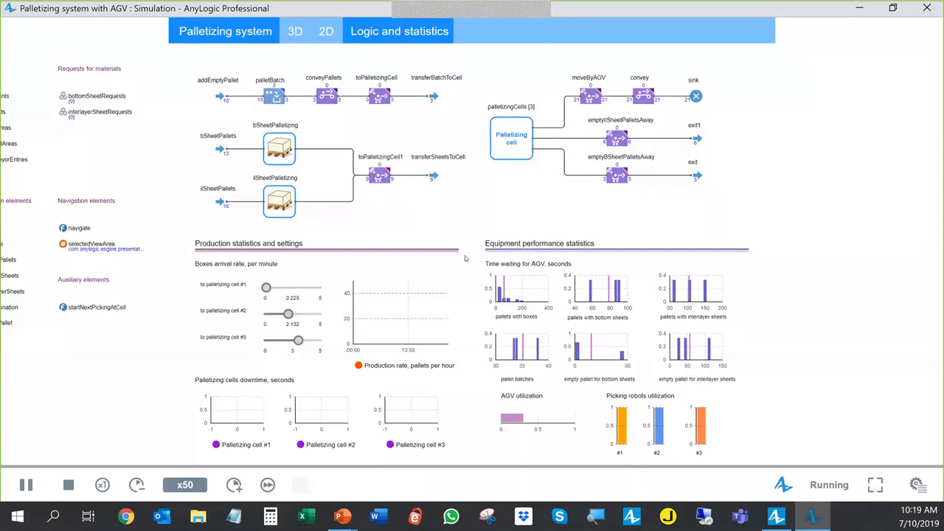
mouse_move(727, 247)
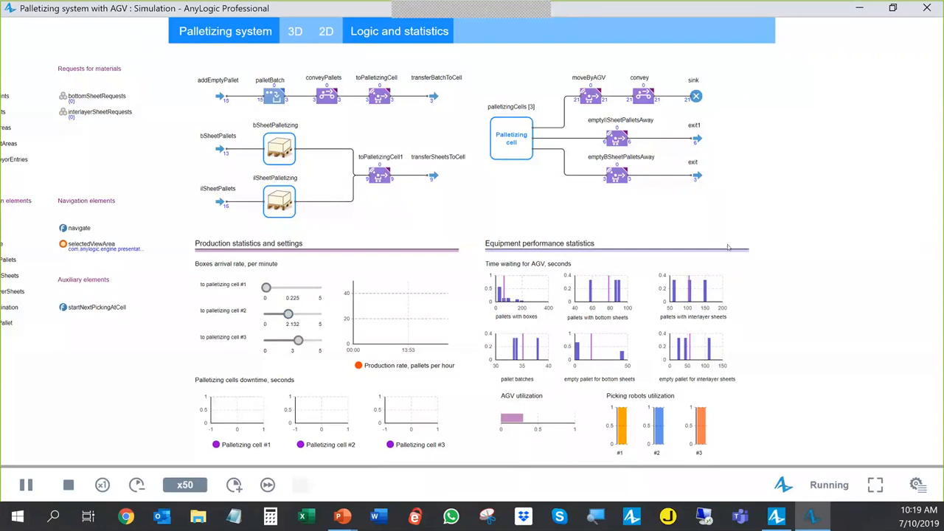
mouse_move(594, 171)
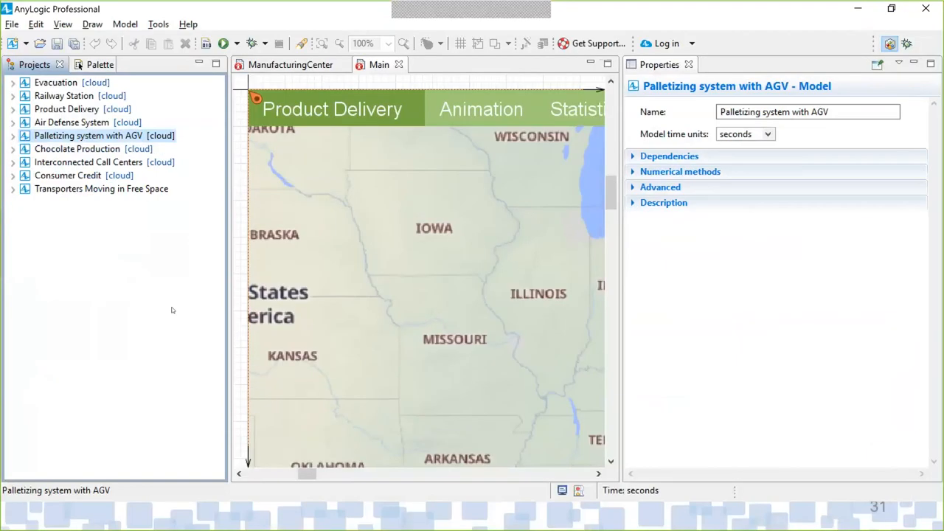
mouse_move(63, 330)
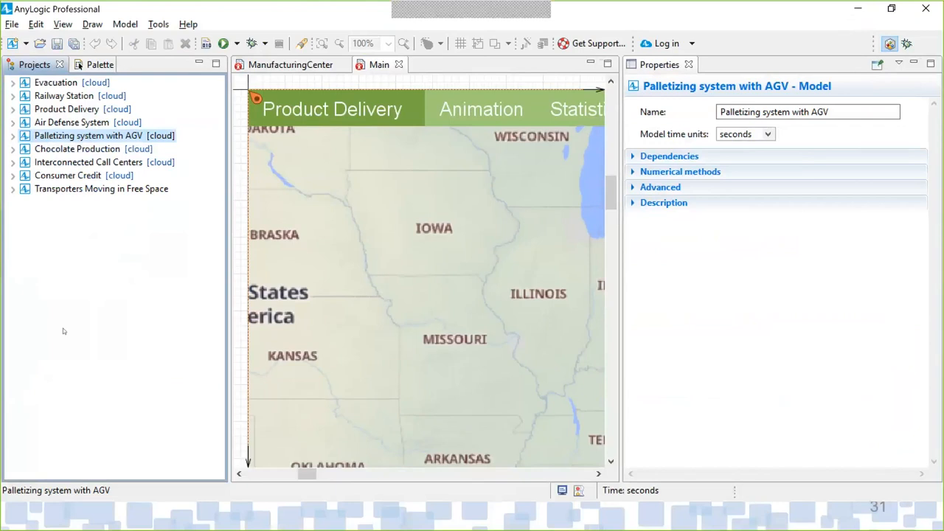
mouse_move(91, 189)
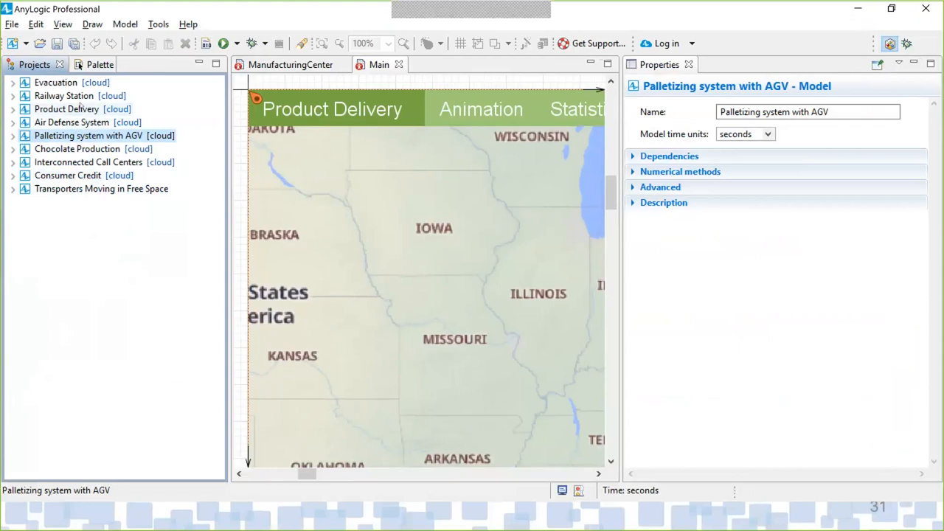
Run the Product Delivery model from the Projects panel context menu
right_click(66, 108)
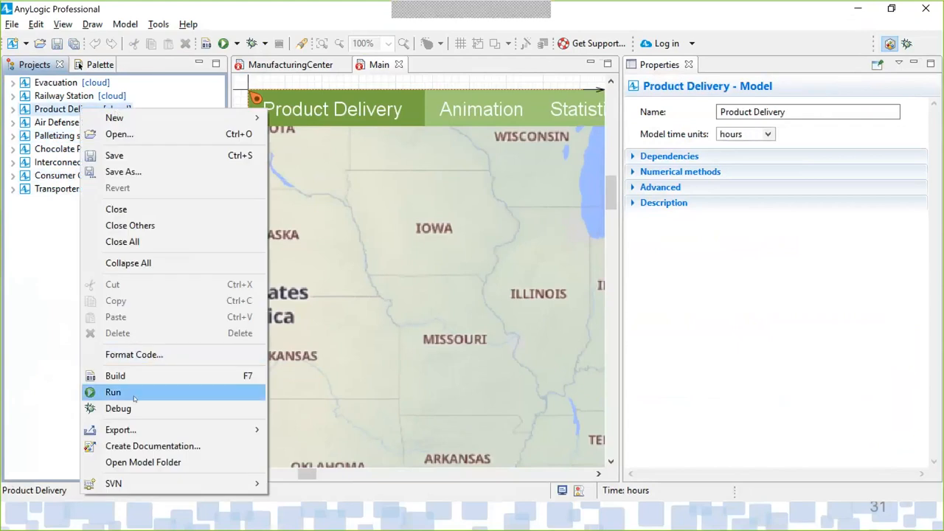
click(113, 391)
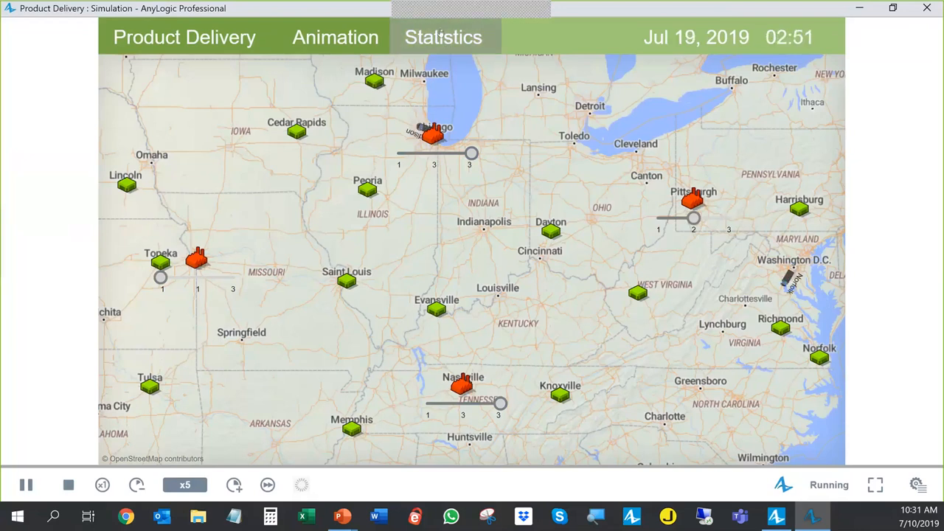
Review the Product Delivery statistics charts and return to the map animation
click(444, 37)
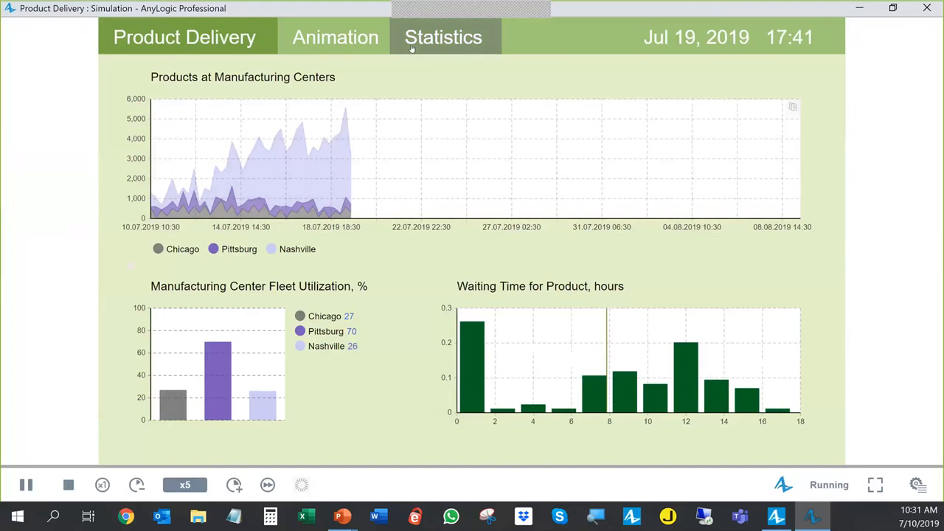
click(334, 37)
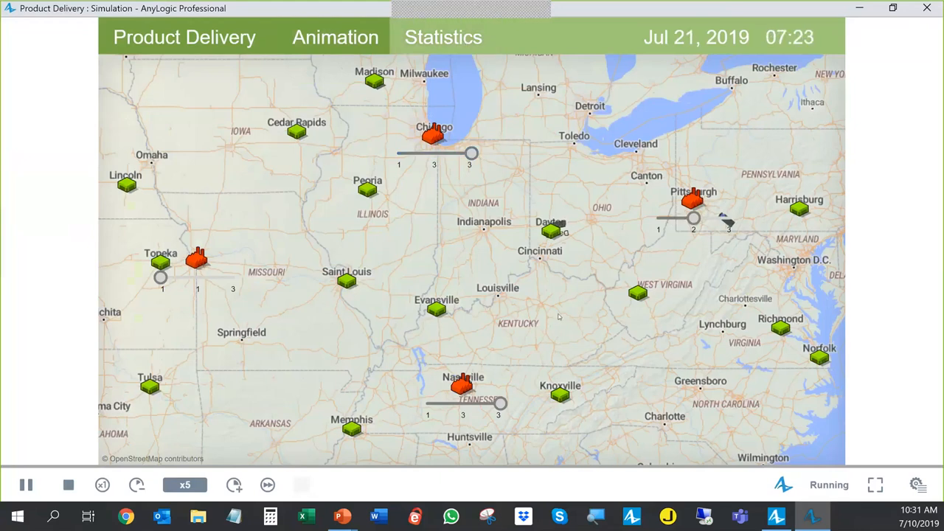
click(442, 37)
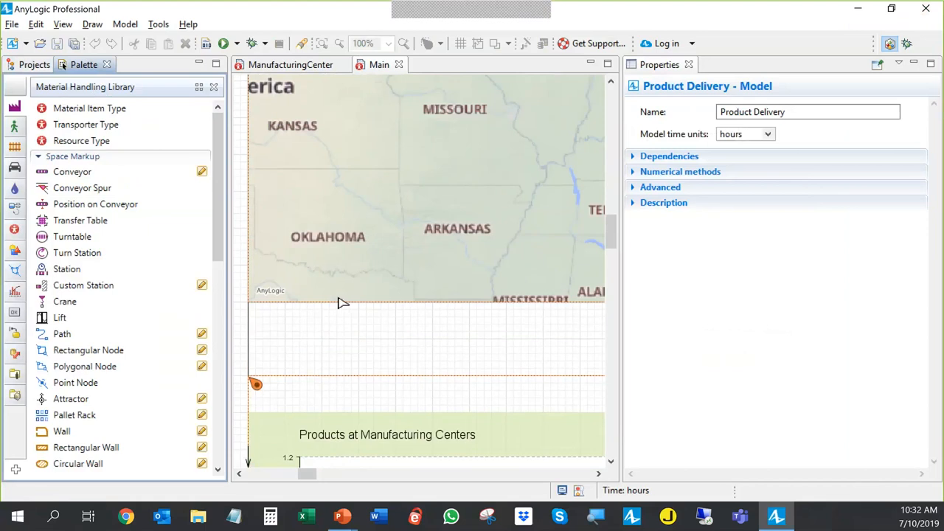
mouse_move(363, 324)
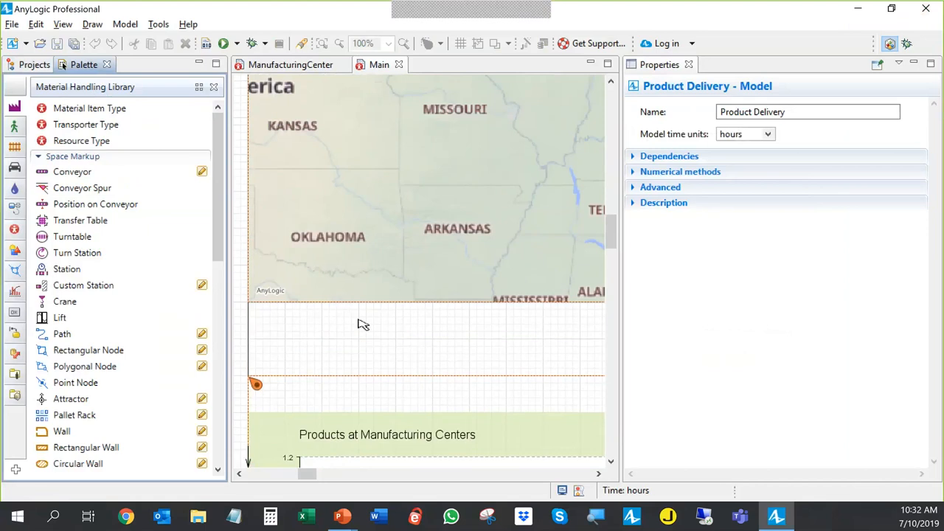
mouse_move(367, 337)
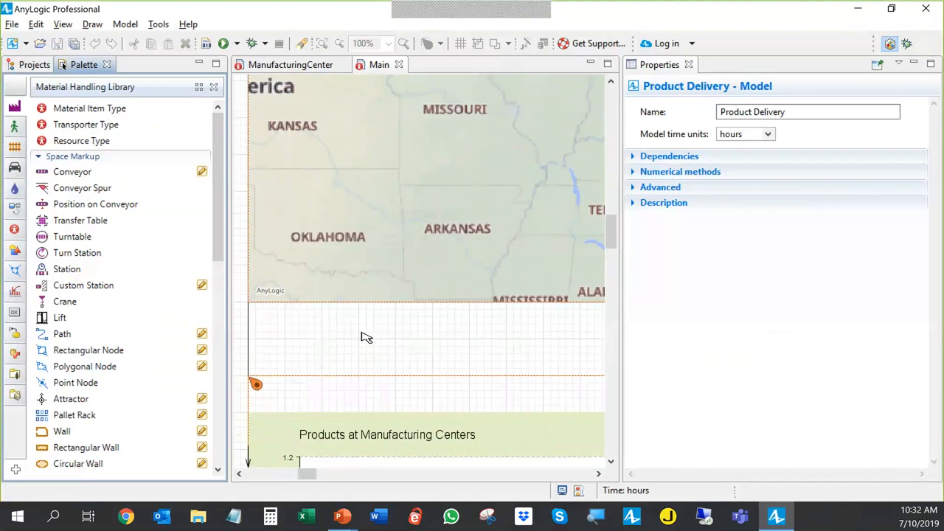
mouse_move(324, 320)
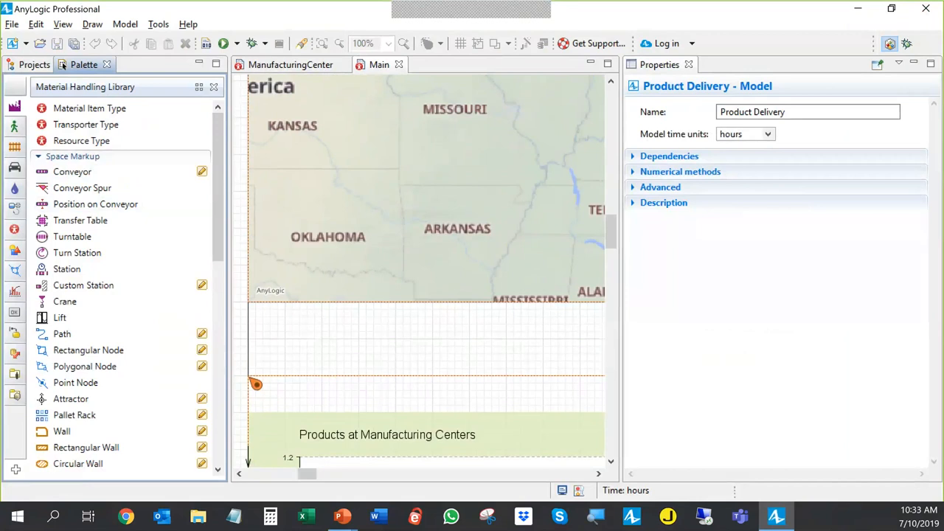
mouse_move(186, 450)
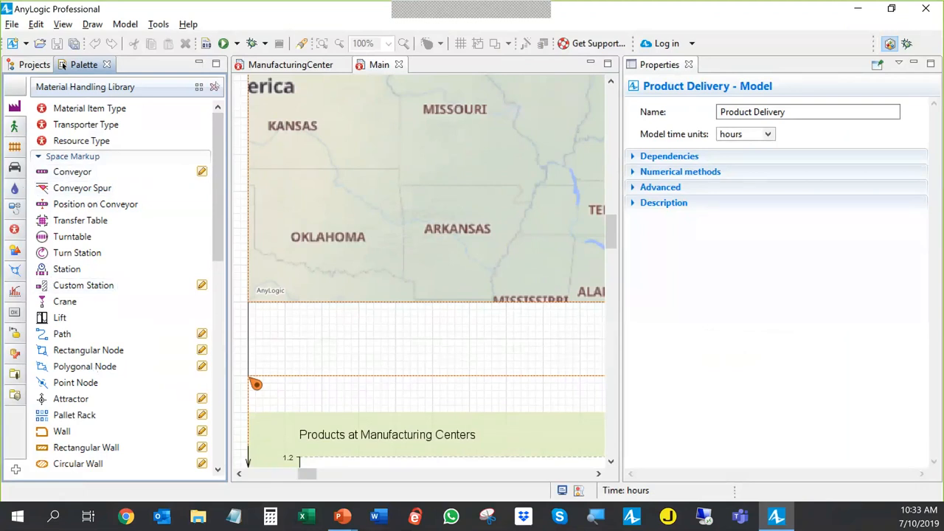
mouse_move(129, 325)
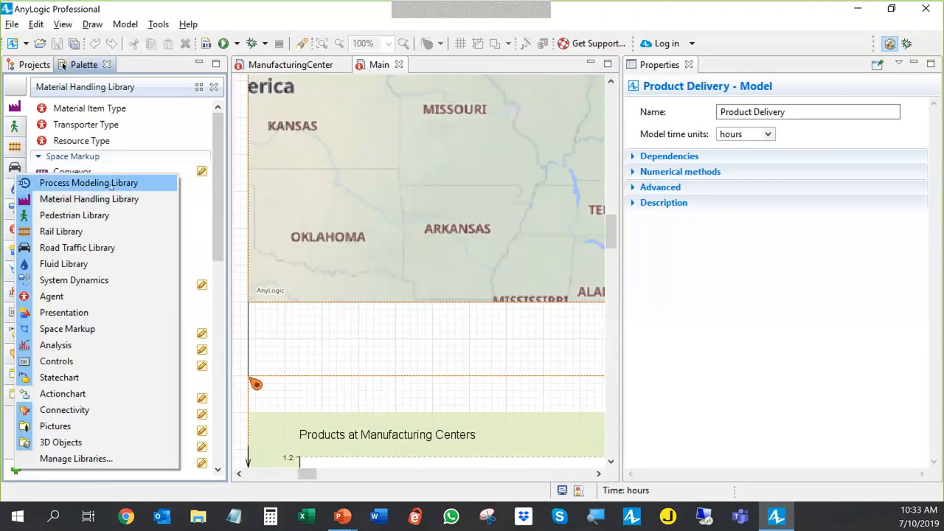
click(88, 182)
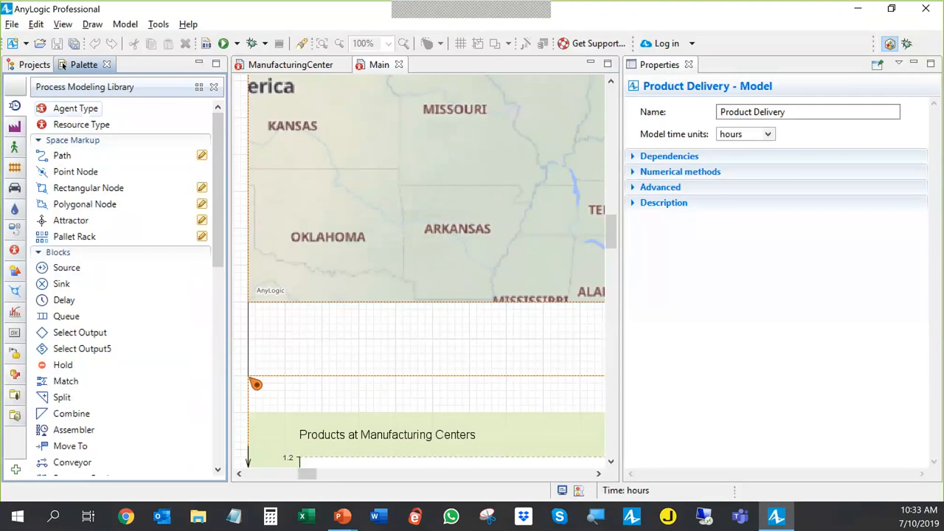
mouse_move(64, 300)
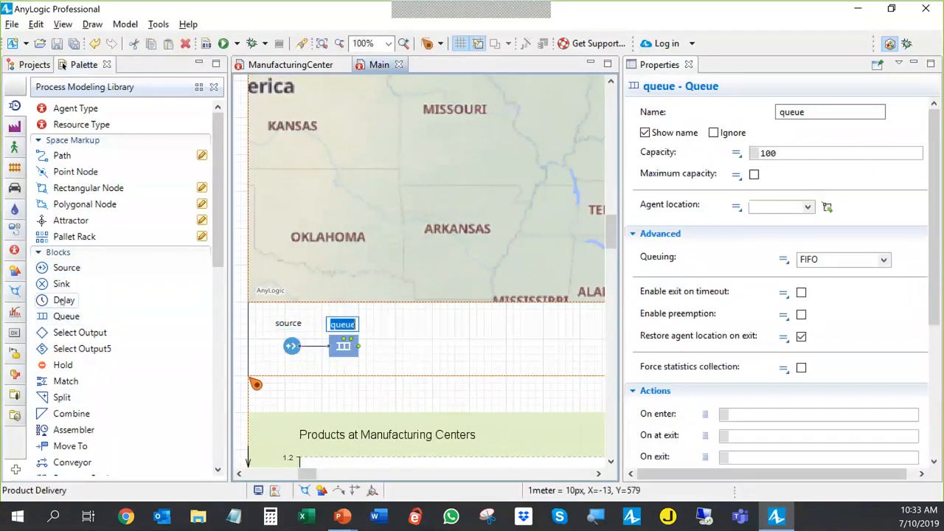
drag(64, 300, 396, 345)
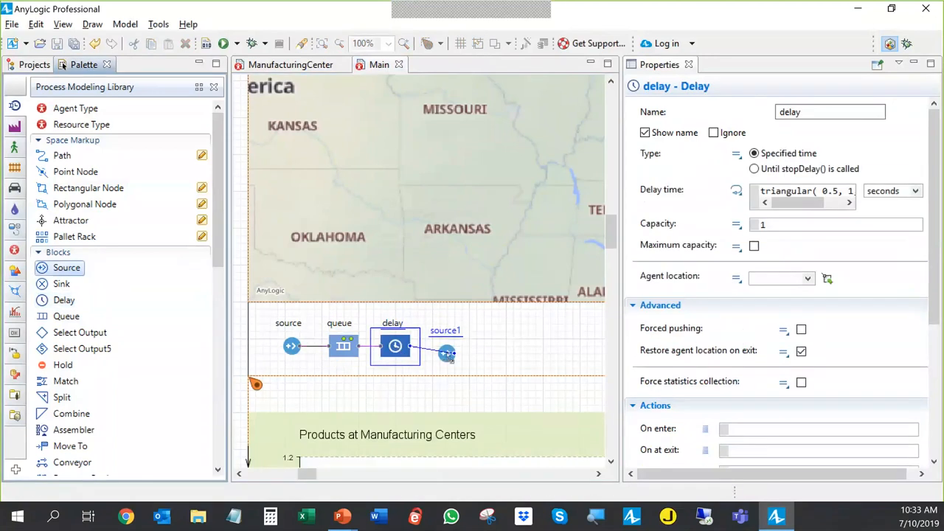
click(448, 345)
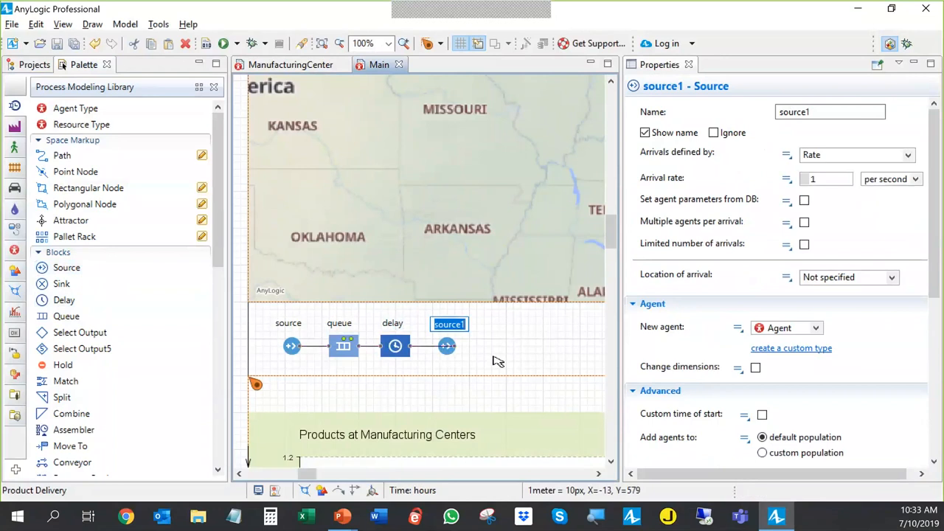
mouse_move(344, 348)
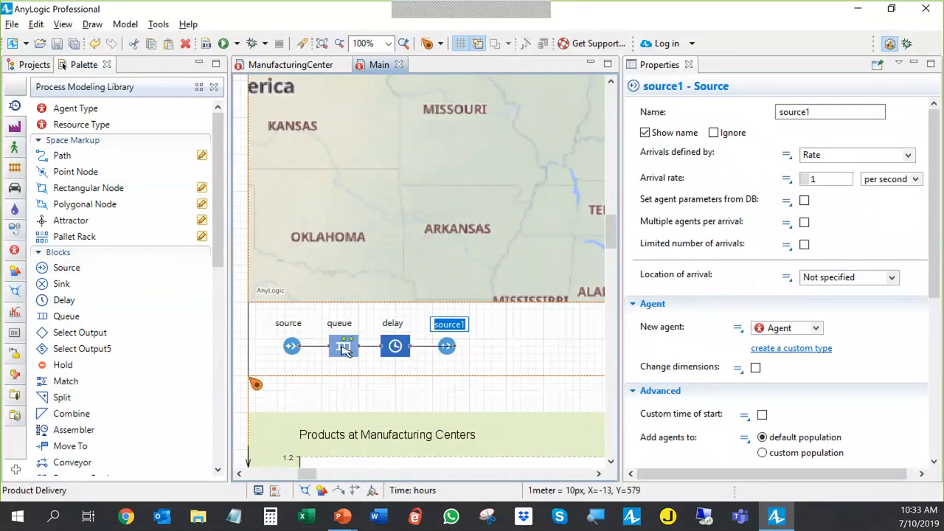
click(342, 346)
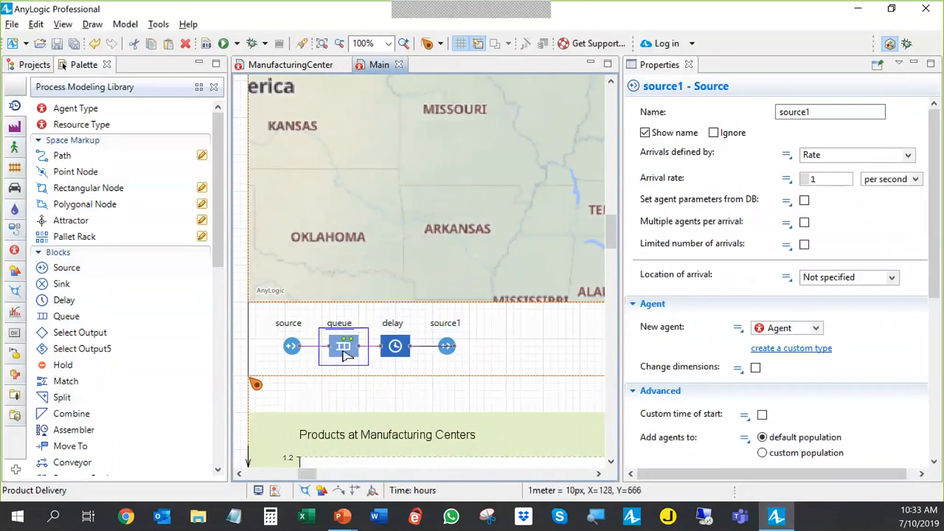
click(343, 346)
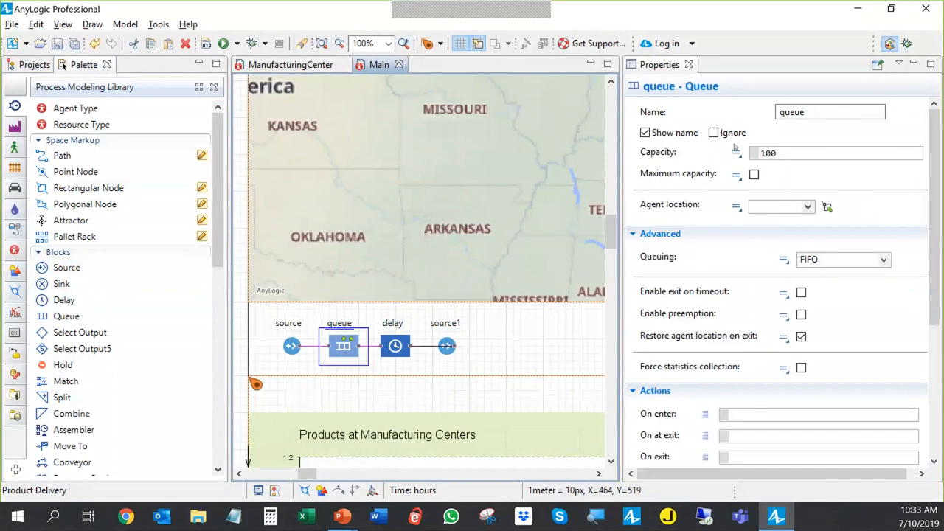
mouse_move(777, 169)
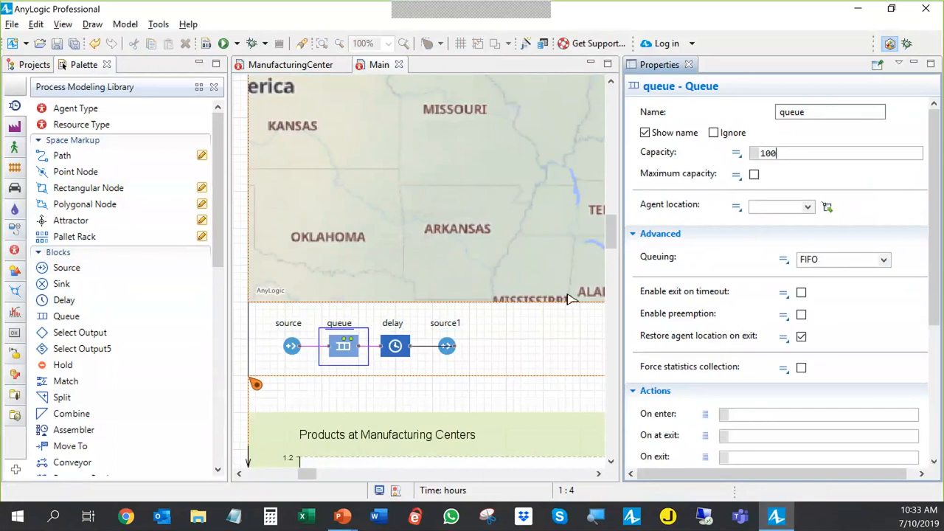
click(394, 346)
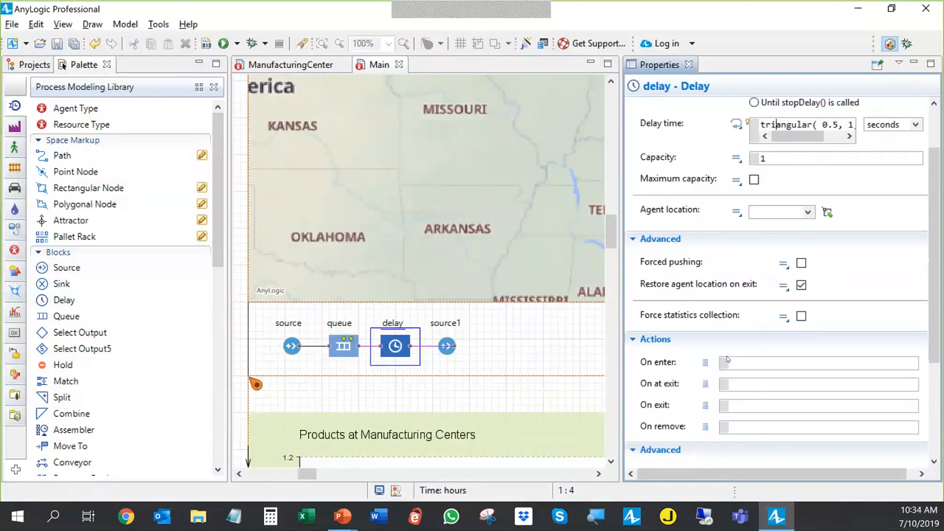
scroll(down, 3)
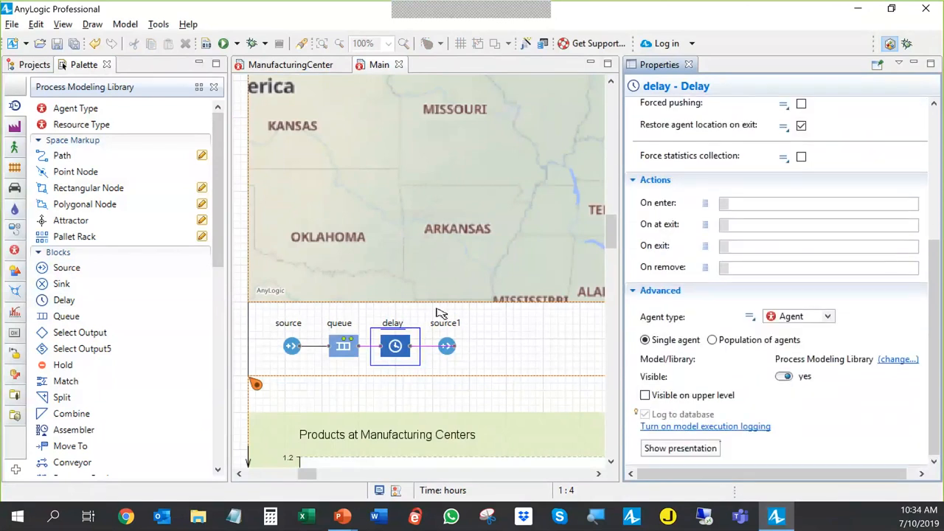
mouse_move(498, 403)
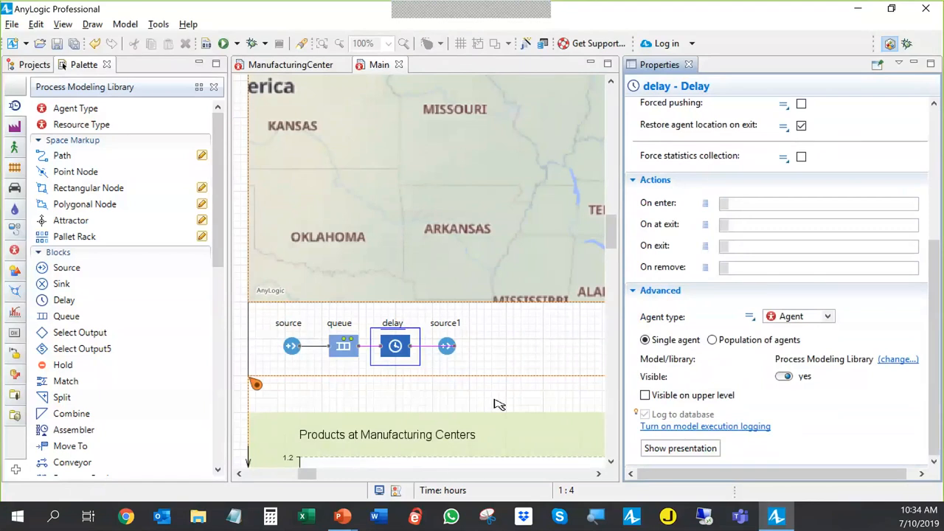
mouse_move(423, 369)
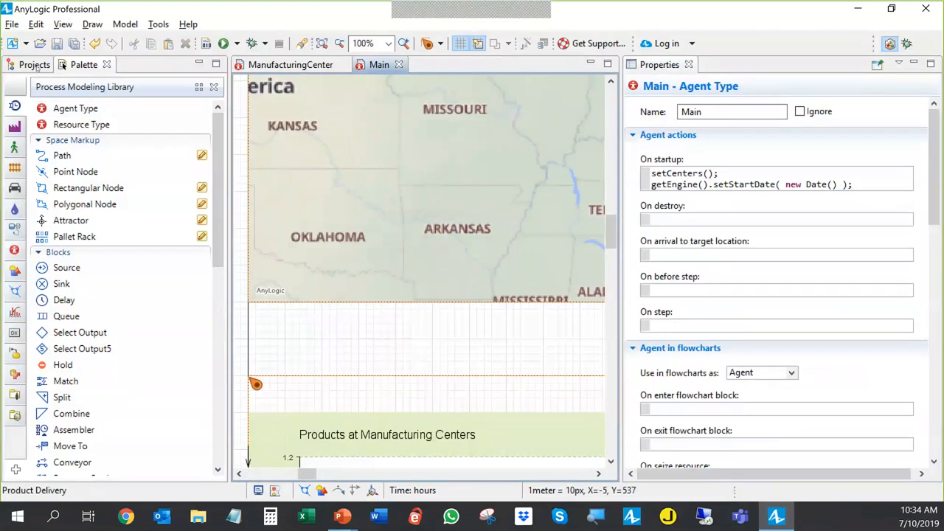
Open the manufacturing_centers table under Product Delivery's Database in the Projects tree
click(34, 64)
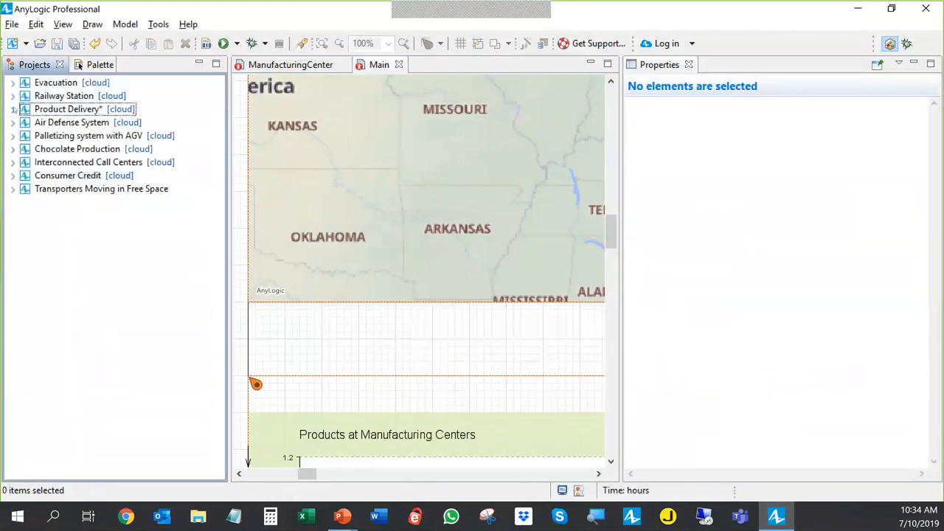
click(13, 109)
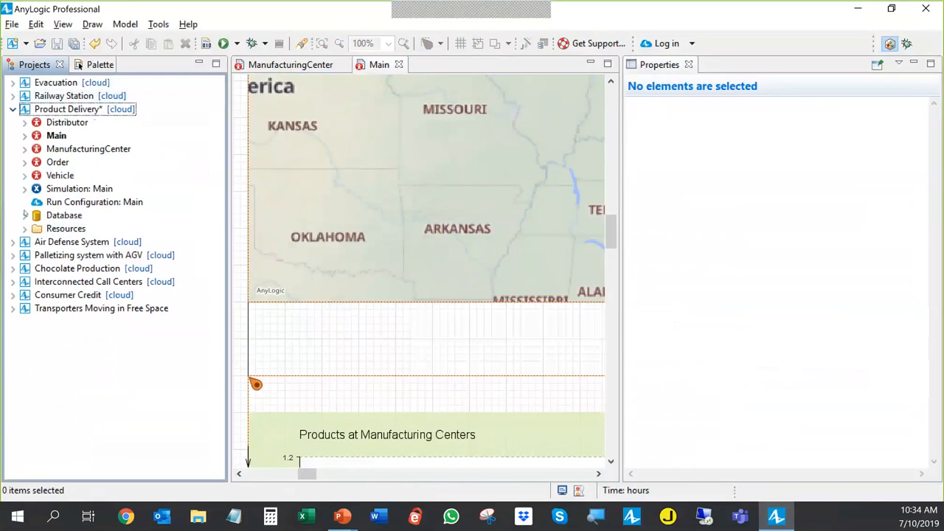
click(24, 214)
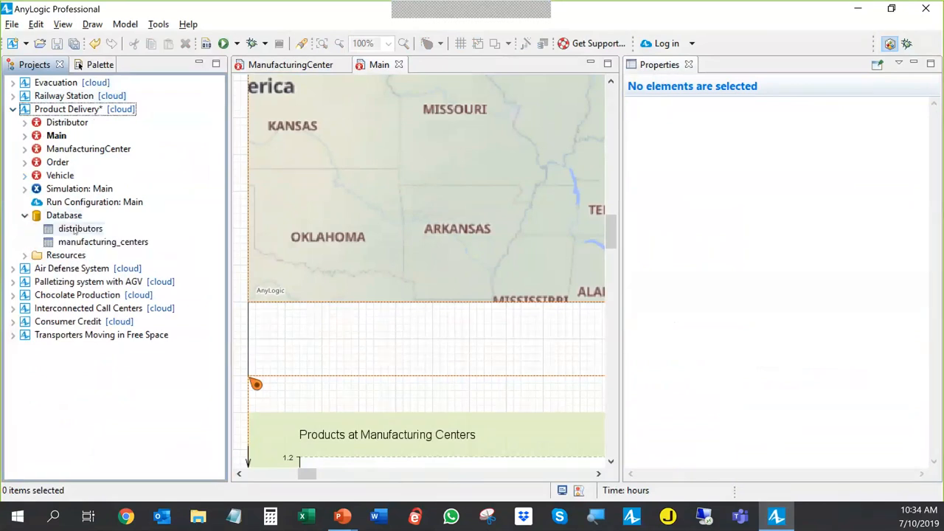
click(80, 228)
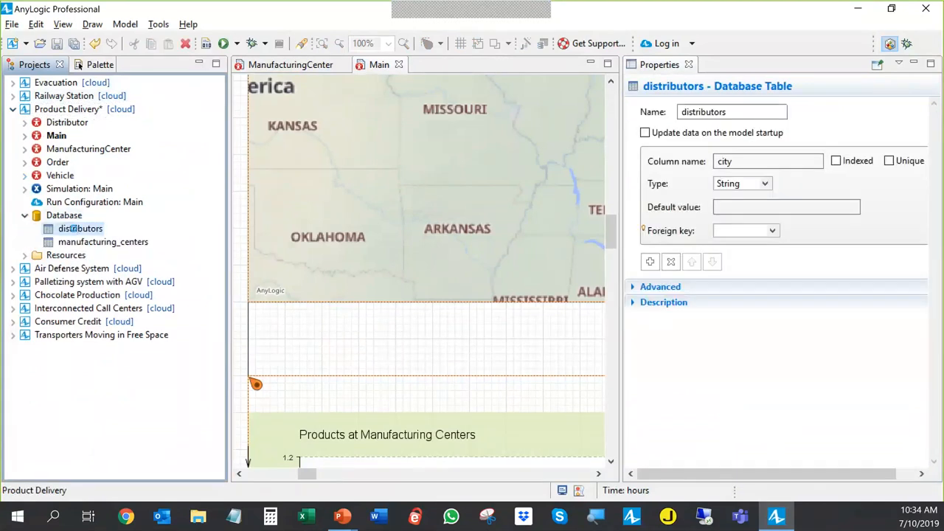
double_click(79, 228)
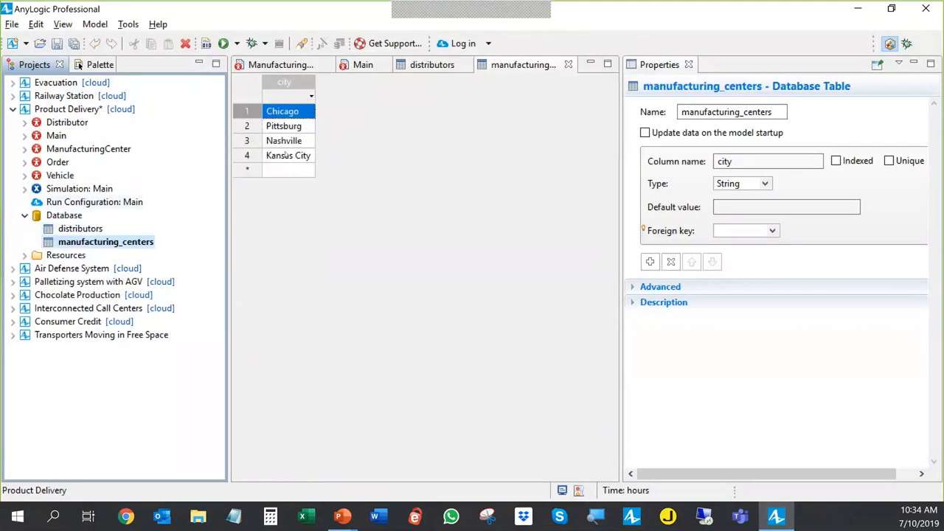
Remove the Kansas City row and launch the Product Delivery simulation
click(288, 155)
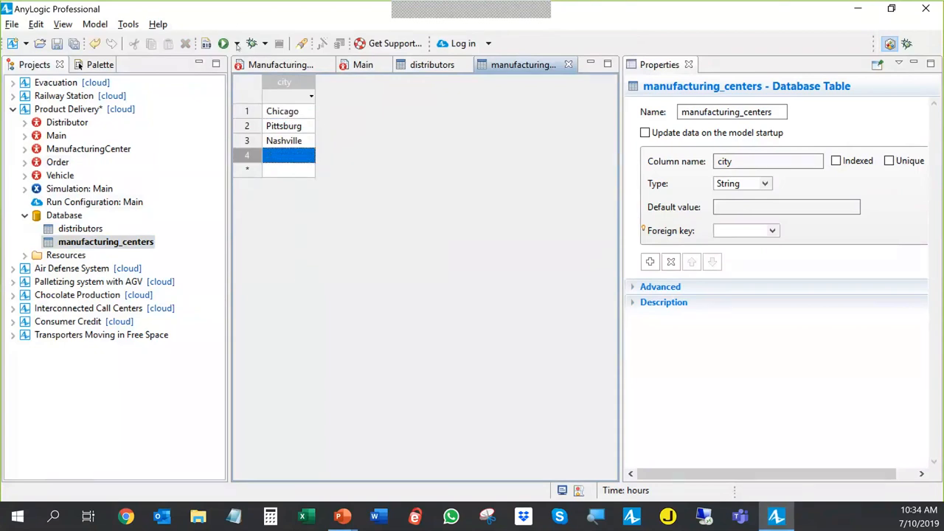
click(237, 42)
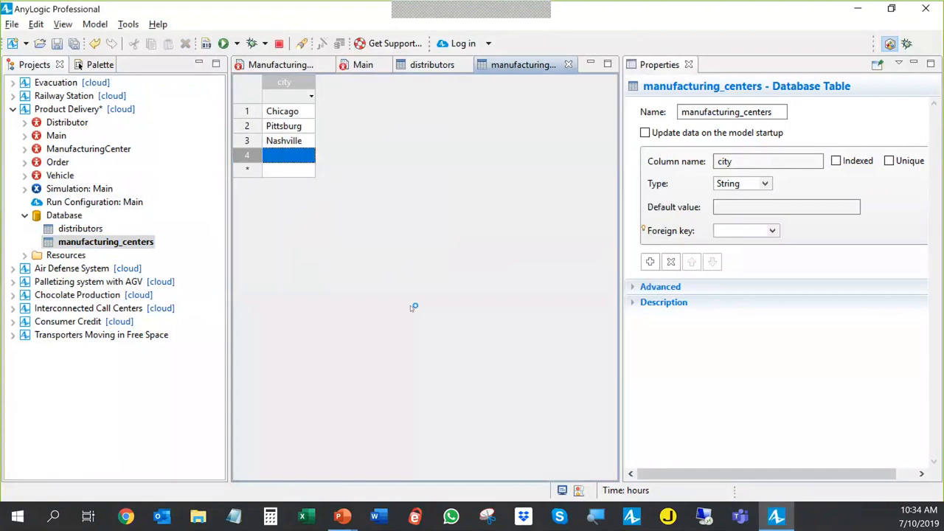
click(219, 42)
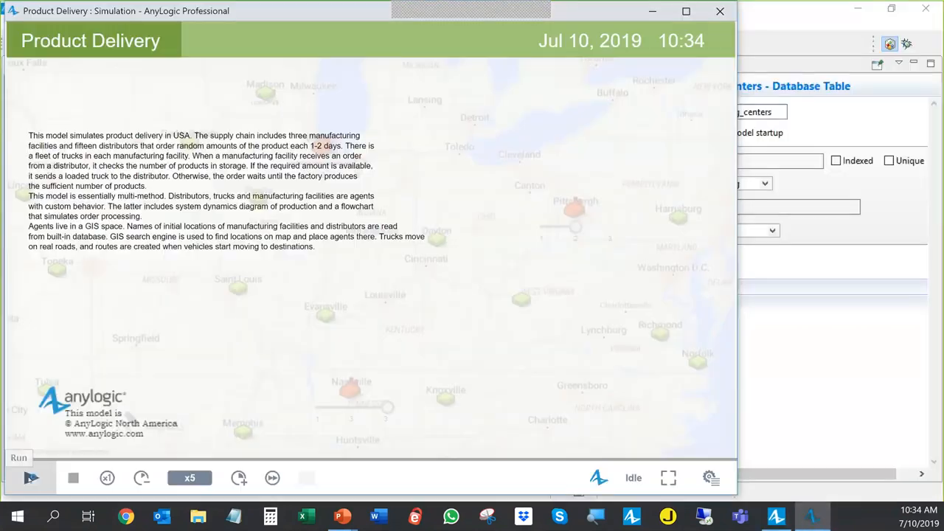
Start the Product Delivery simulation run from its window
click(29, 478)
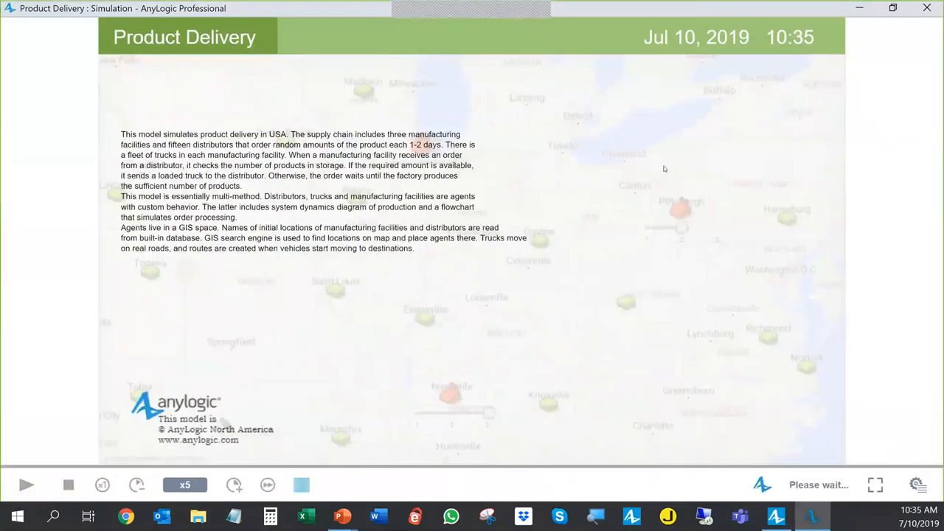
click(28, 484)
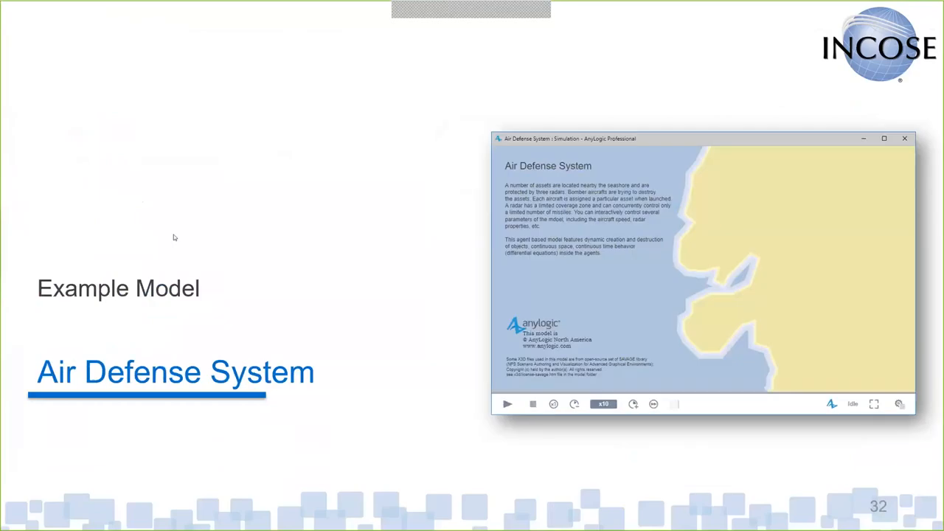
mouse_move(242, 260)
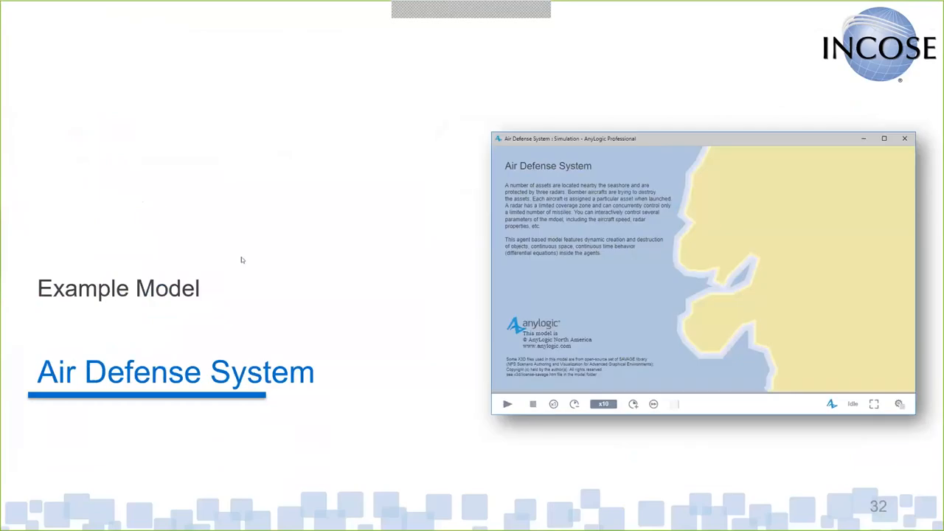
mouse_move(434, 250)
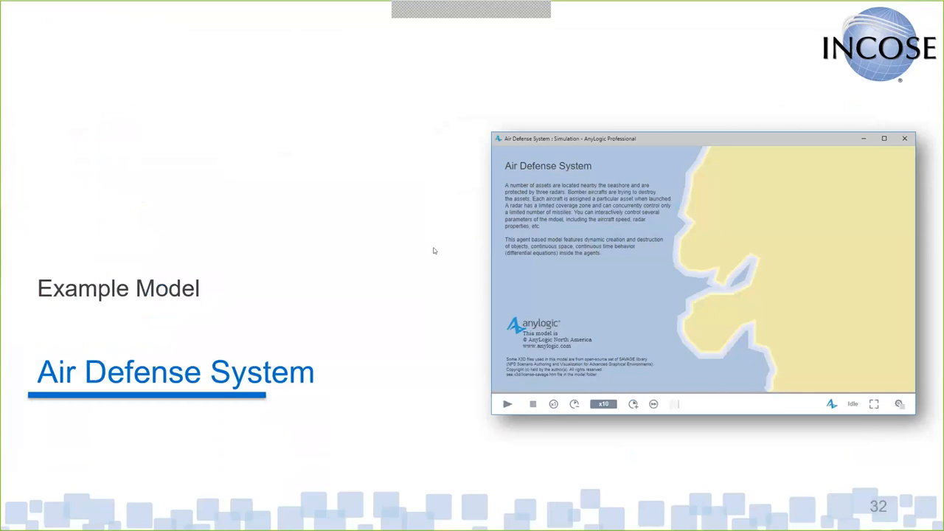
mouse_move(491, 231)
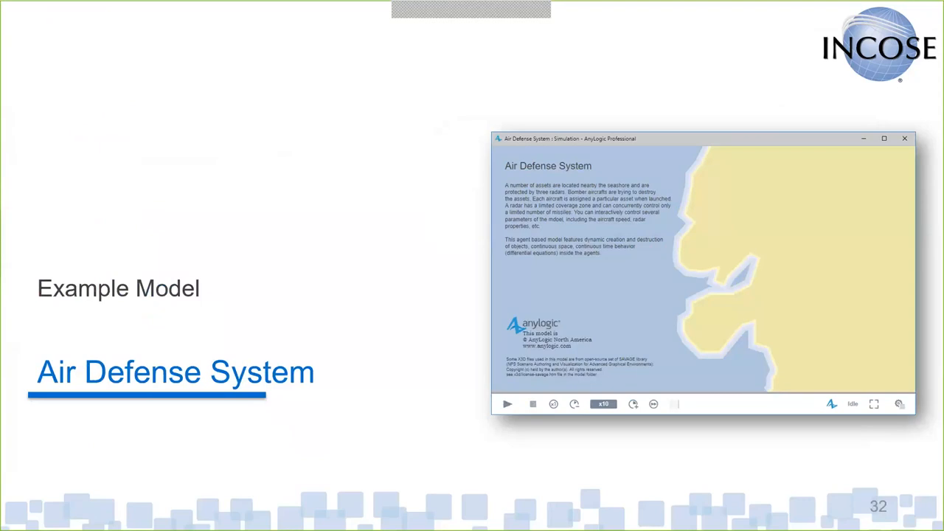
mouse_move(275, 136)
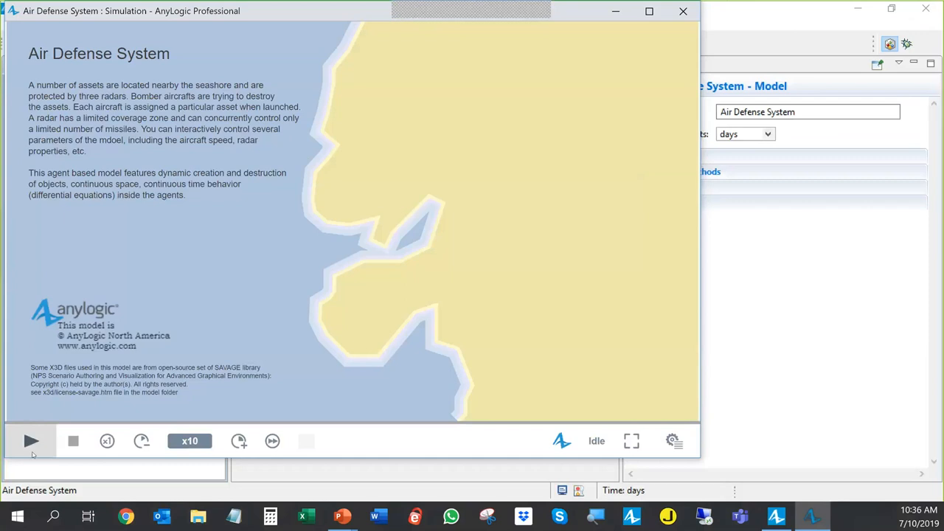
Run Air Defense System full-screen, raising attack and radar parameters and altitude to ~99.5
click(31, 441)
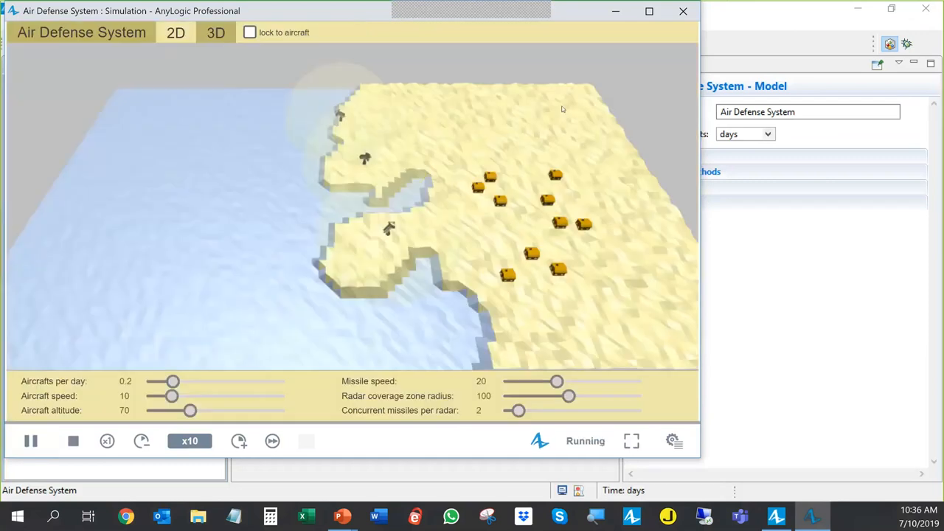
click(668, 11)
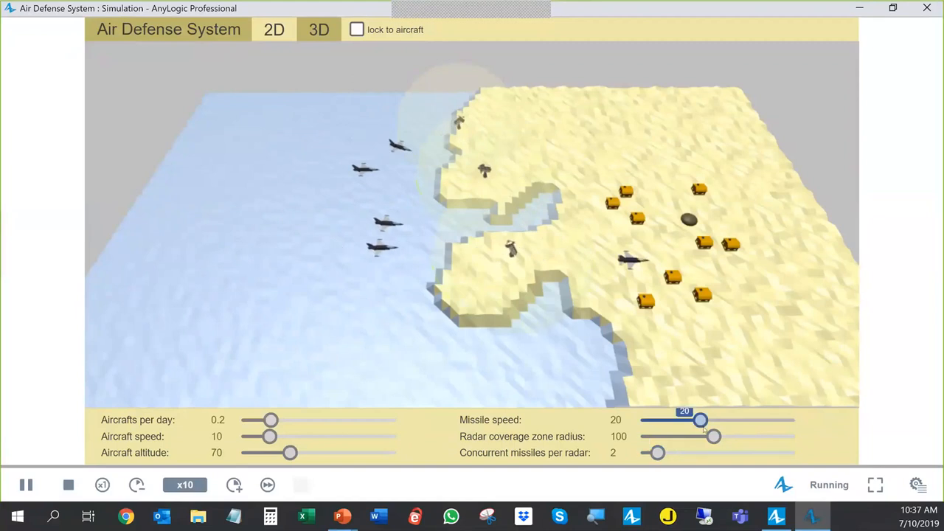
drag(659, 452, 669, 452)
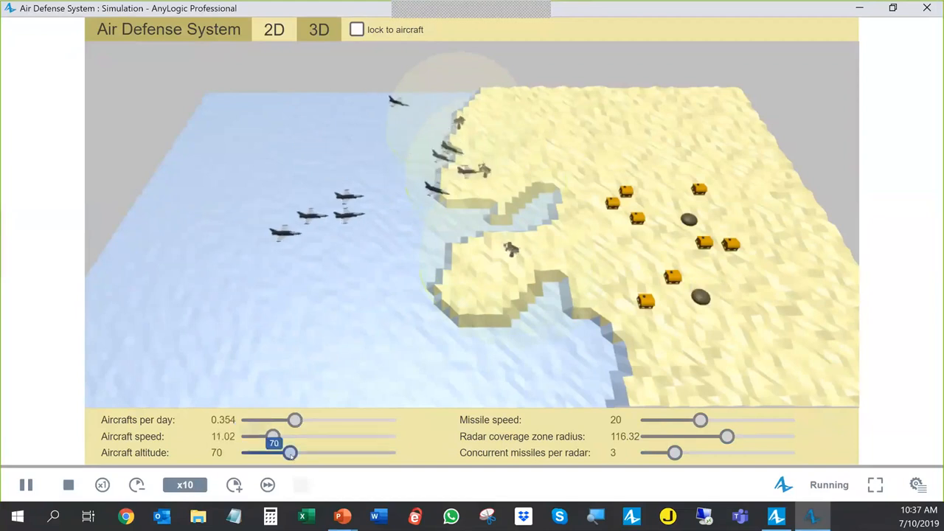
drag(288, 452, 314, 452)
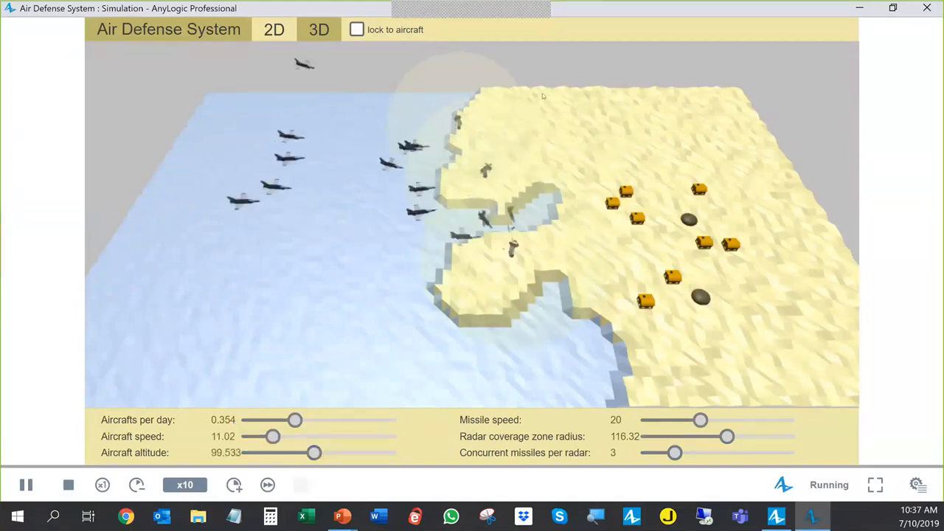
Lock the camera onto an aircraft and switch the animation to the 2D view
click(357, 30)
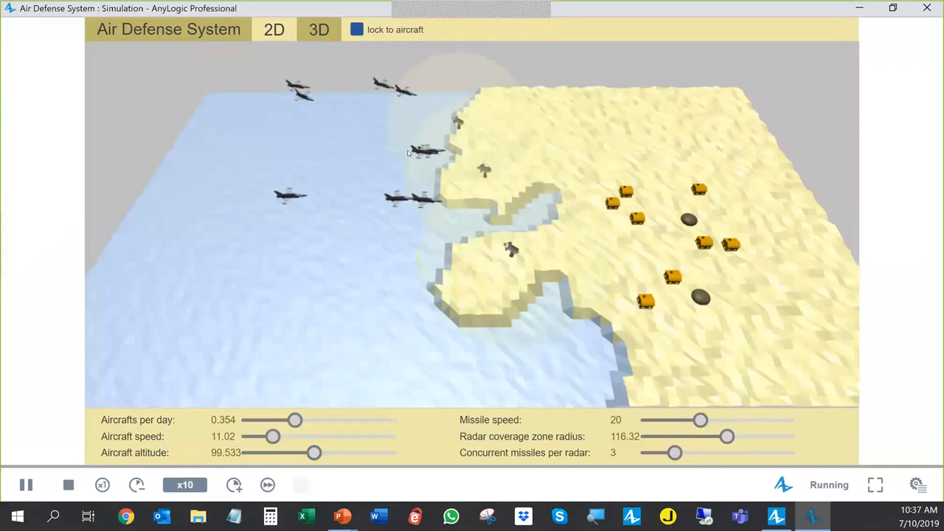
click(354, 29)
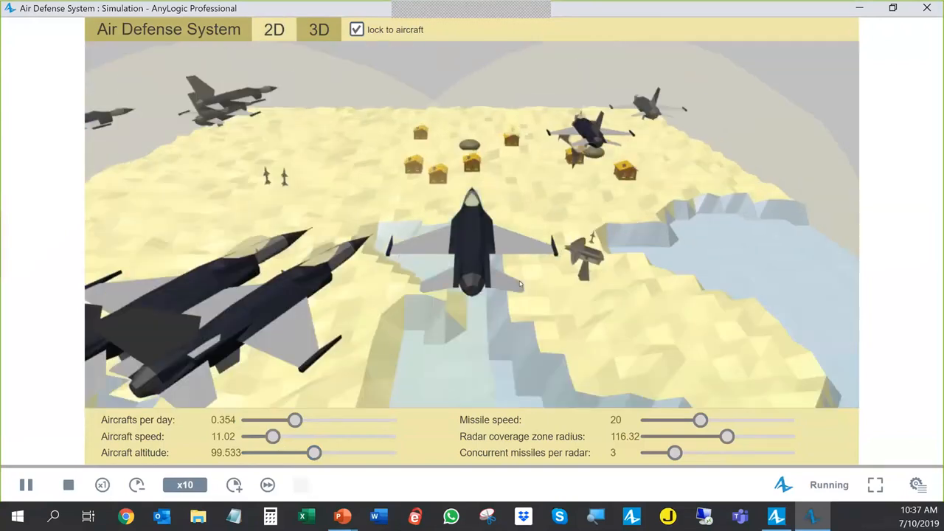
click(272, 30)
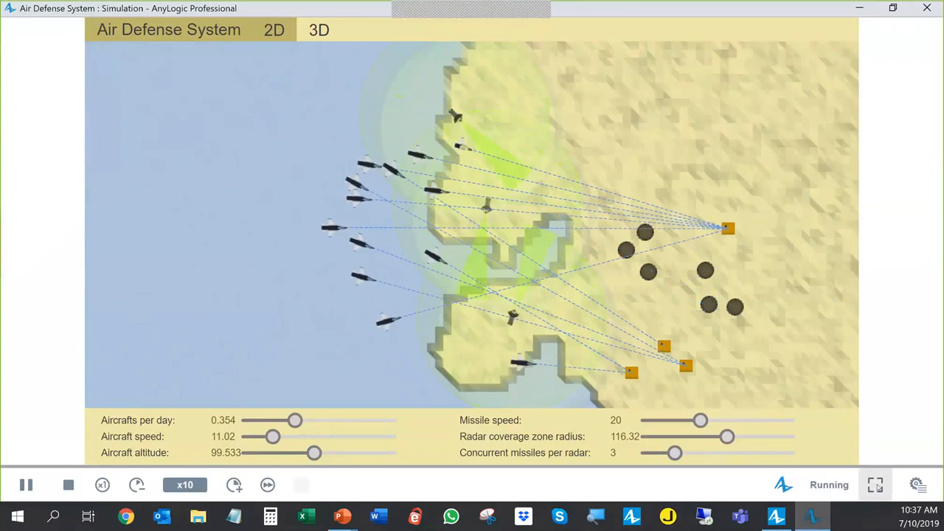
click(875, 485)
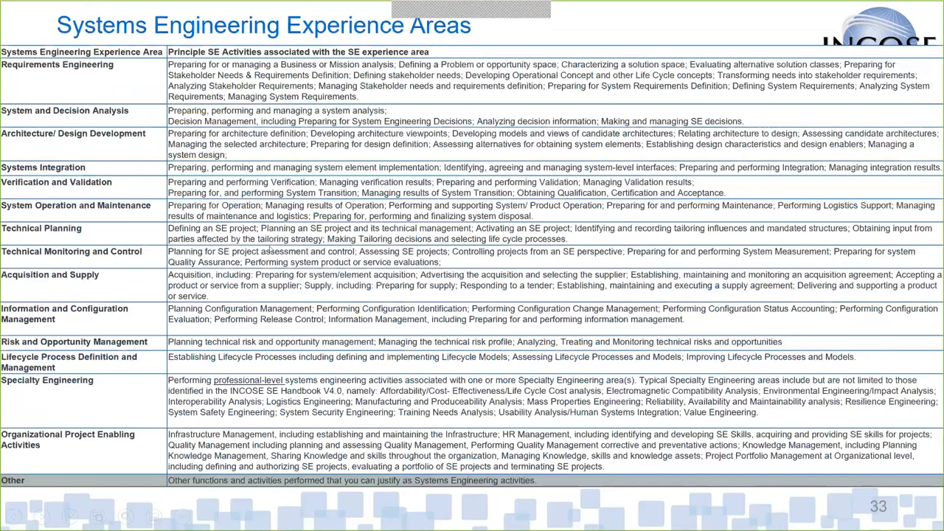
Advance the slideshow to slide 33, 'Systems Engineering Experience Areas'
key(Right)
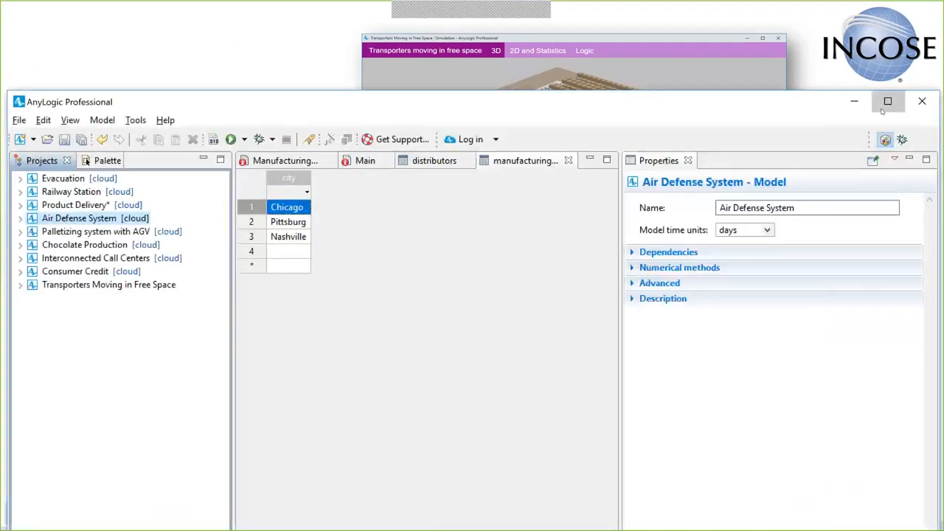
Maximize AnyLogic and run the Transporters Moving in Free Space model
click(884, 101)
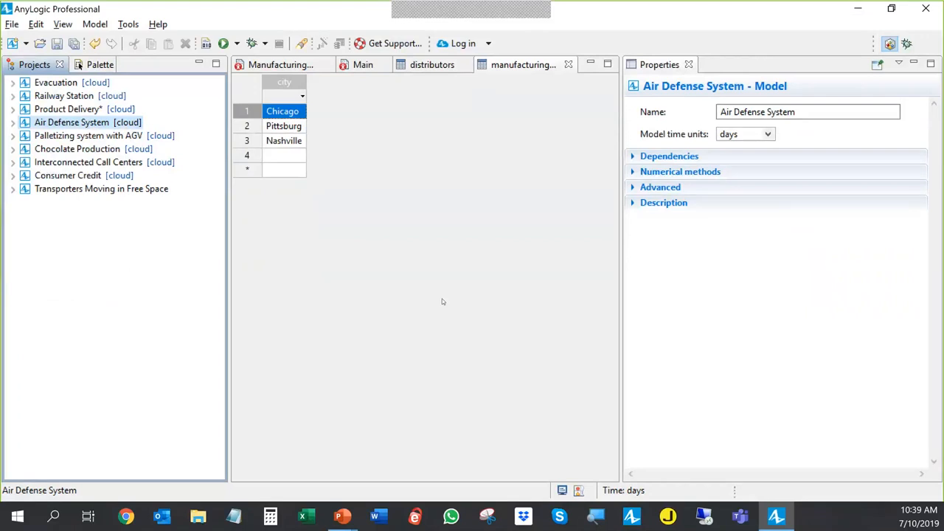
mouse_move(158, 230)
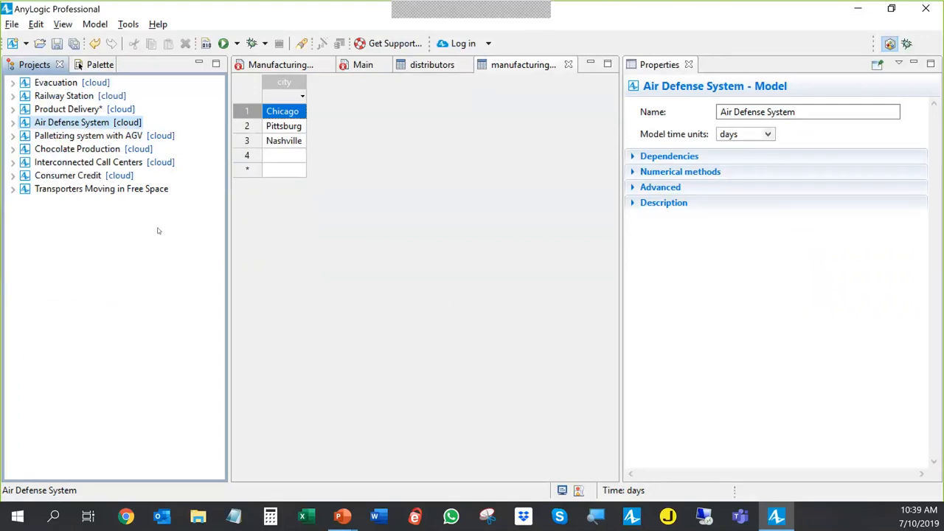
mouse_move(57, 135)
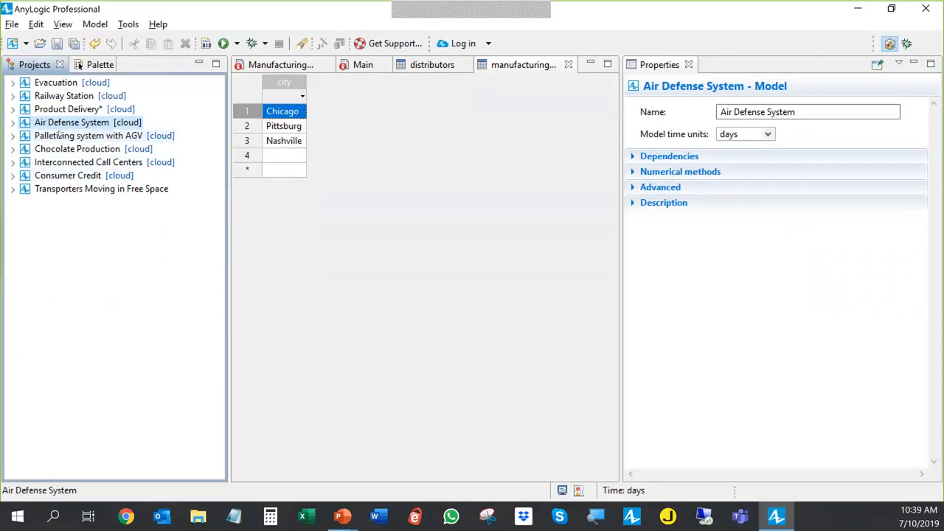
click(101, 189)
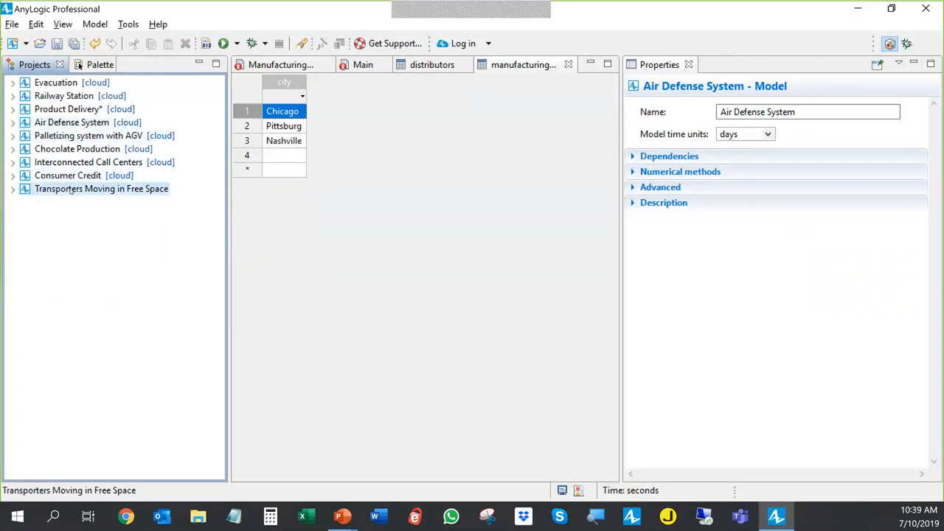
click(101, 188)
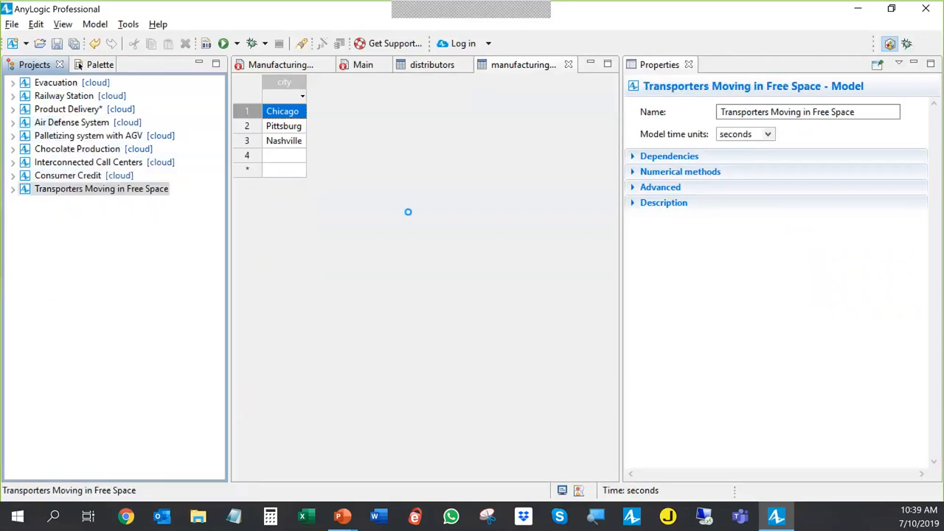
click(223, 42)
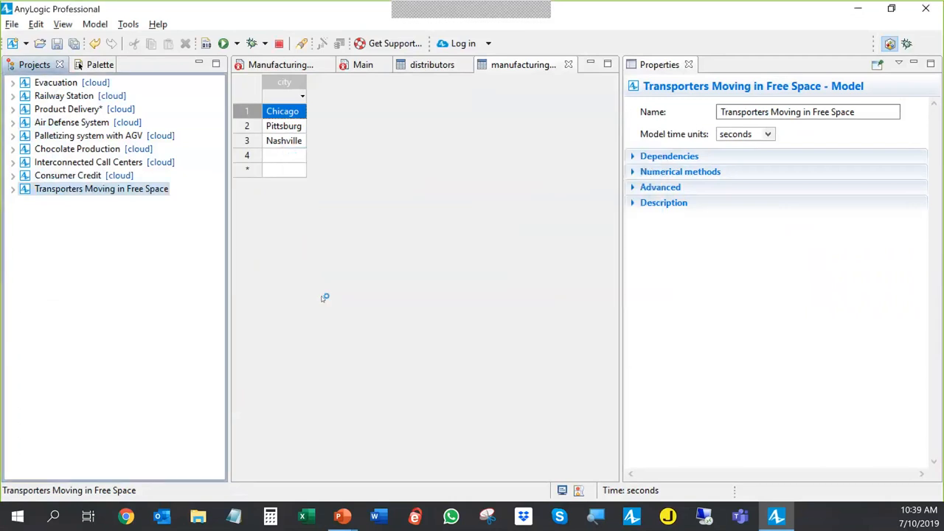
click(221, 43)
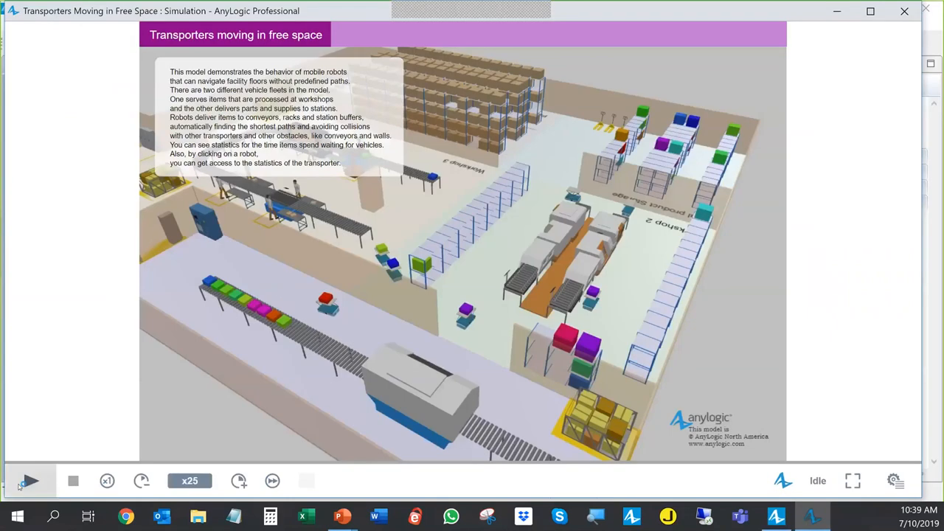
click(31, 481)
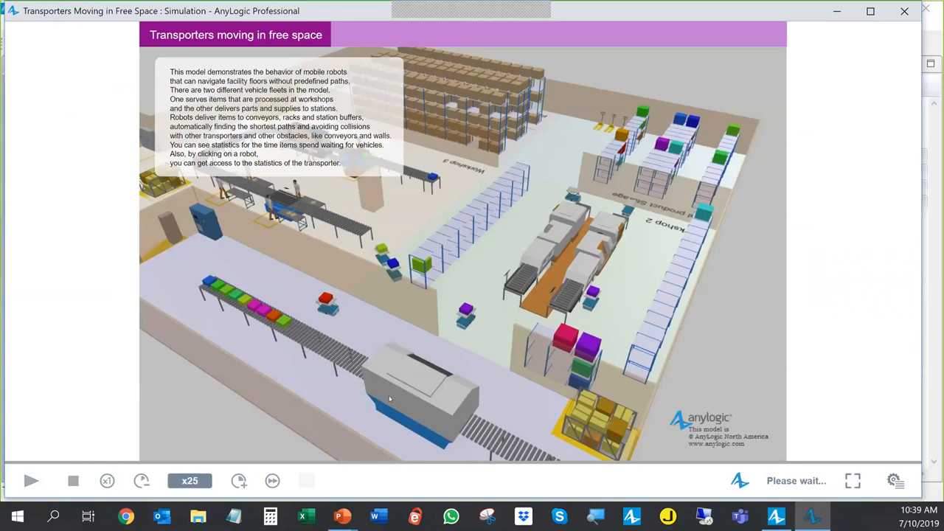
click(31, 480)
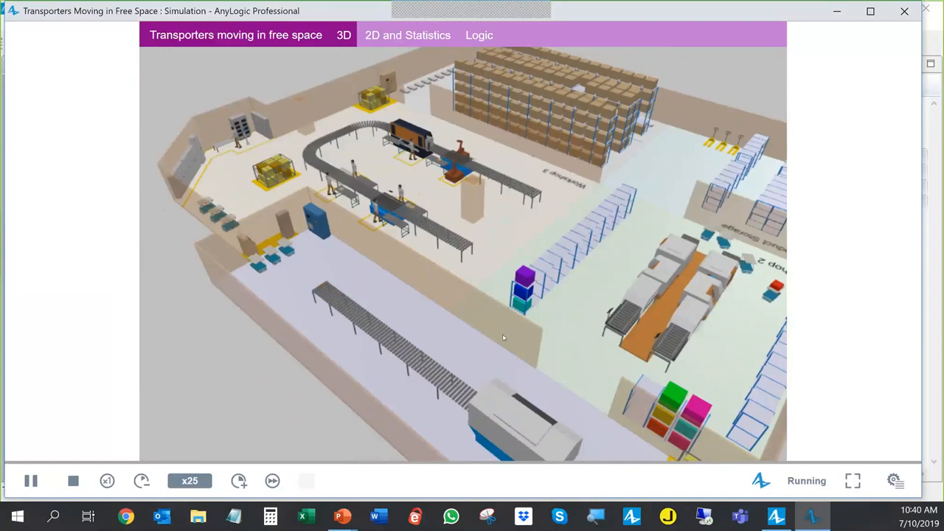
mouse_move(590, 383)
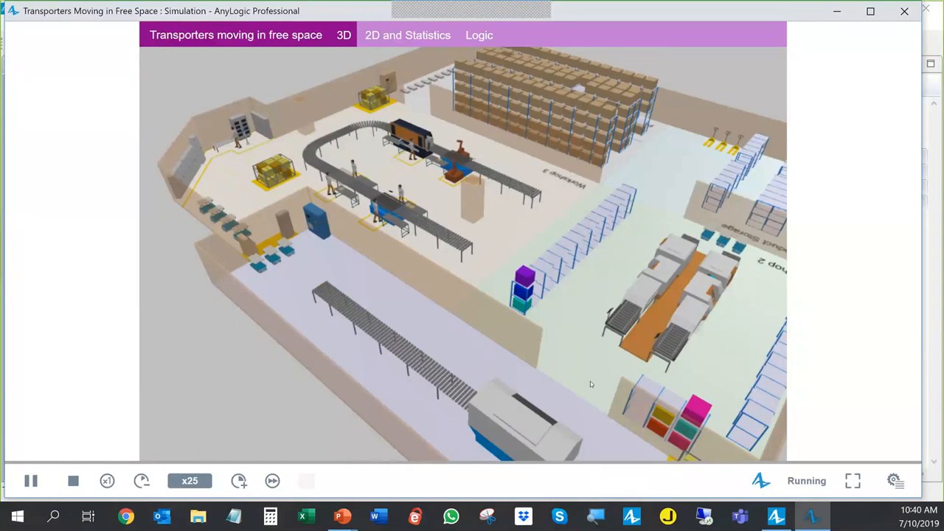
mouse_move(318, 274)
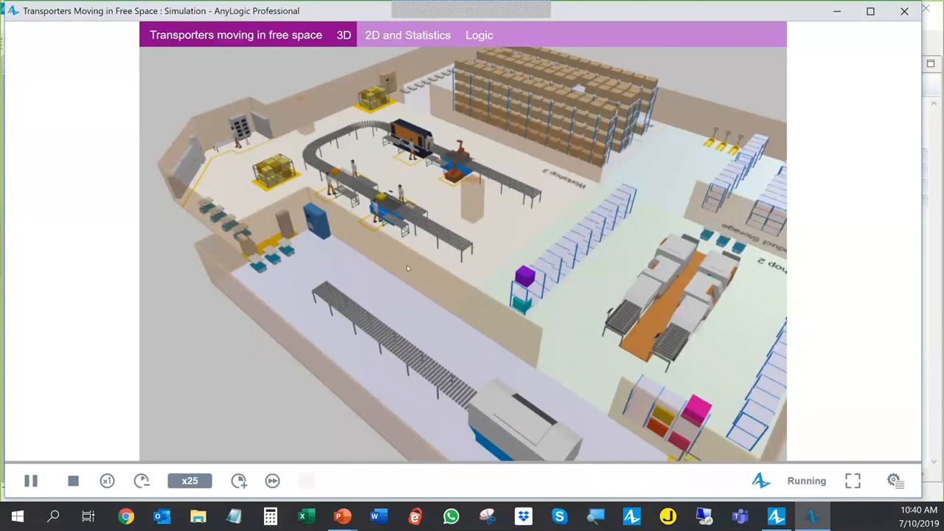
mouse_move(541, 362)
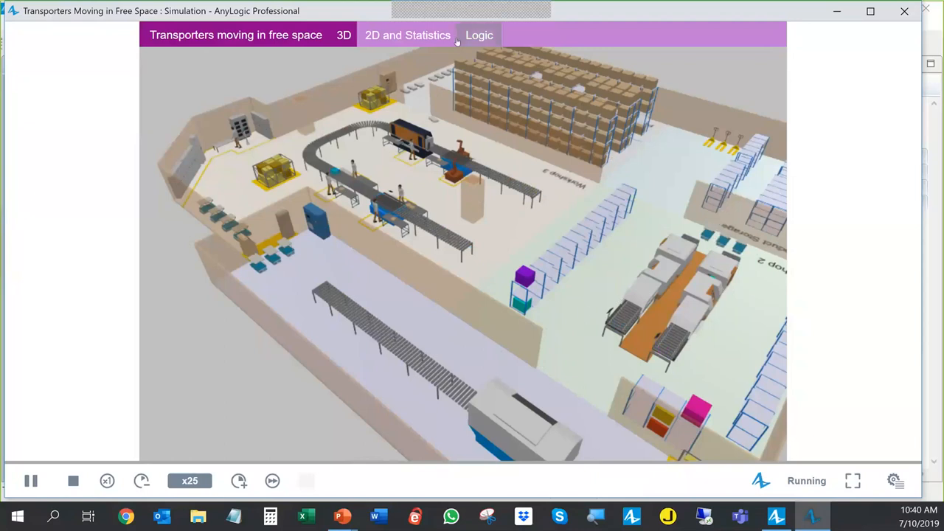
View the Transporters 2D layout with AGV statistics, then close the simulation
click(407, 35)
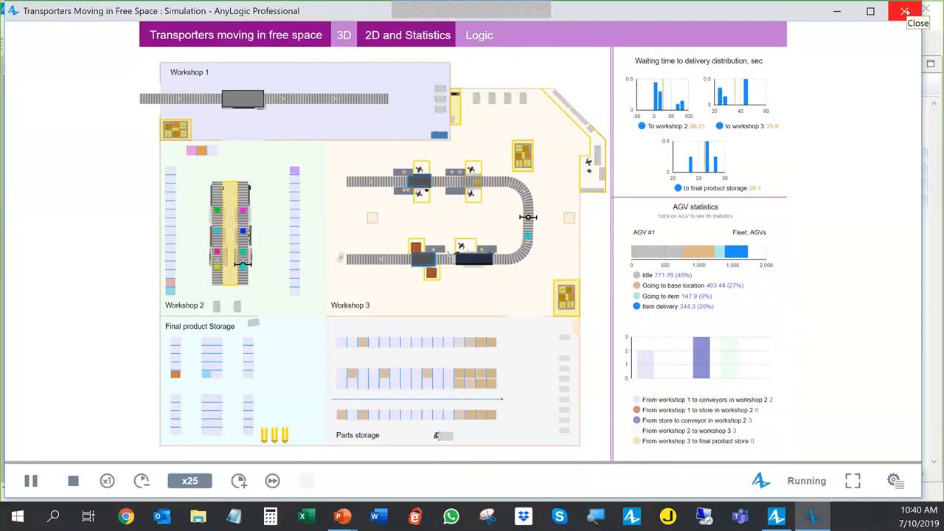
click(902, 11)
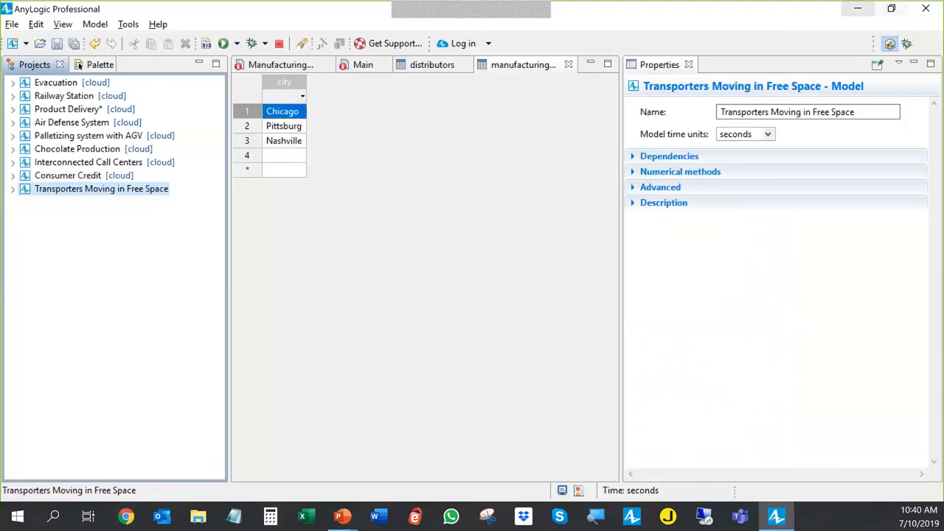
Bring the PowerPoint slideshow back on screen from AnyLogic
click(222, 42)
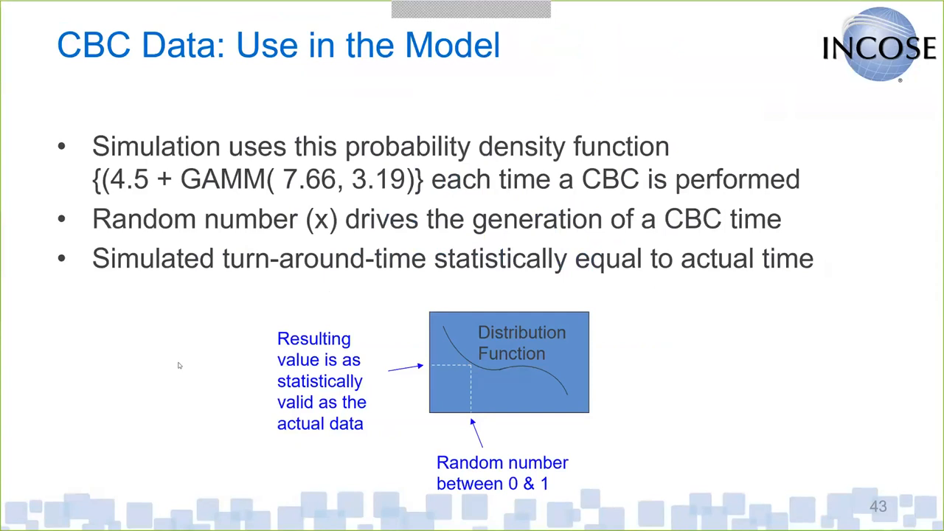
mouse_move(518, 498)
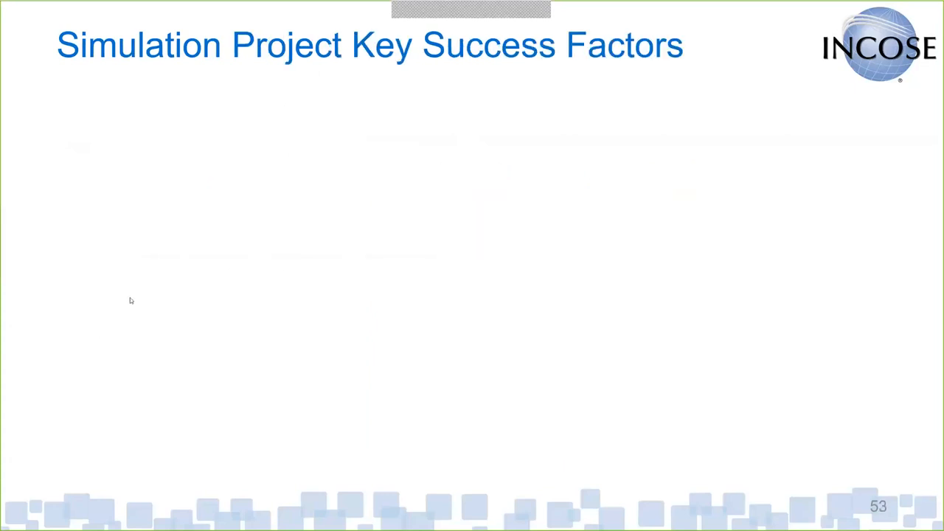
mouse_move(422, 282)
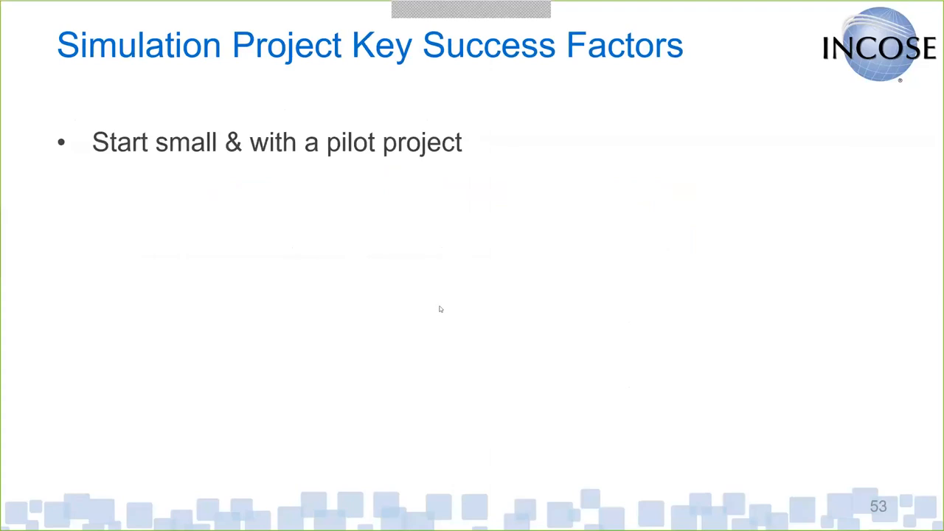
mouse_move(418, 197)
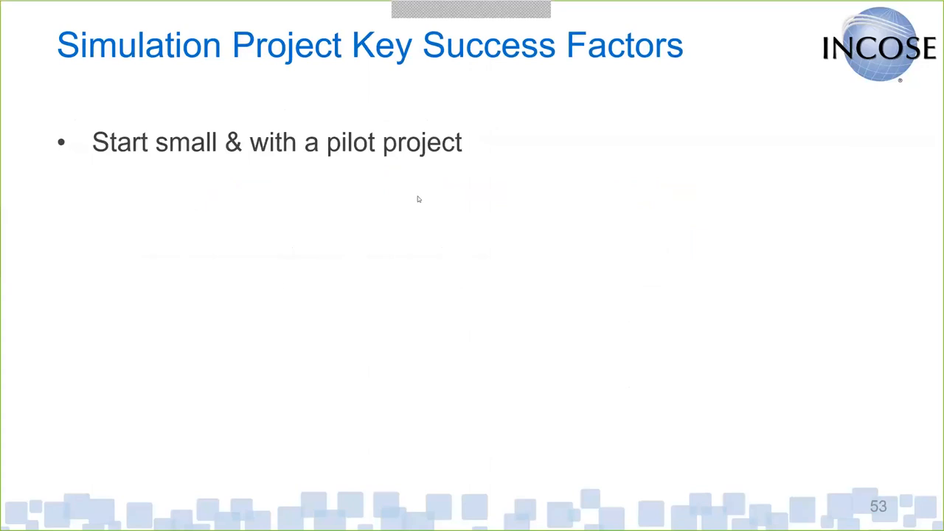
mouse_move(477, 213)
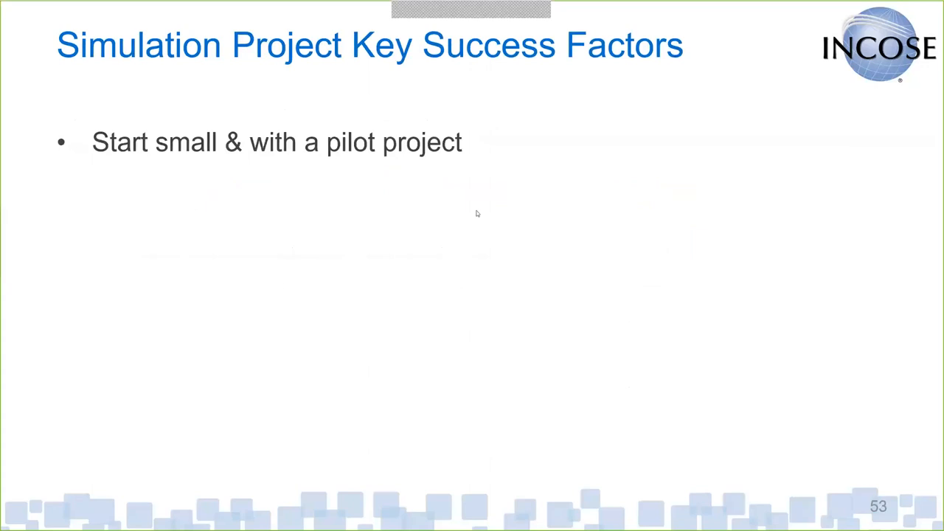
mouse_move(544, 297)
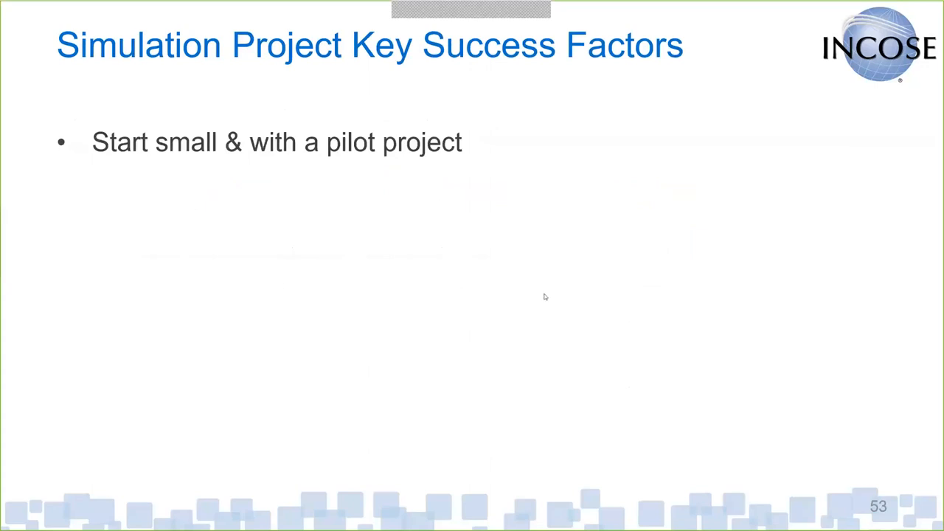
mouse_move(503, 329)
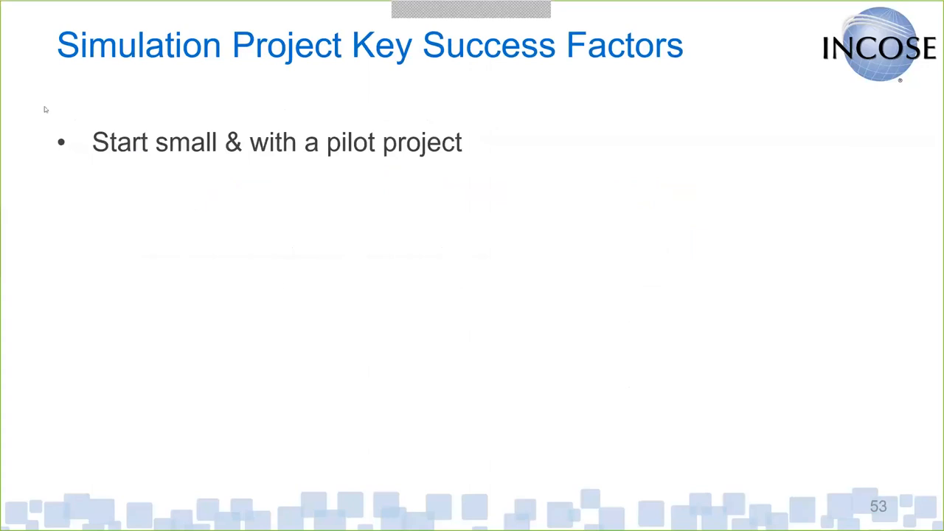
mouse_move(188, 100)
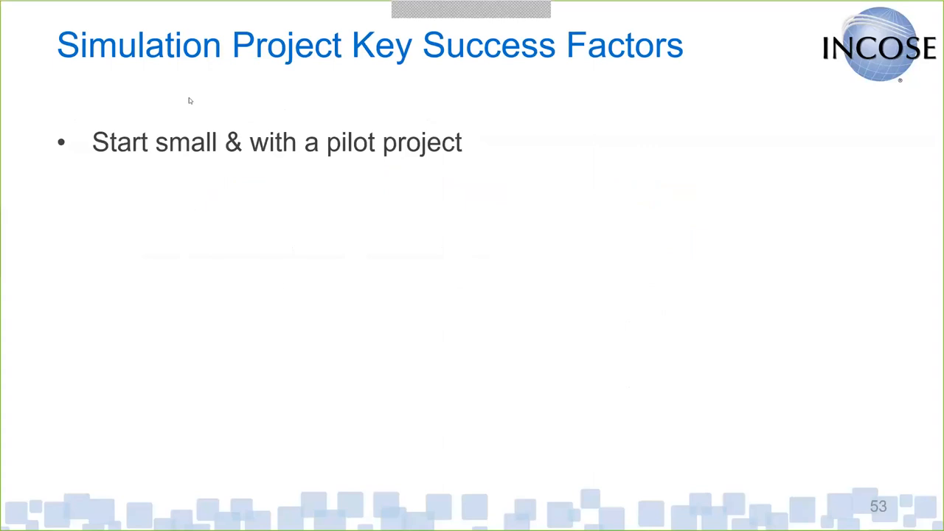
mouse_move(468, 298)
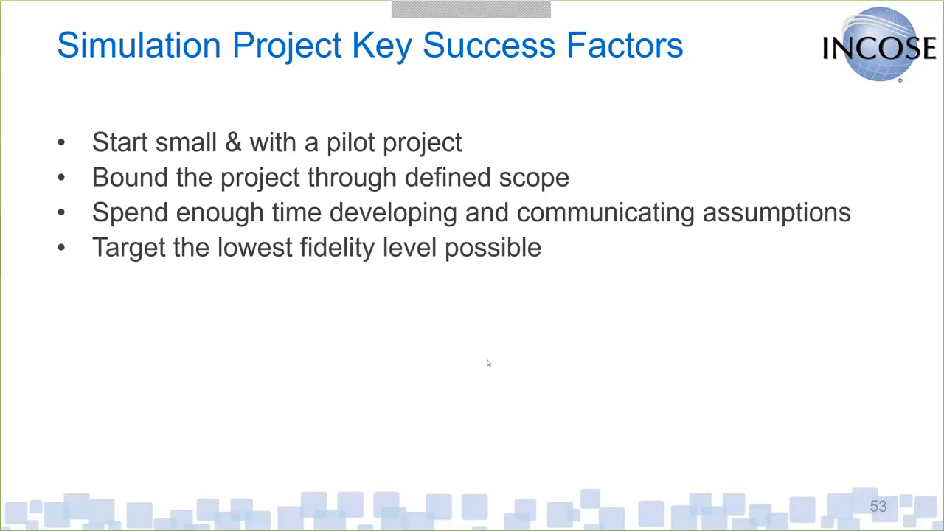
mouse_move(310, 272)
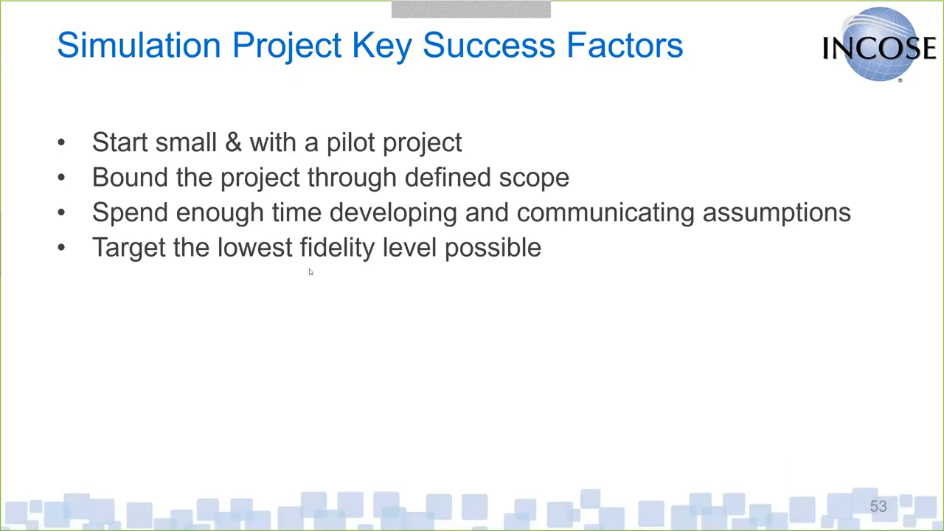
mouse_move(437, 253)
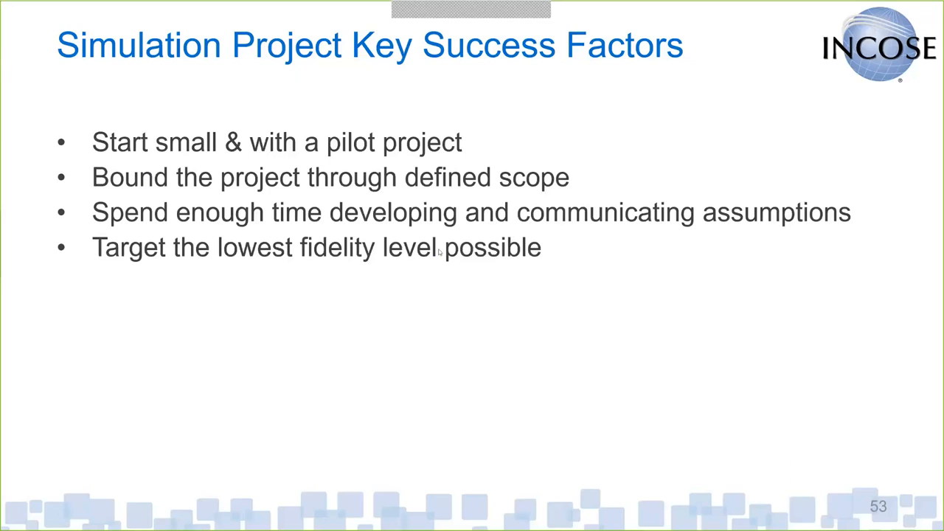
mouse_move(94, 157)
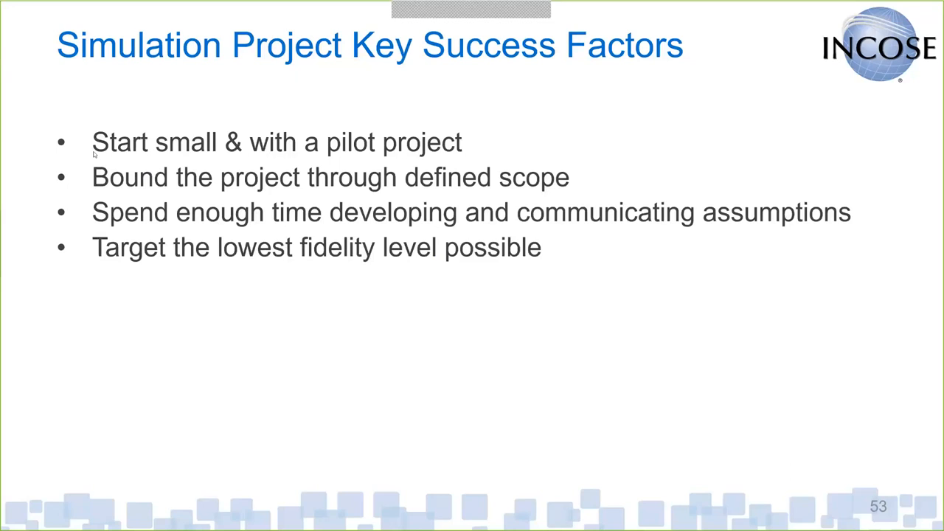
mouse_move(549, 332)
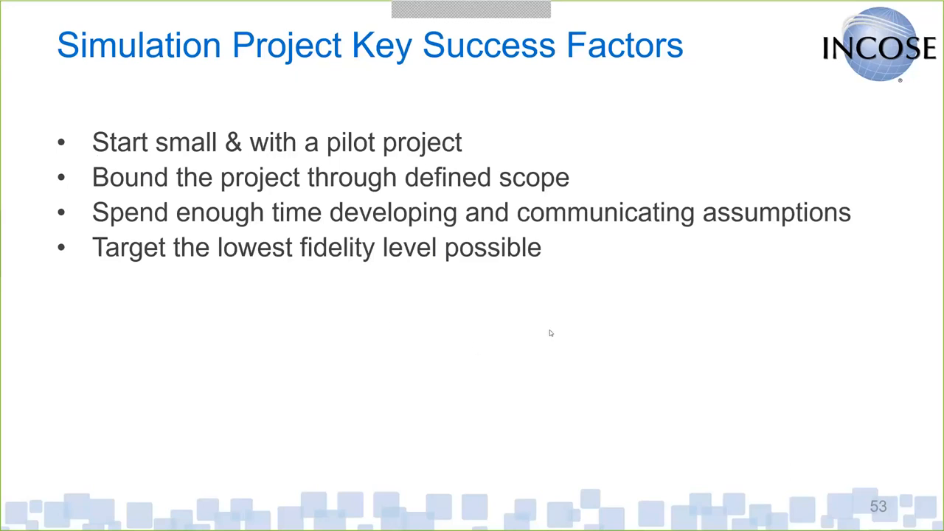
mouse_move(510, 348)
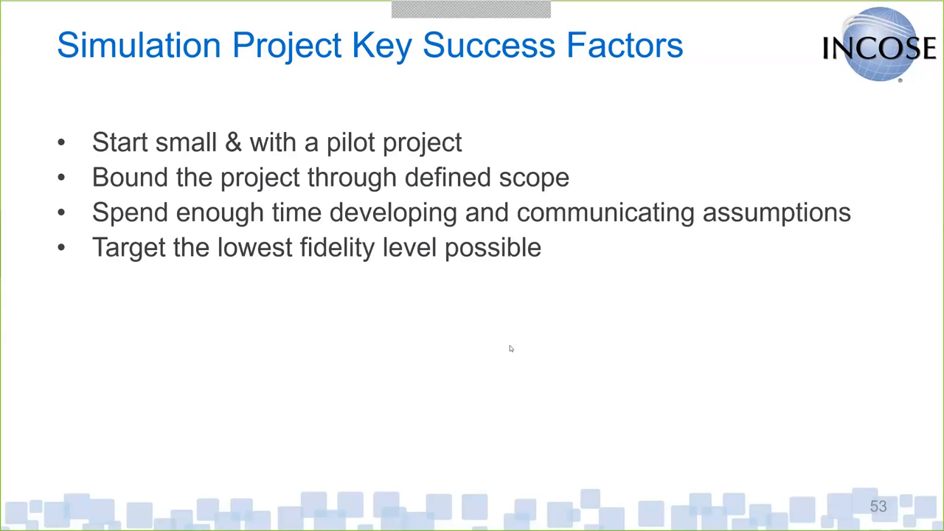
mouse_move(457, 335)
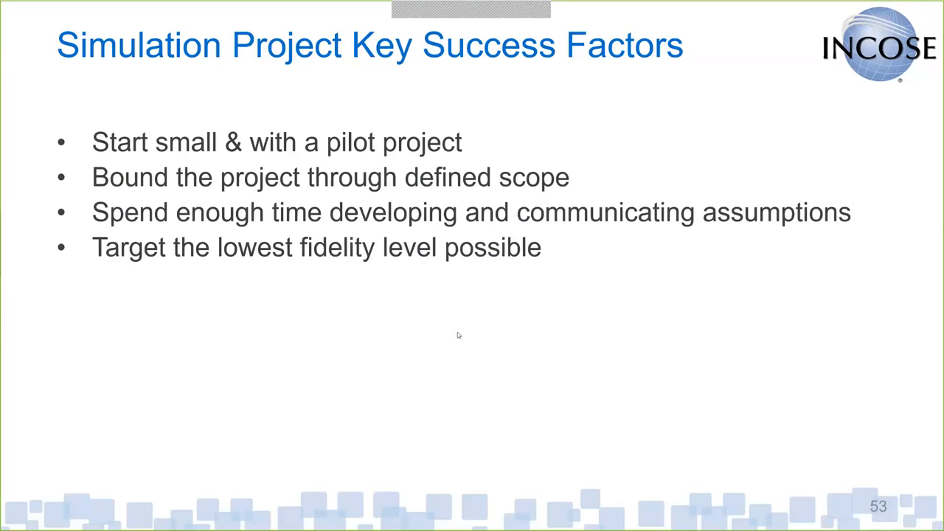
mouse_move(423, 395)
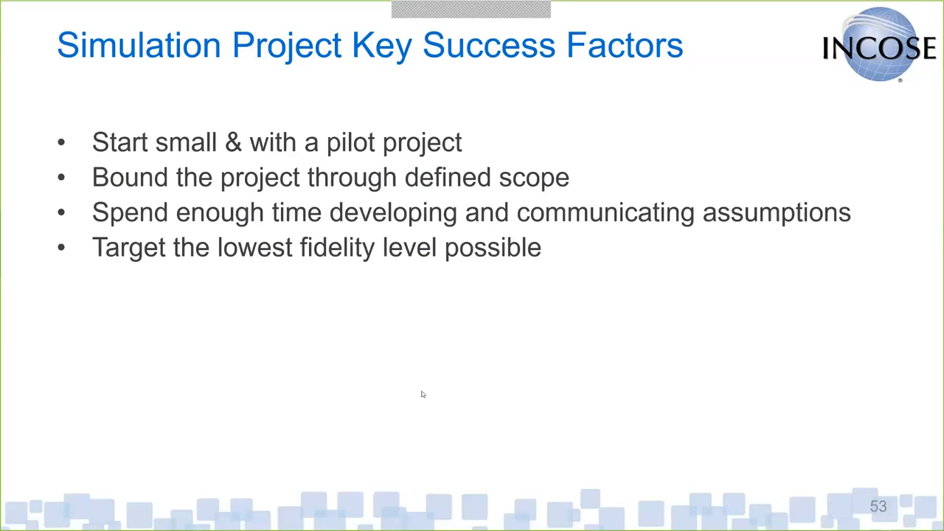
mouse_move(320, 405)
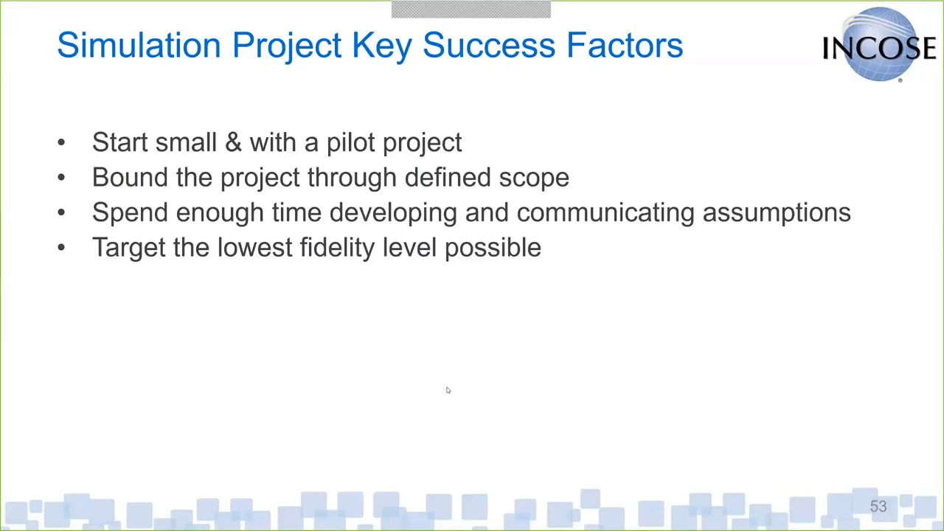
key(right)
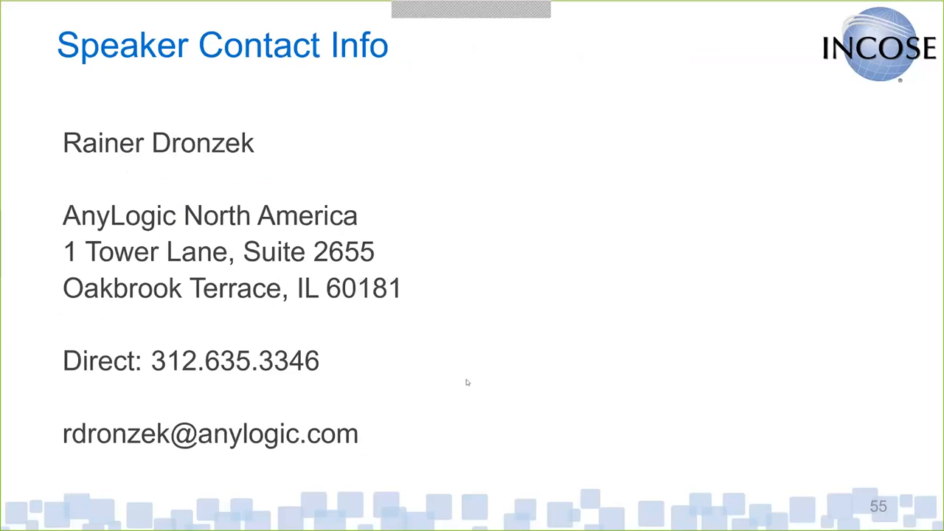
mouse_move(412, 400)
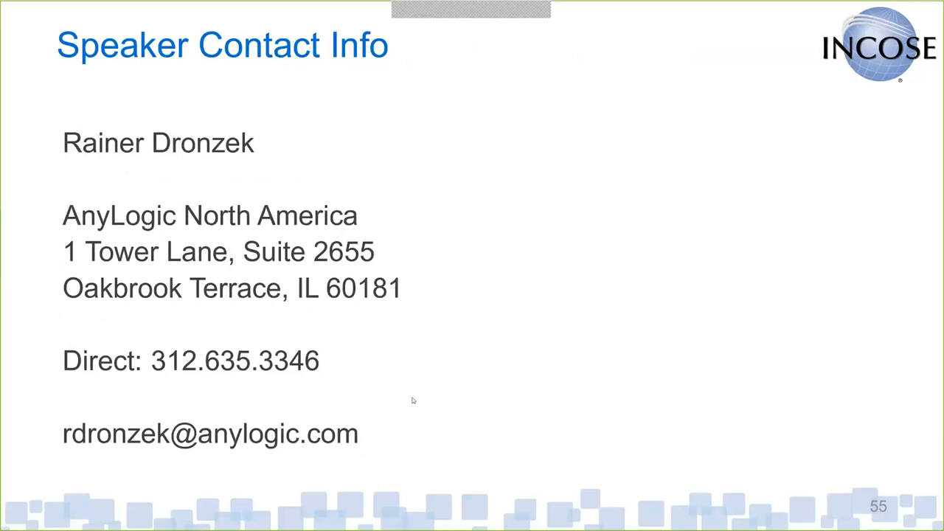
mouse_move(403, 405)
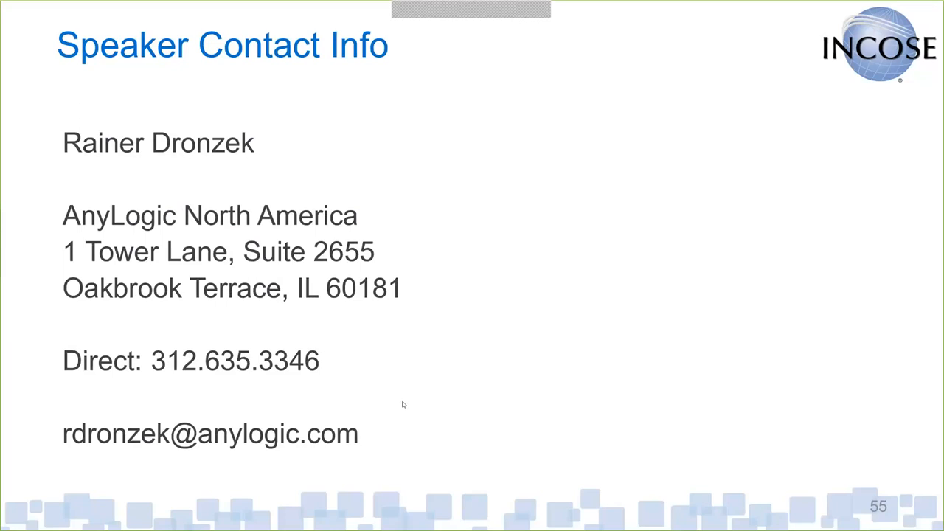
Leave the contact-info slide and switch to the AnyLogic workspace
key(Right)
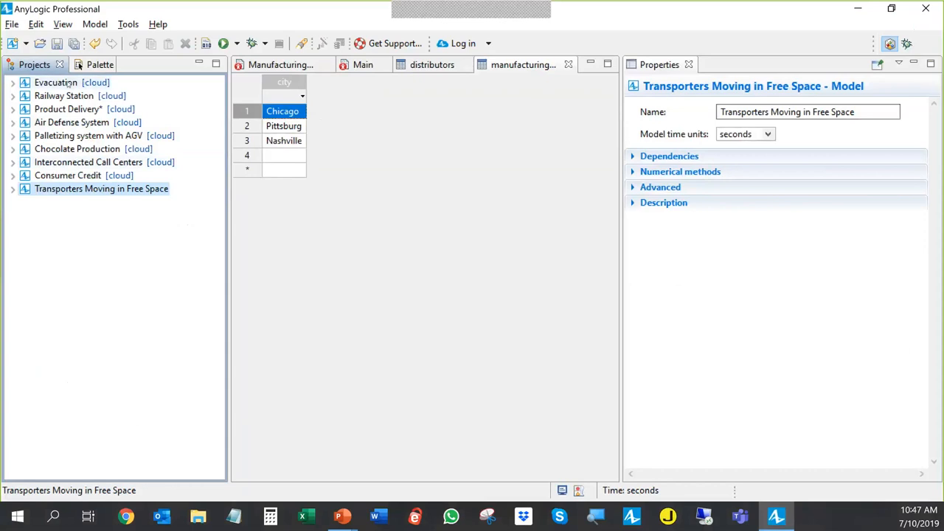
Bring up the context menu for the Evacuation model in the Projects tree
right_click(55, 82)
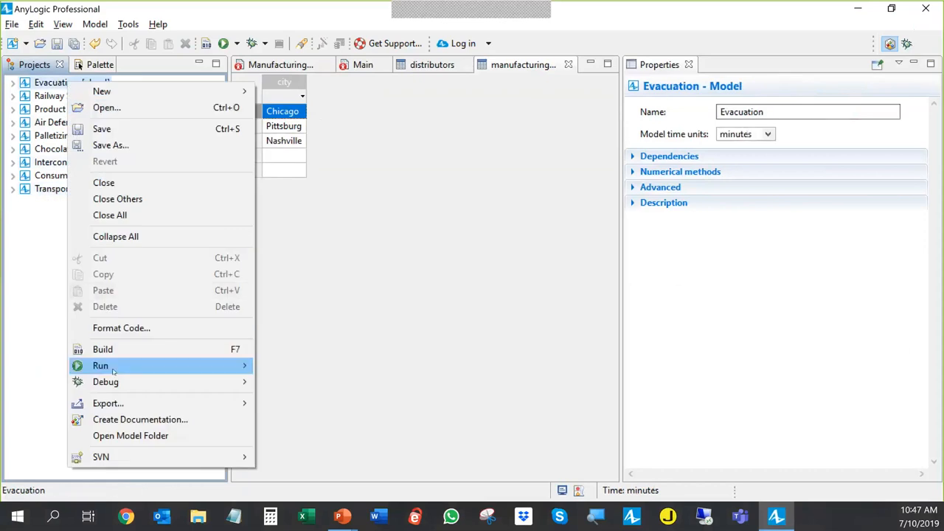
mouse_move(403, 324)
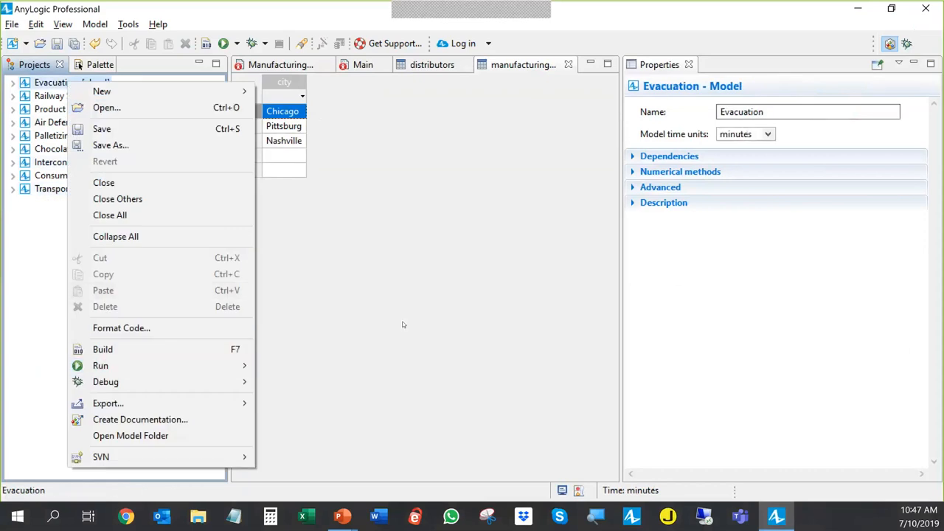
mouse_move(353, 239)
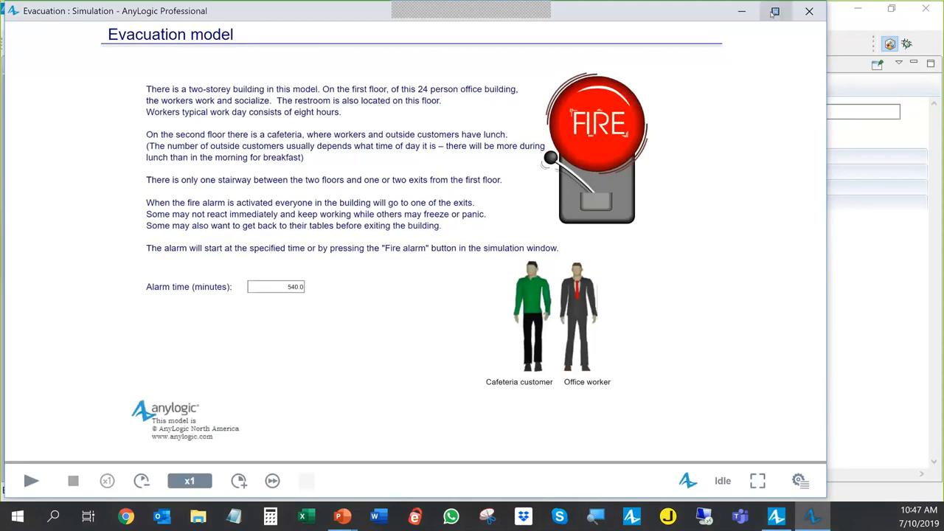
Maximize the Evacuation simulation window, start the run, and speed it up to x25
click(772, 11)
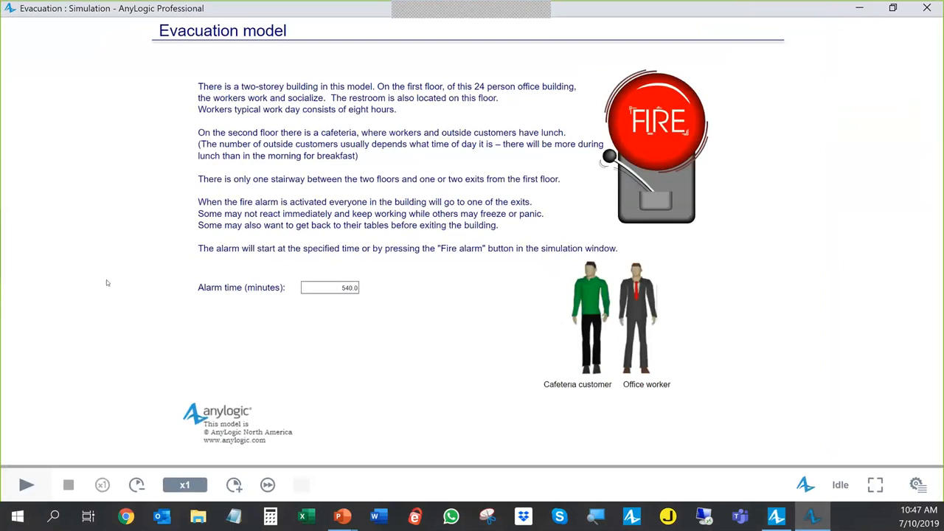
click(28, 485)
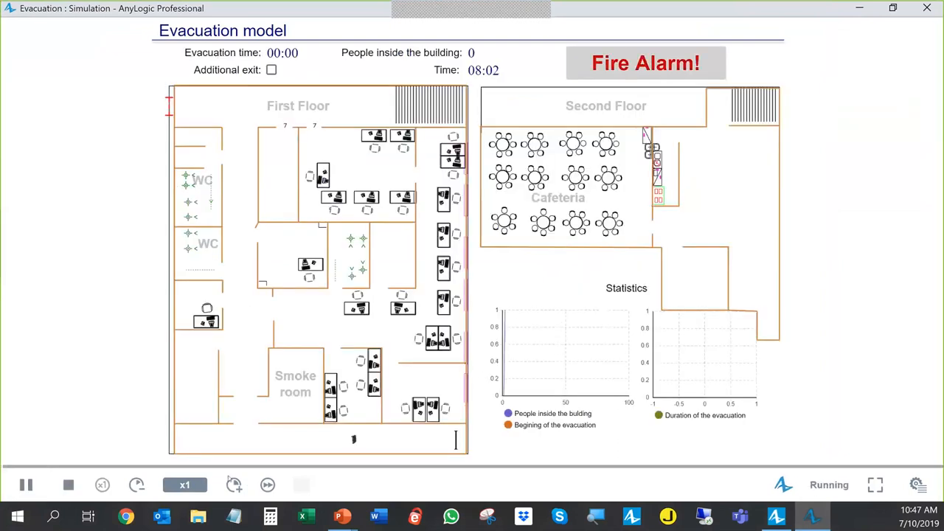
click(234, 484)
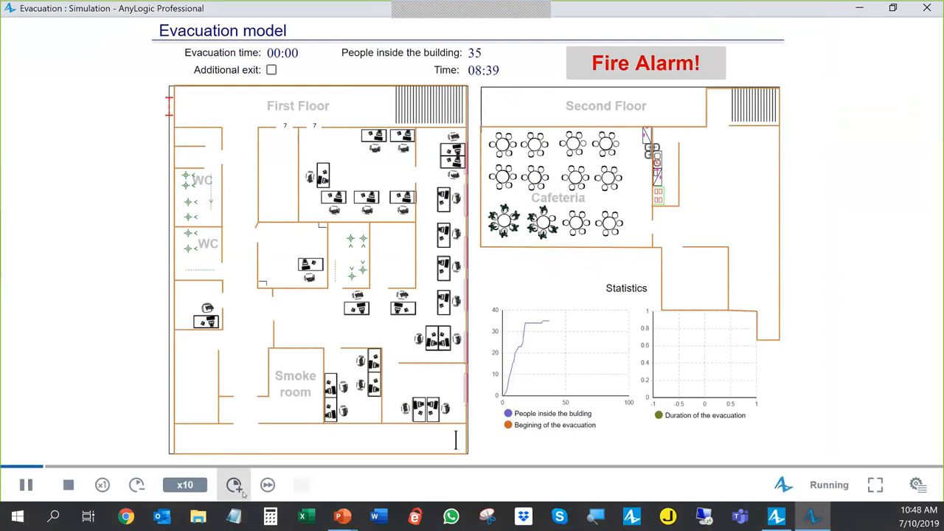
click(233, 485)
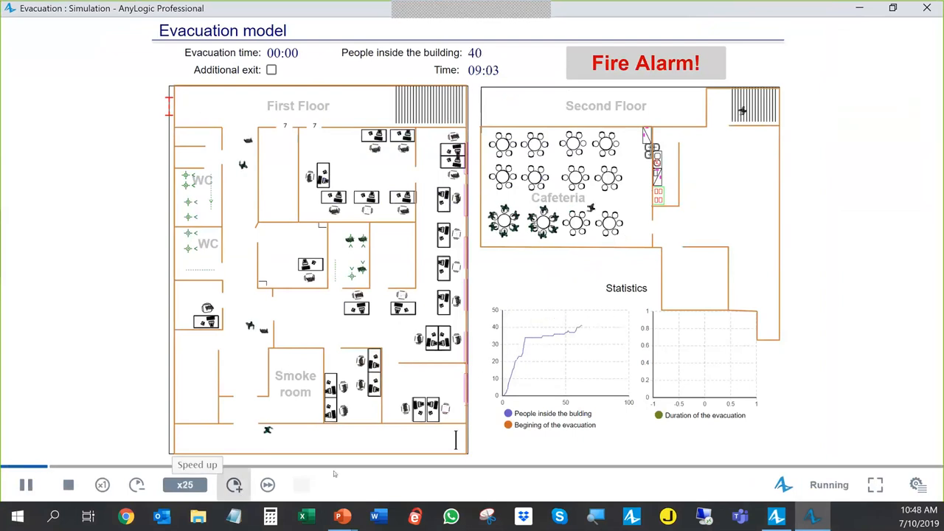
Return the Evacuation simulation to x1 real-time speed and let it run to completion
click(233, 485)
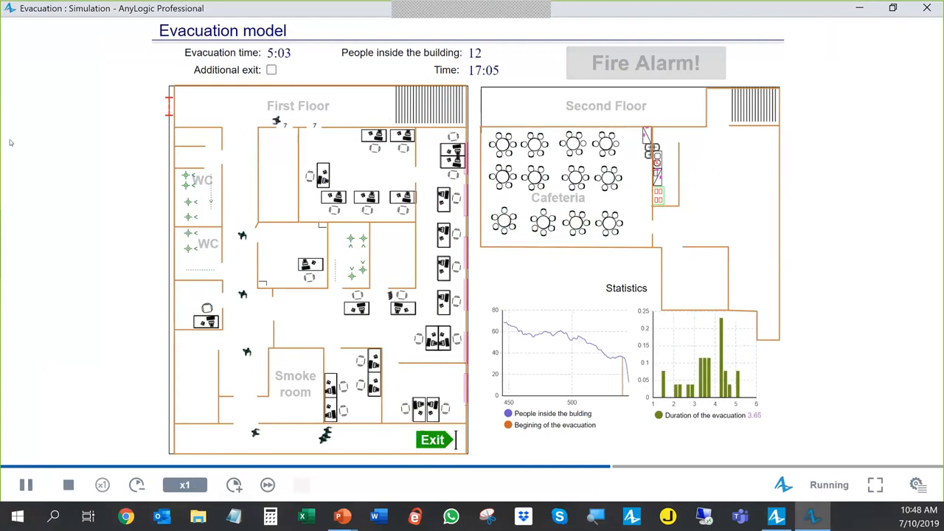
mouse_move(927, 10)
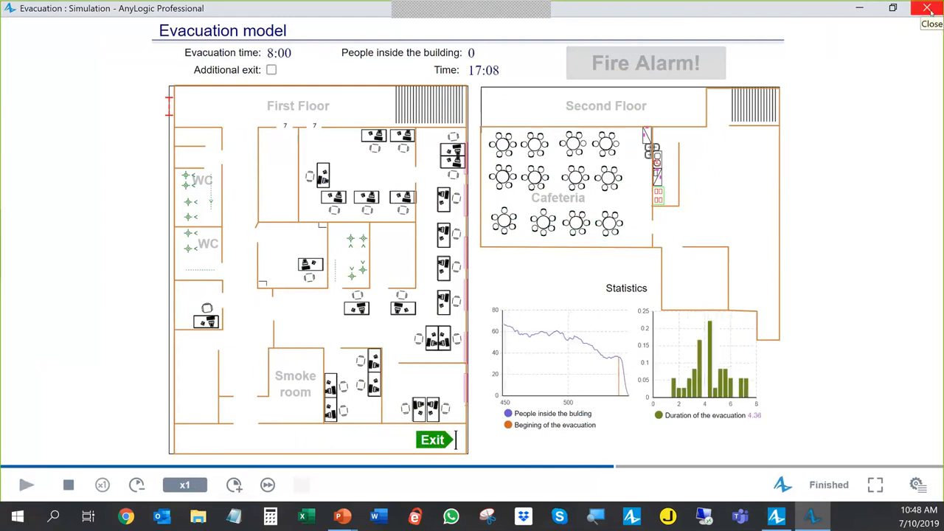
Close the finished Evacuation simulation and maximize the AnyLogic editor window
click(930, 9)
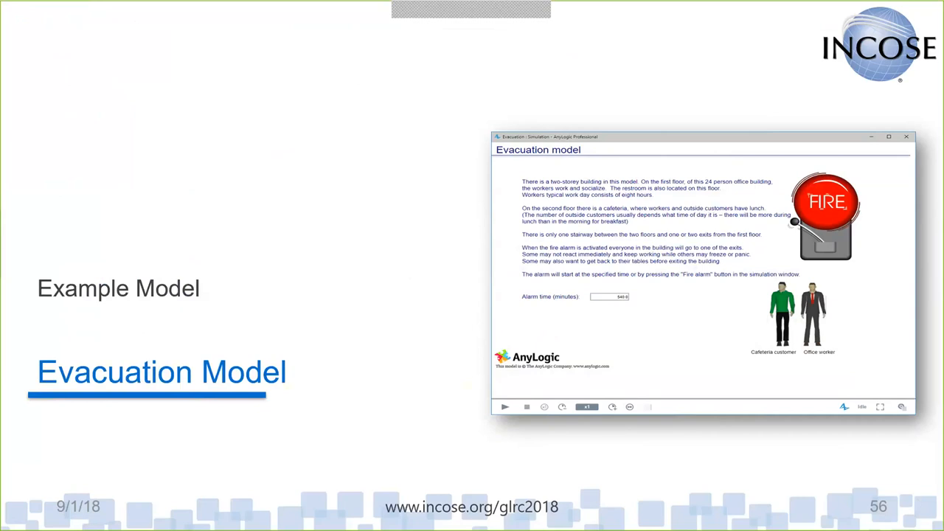
mouse_move(279, 295)
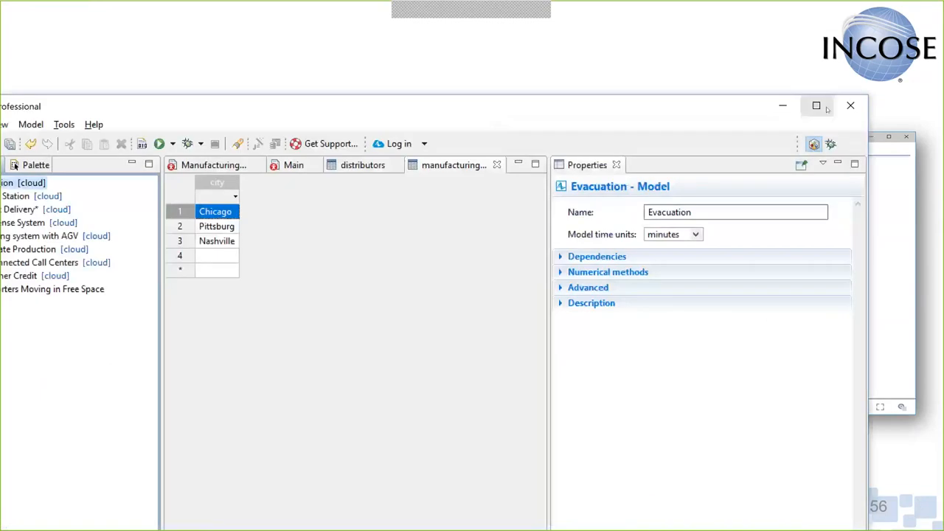
click(814, 106)
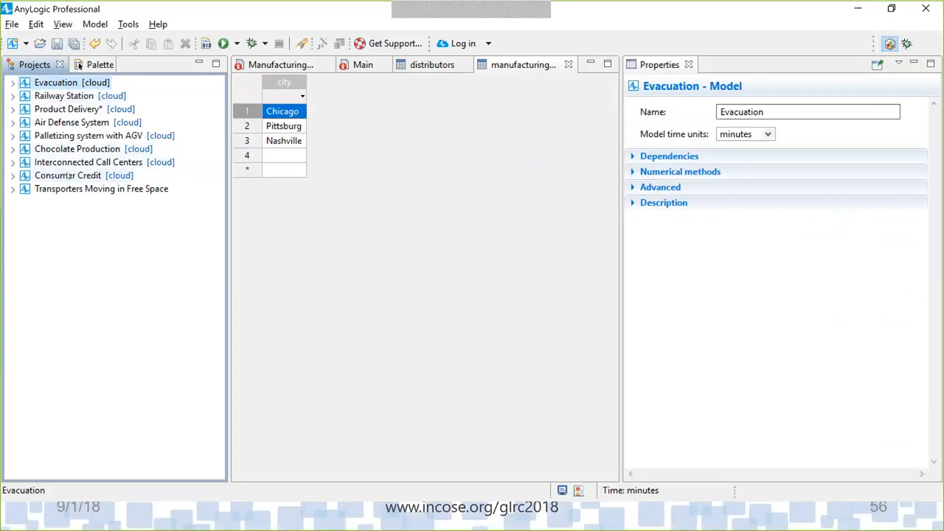
right_click(67, 175)
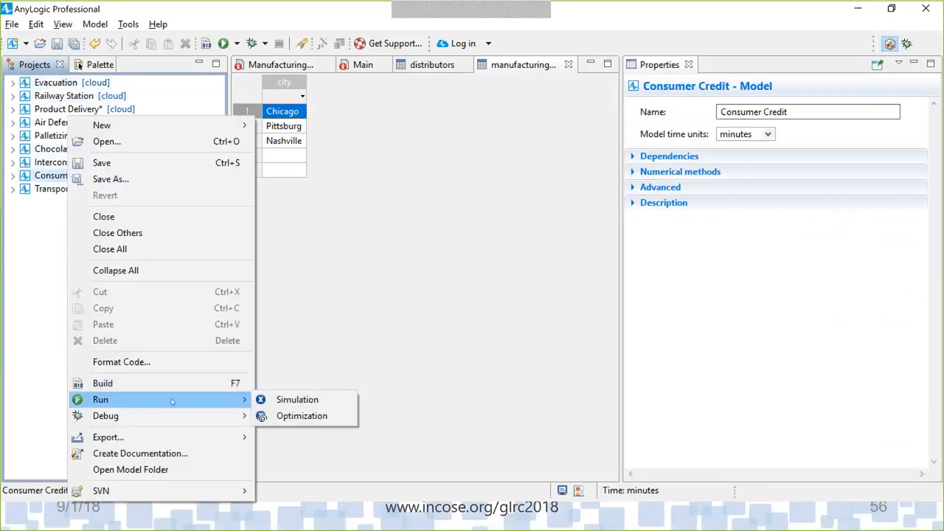
mouse_move(302, 415)
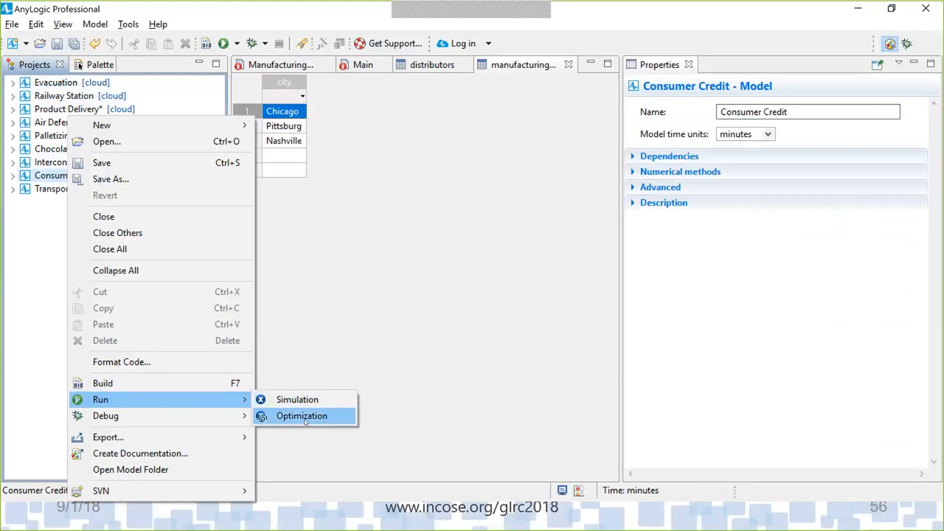
click(301, 416)
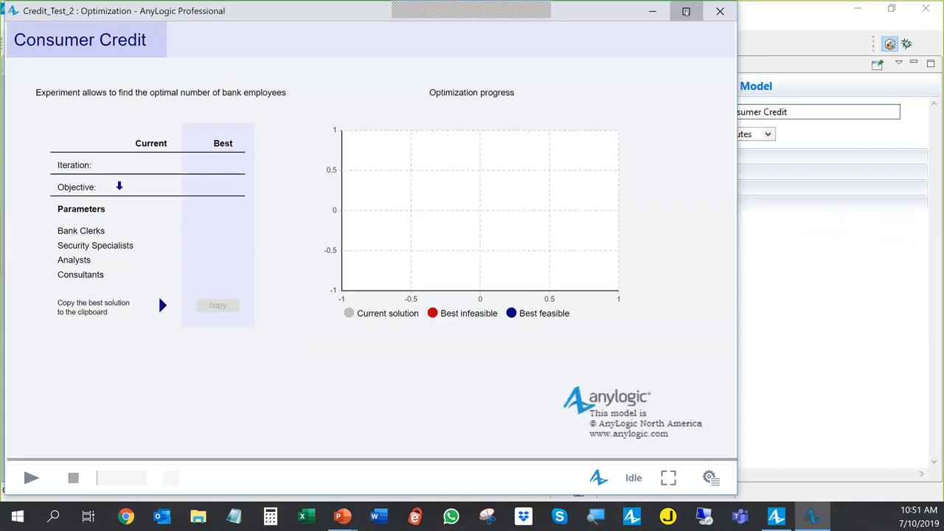
click(686, 11)
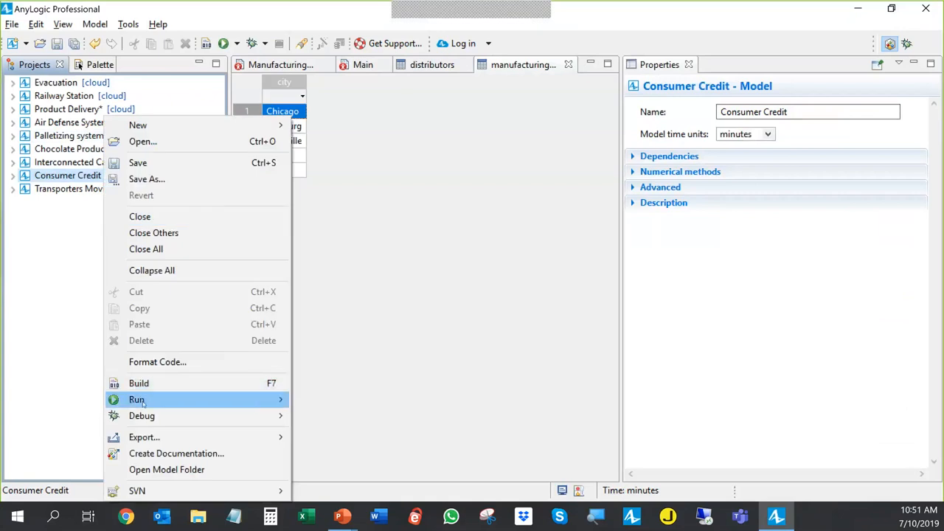
Run the Consumer Credit simulation, view its Statistics charts at x25 speed, then close it
click(137, 398)
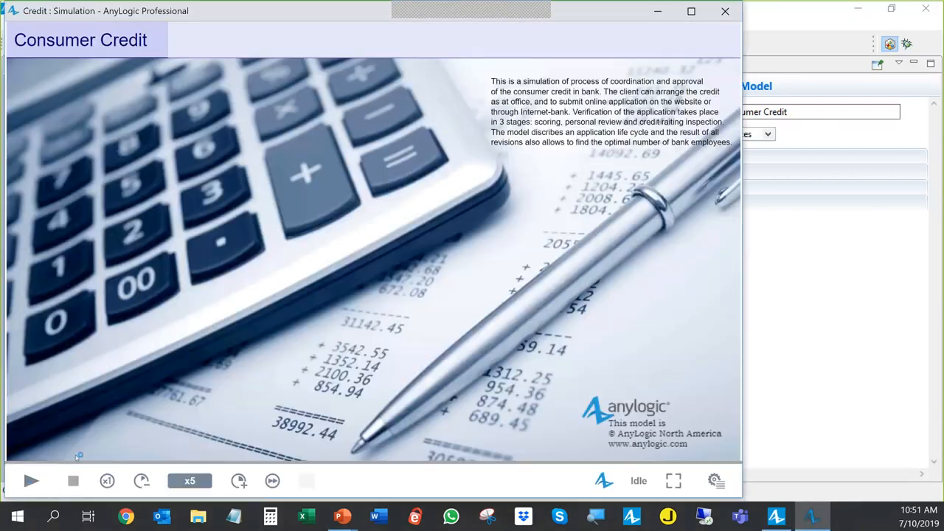
click(31, 480)
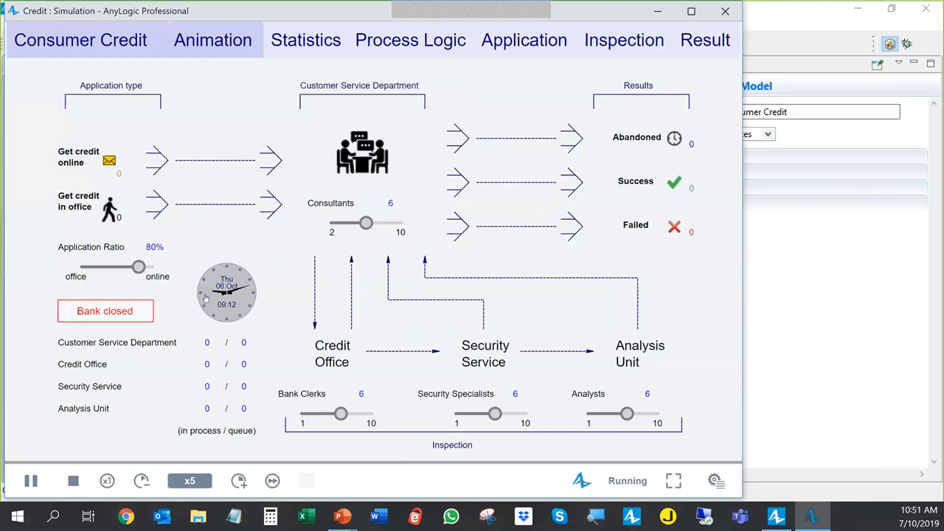
mouse_move(335, 383)
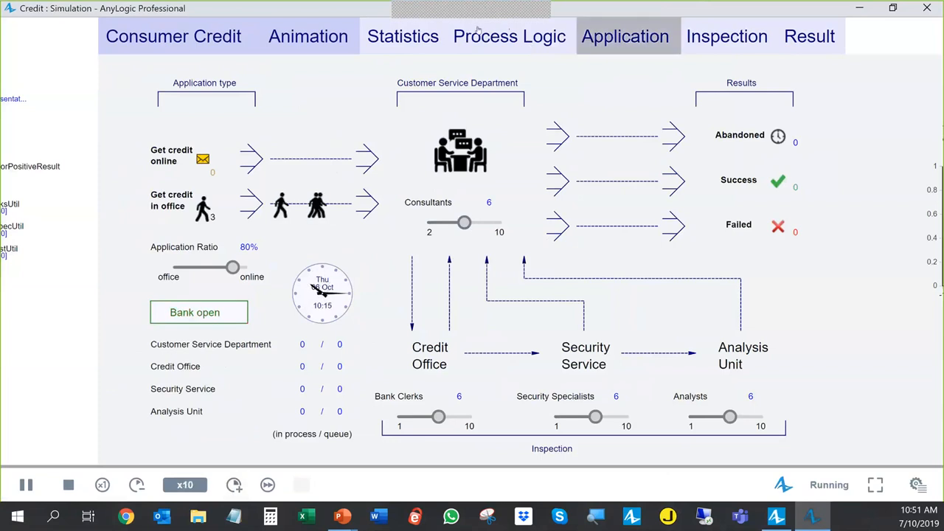
click(402, 36)
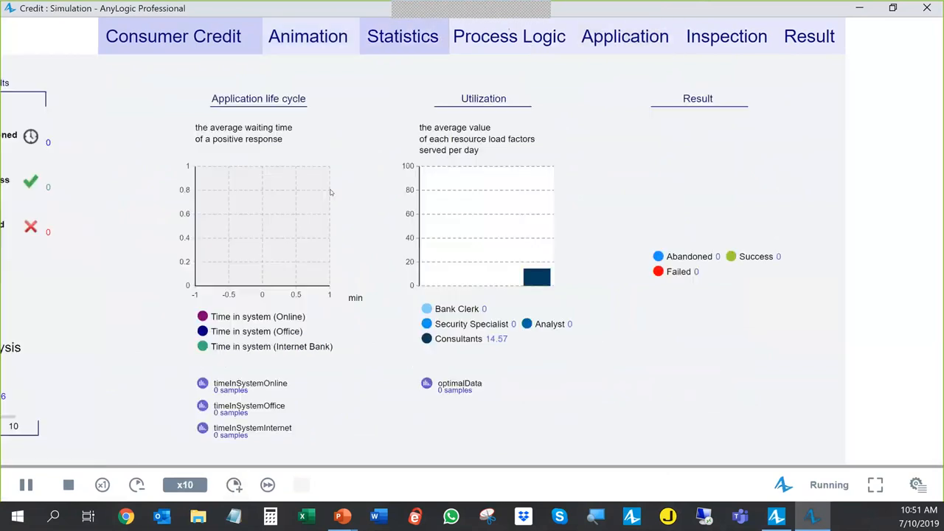
click(234, 484)
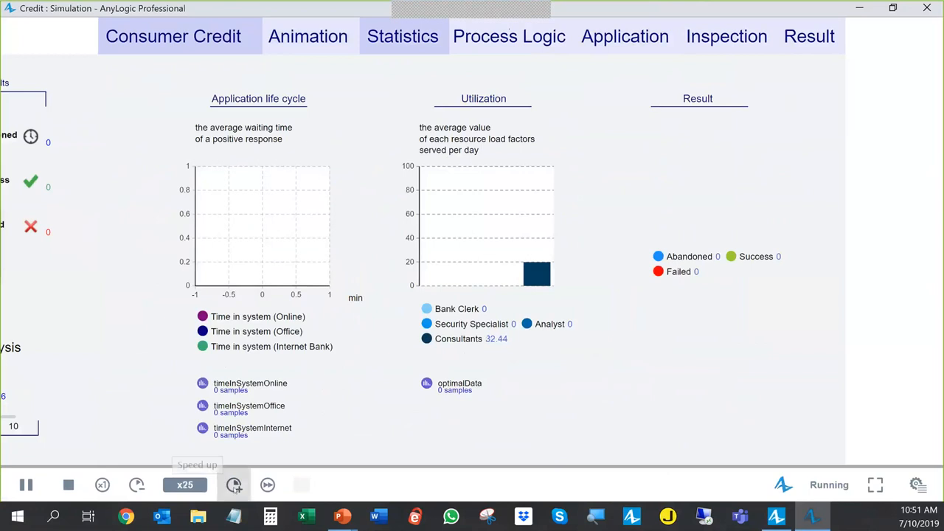
click(234, 484)
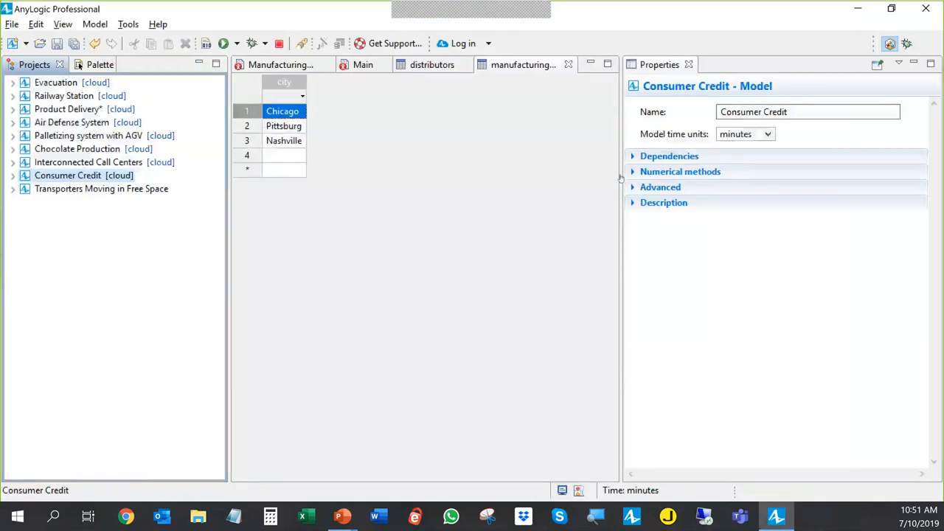
Run the Consumer Credit Optimization experiment from the Projects panel context menu
right_click(68, 175)
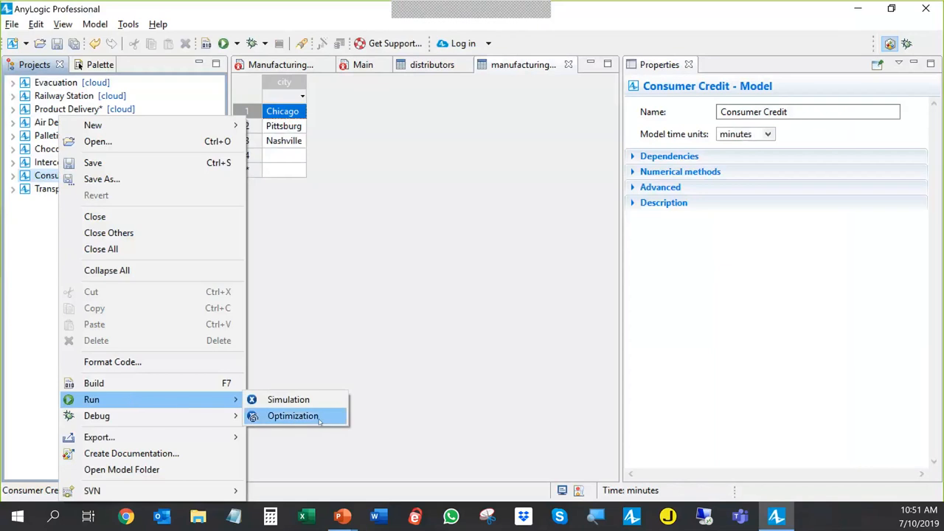
click(294, 416)
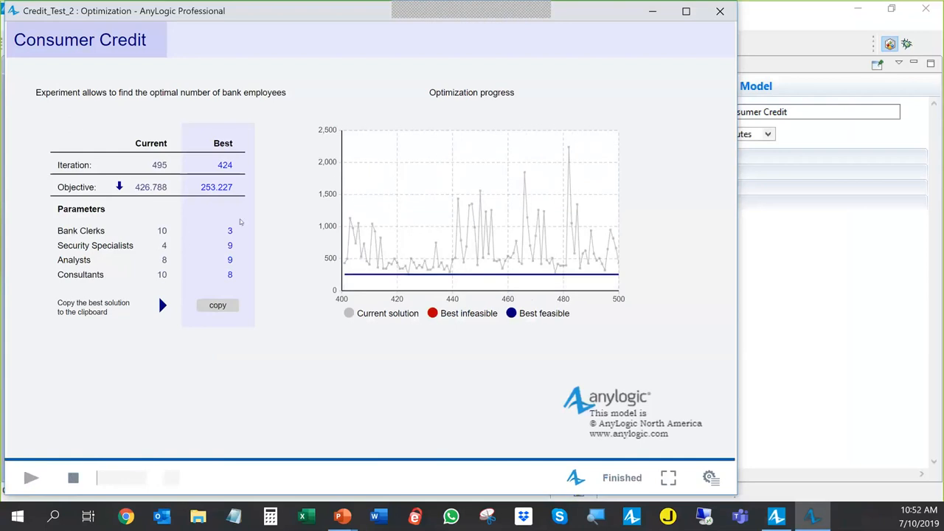
mouse_move(235, 231)
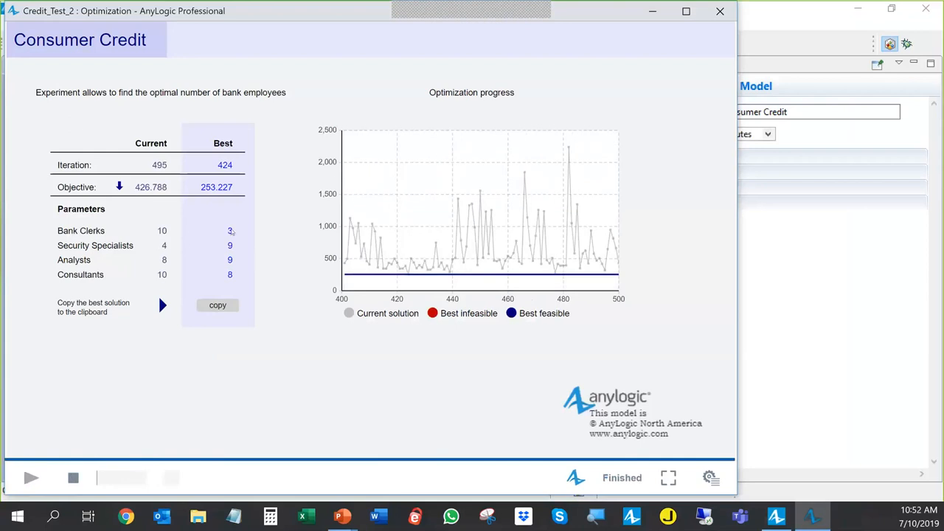
mouse_move(241, 249)
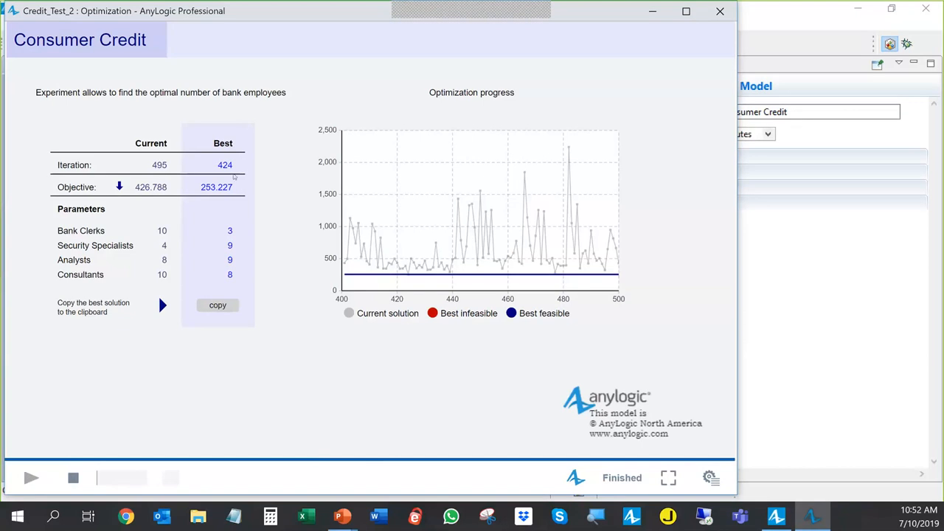
mouse_move(245, 181)
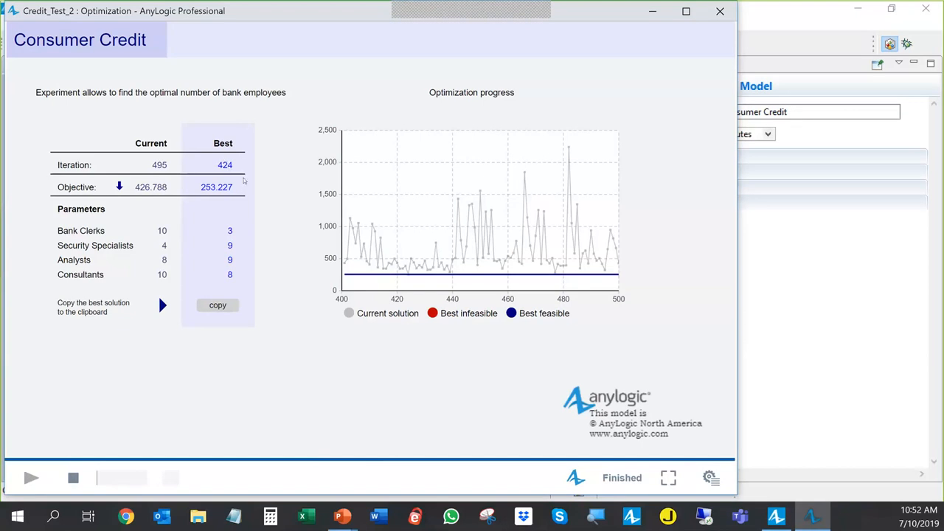
mouse_move(259, 210)
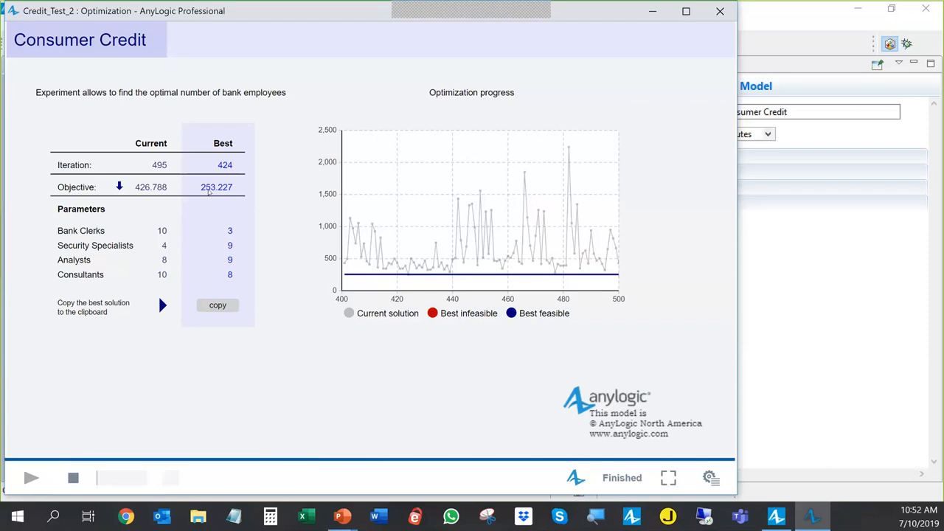
mouse_move(278, 210)
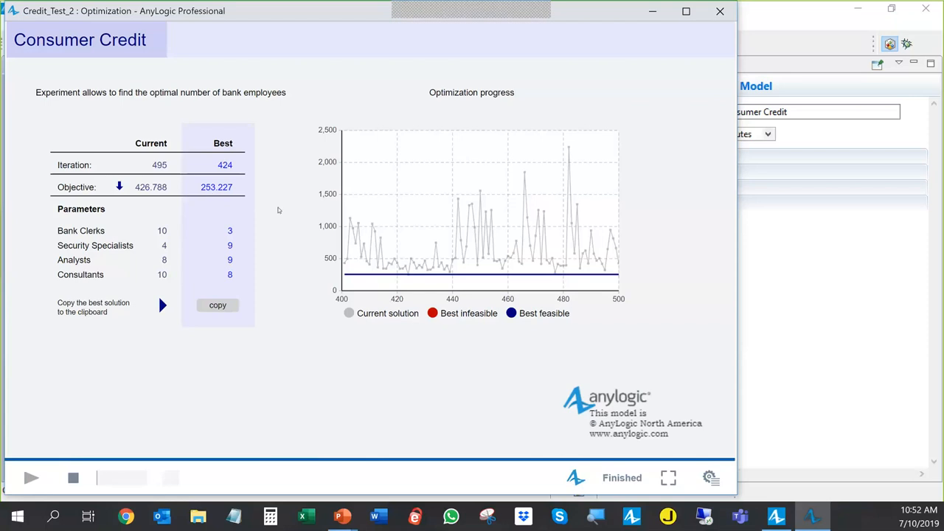
mouse_move(260, 219)
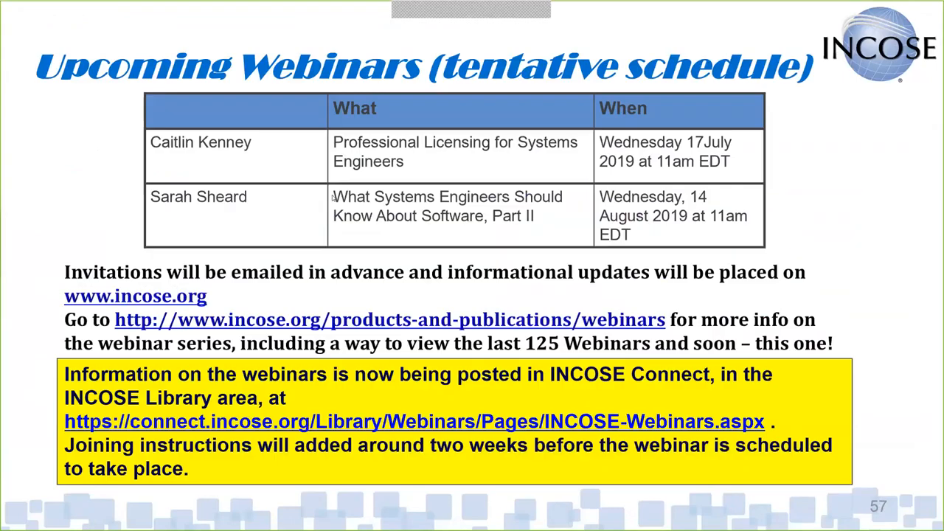
mouse_move(43, 287)
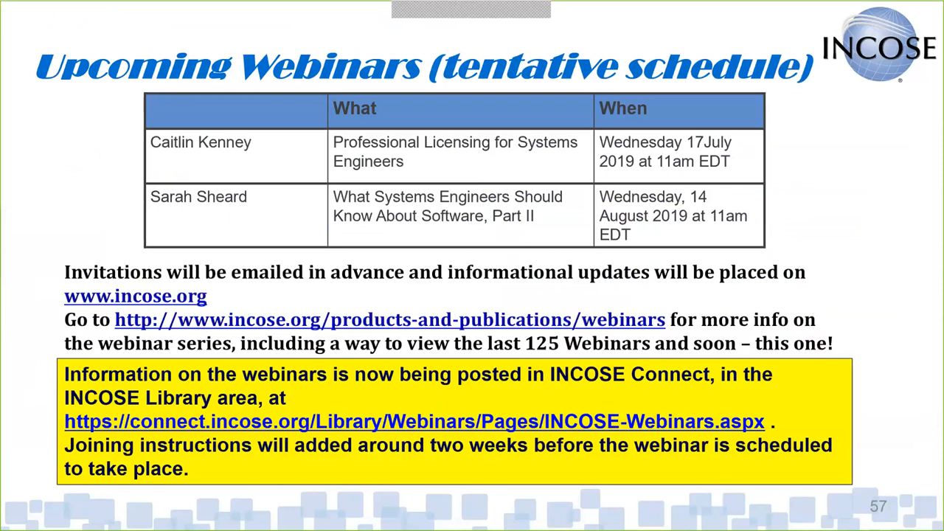
mouse_move(85, 186)
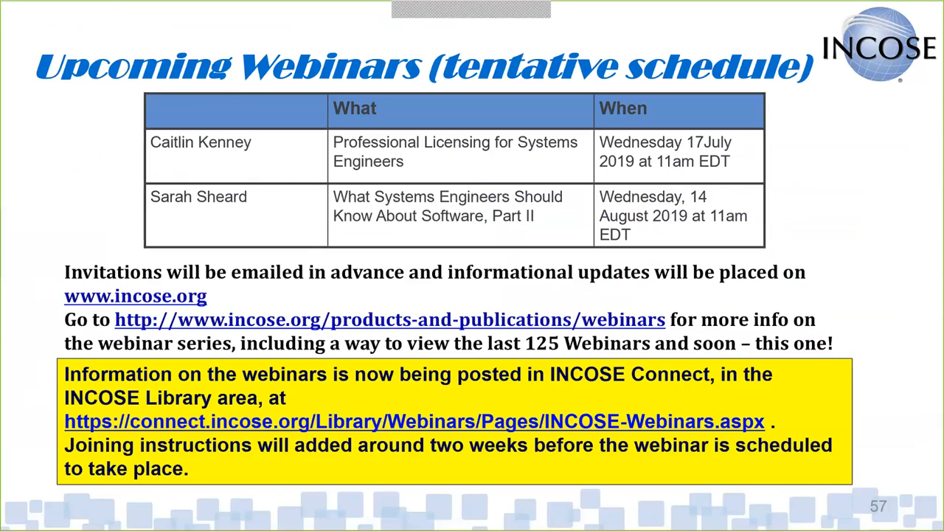
mouse_move(81, 210)
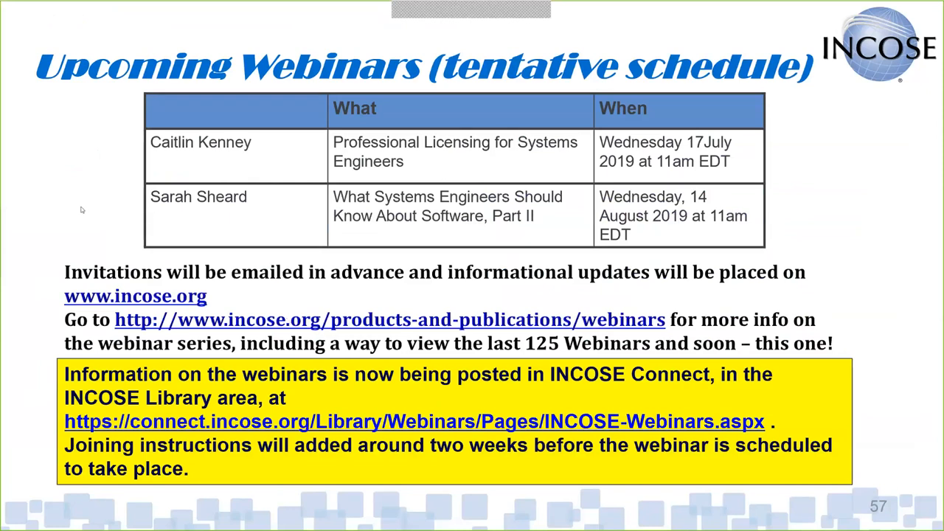
mouse_move(66, 195)
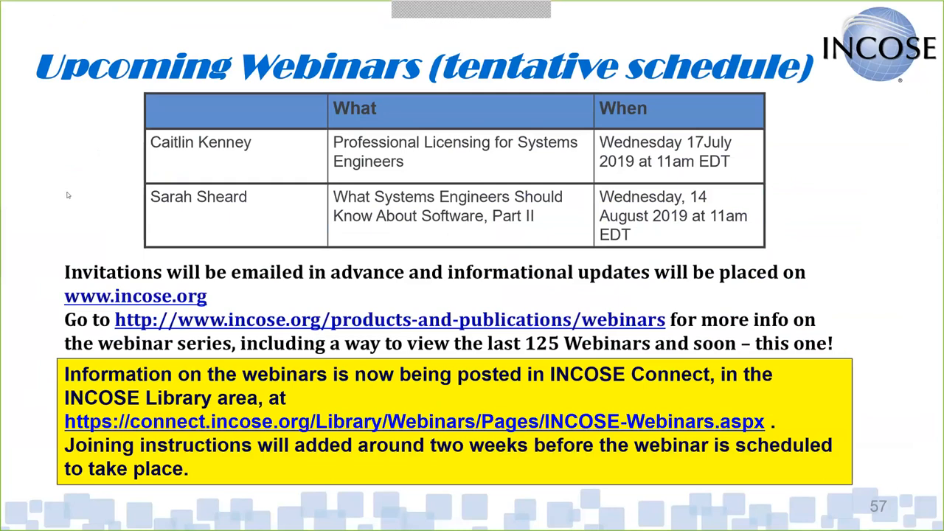
mouse_move(62, 196)
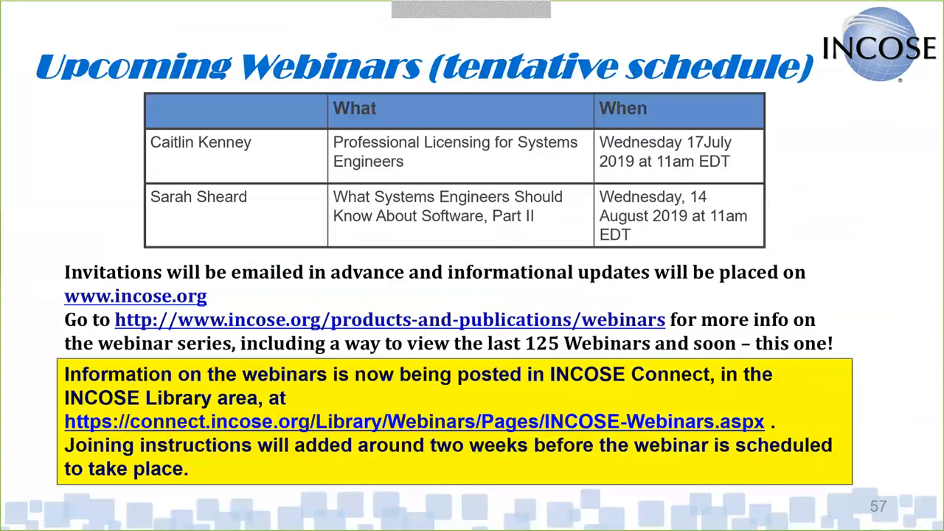
Advance the slideshow from Upcoming Webinars to the INCOSE IS 2019 Orlando slide
key(Right)
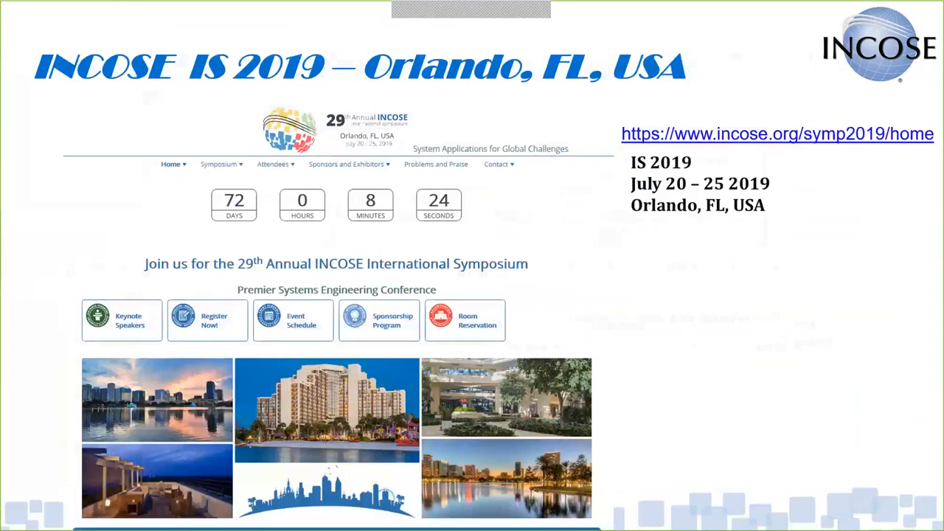